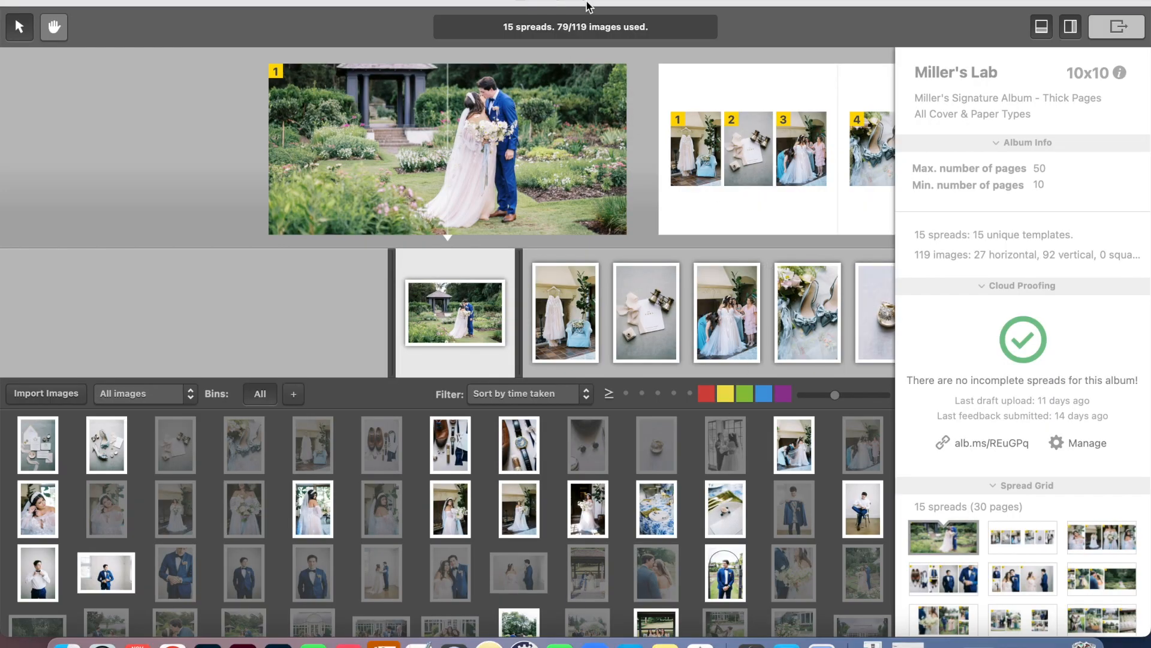
mouse_move(367, 2)
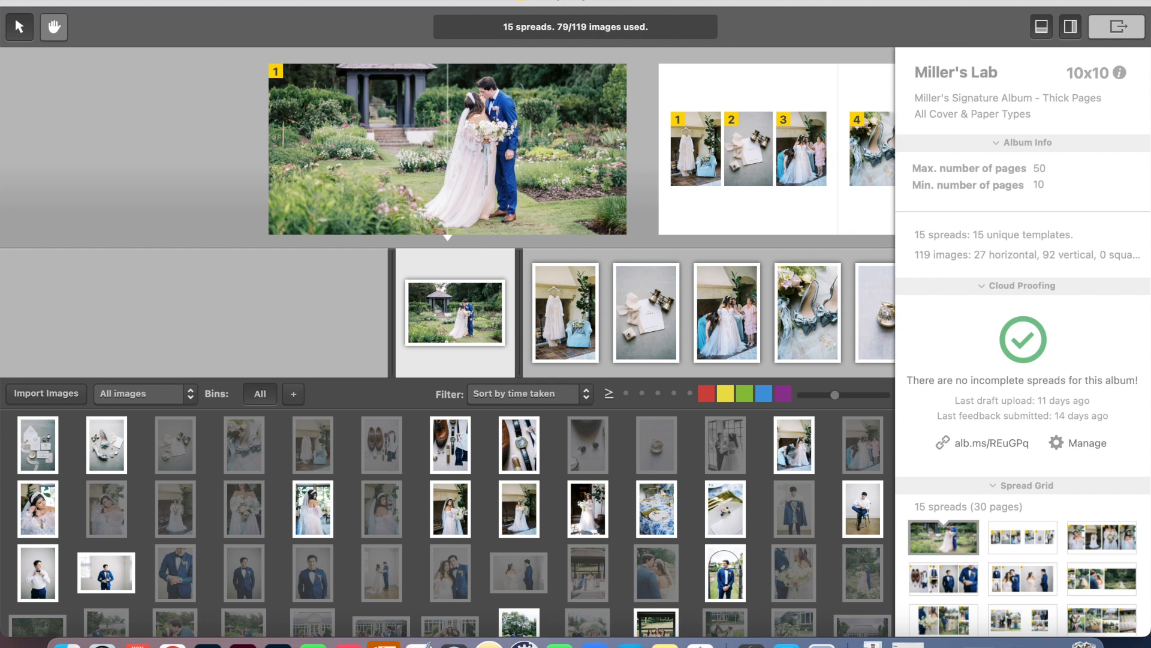
mouse_move(585, 202)
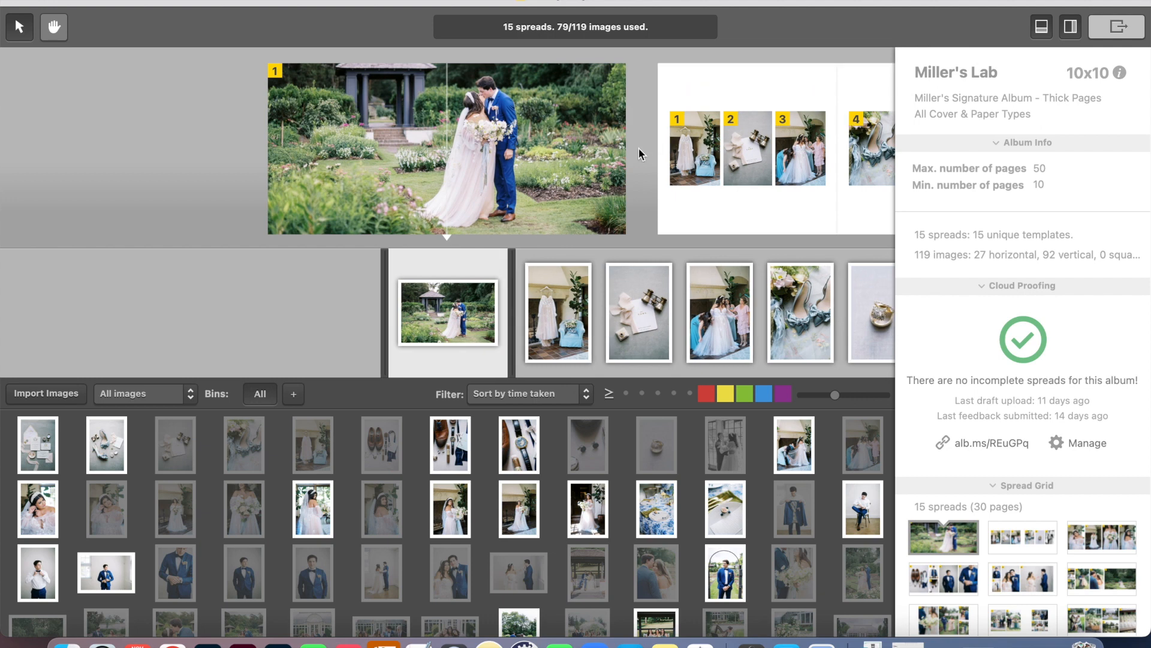
mouse_move(750, 180)
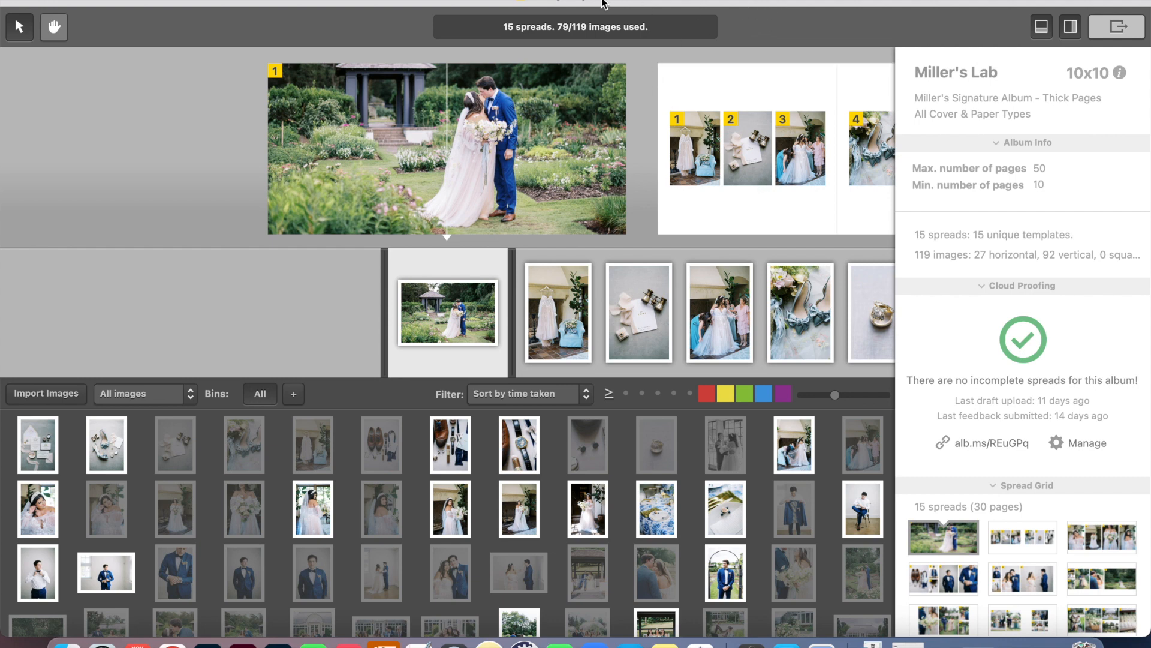
mouse_move(629, 106)
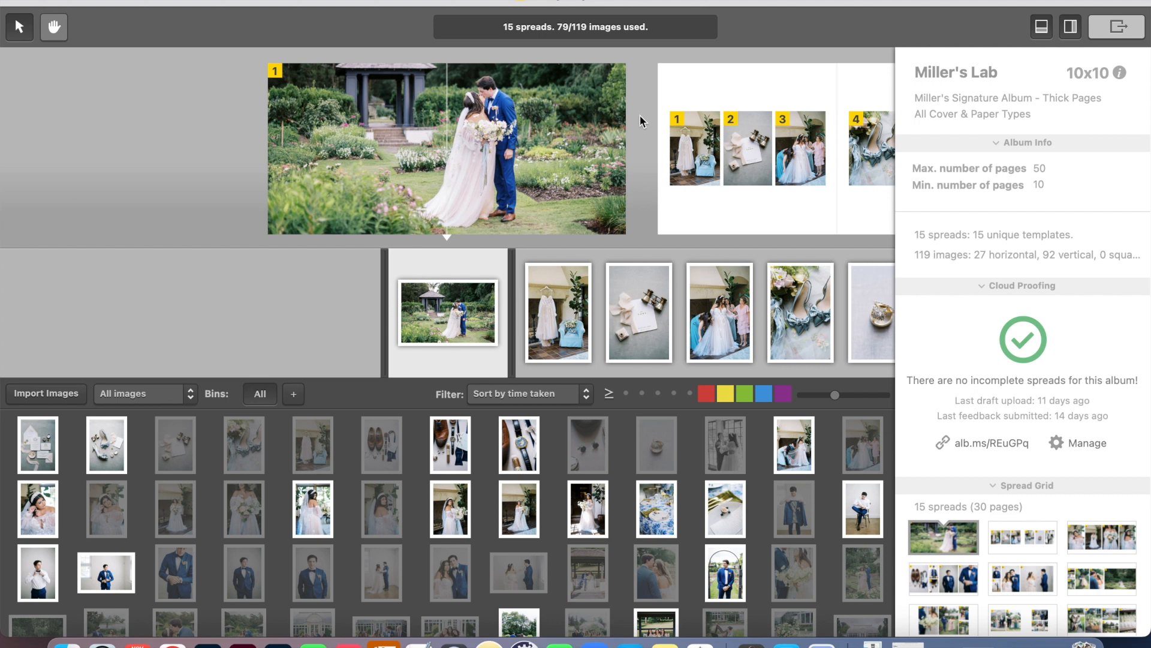
mouse_move(334, 459)
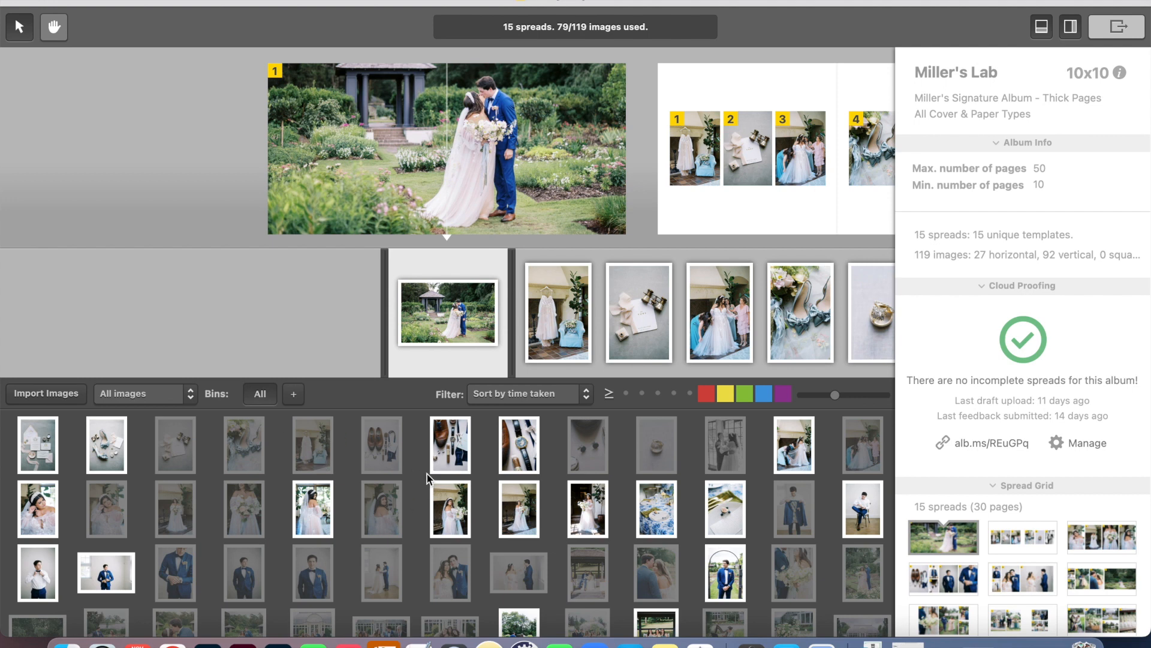
mouse_move(674, 181)
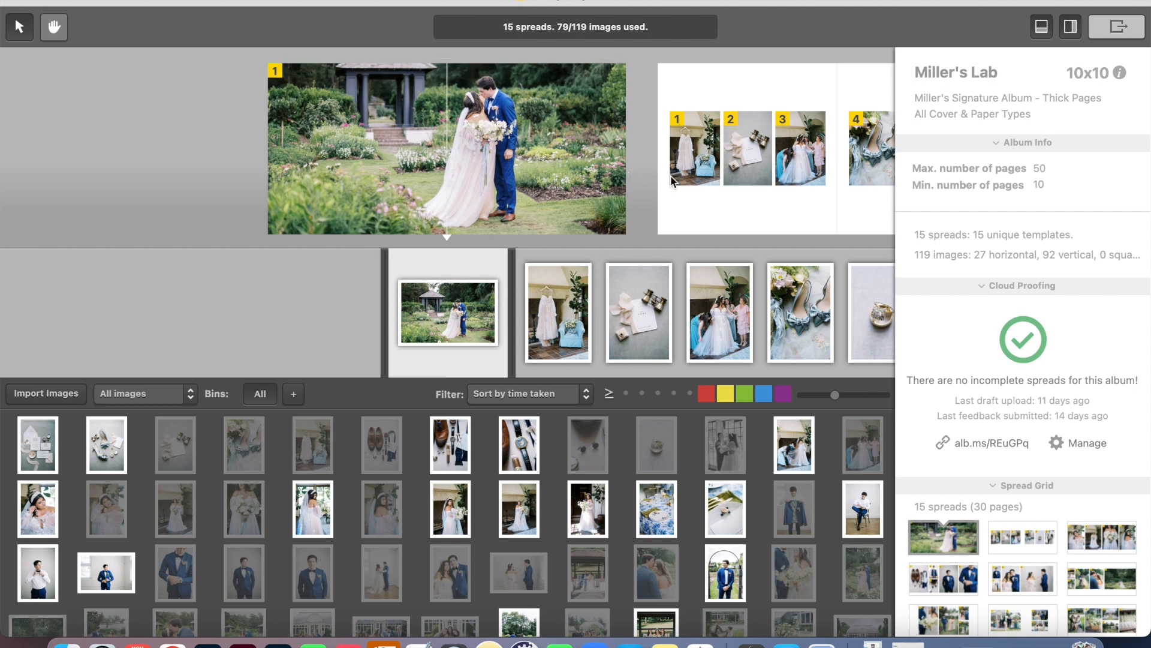
mouse_move(837, 73)
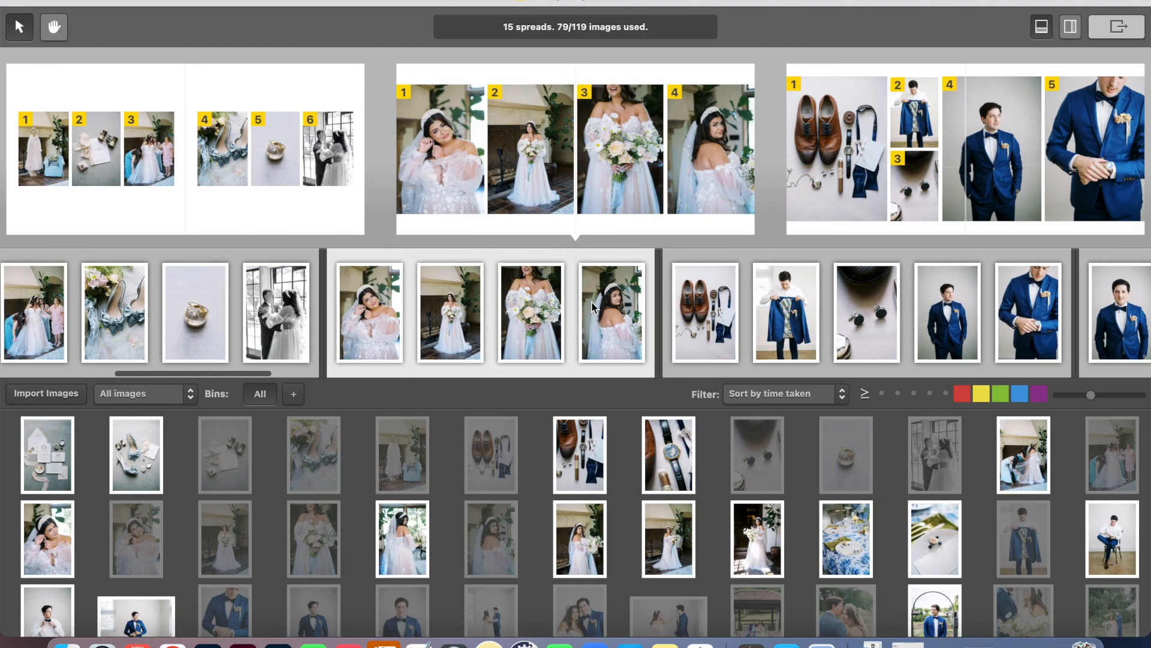
Scroll through the full-width image library to review the album's photos
scroll(right, 3)
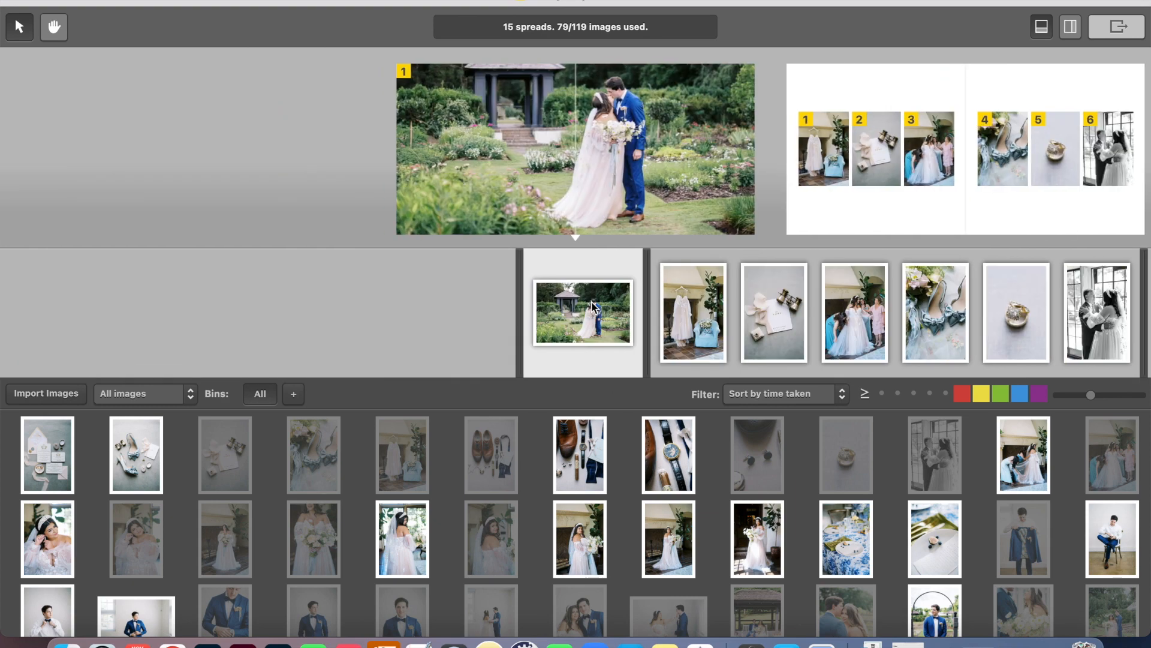
mouse_move(510, 461)
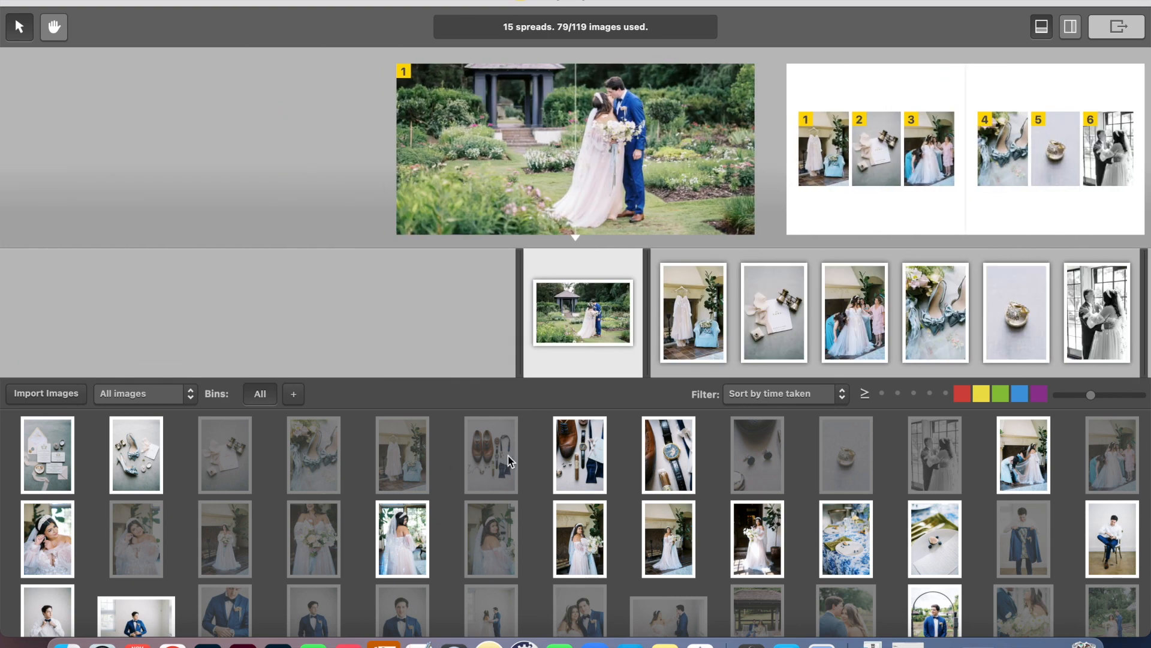
scroll(down, 3)
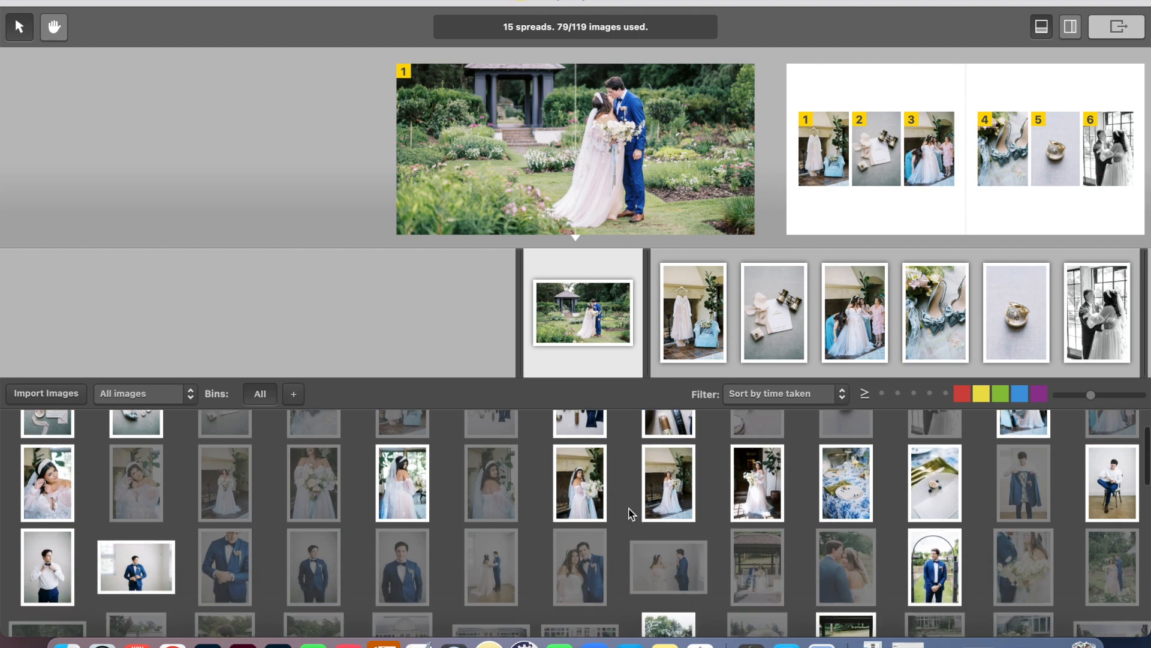
scroll(up, 3)
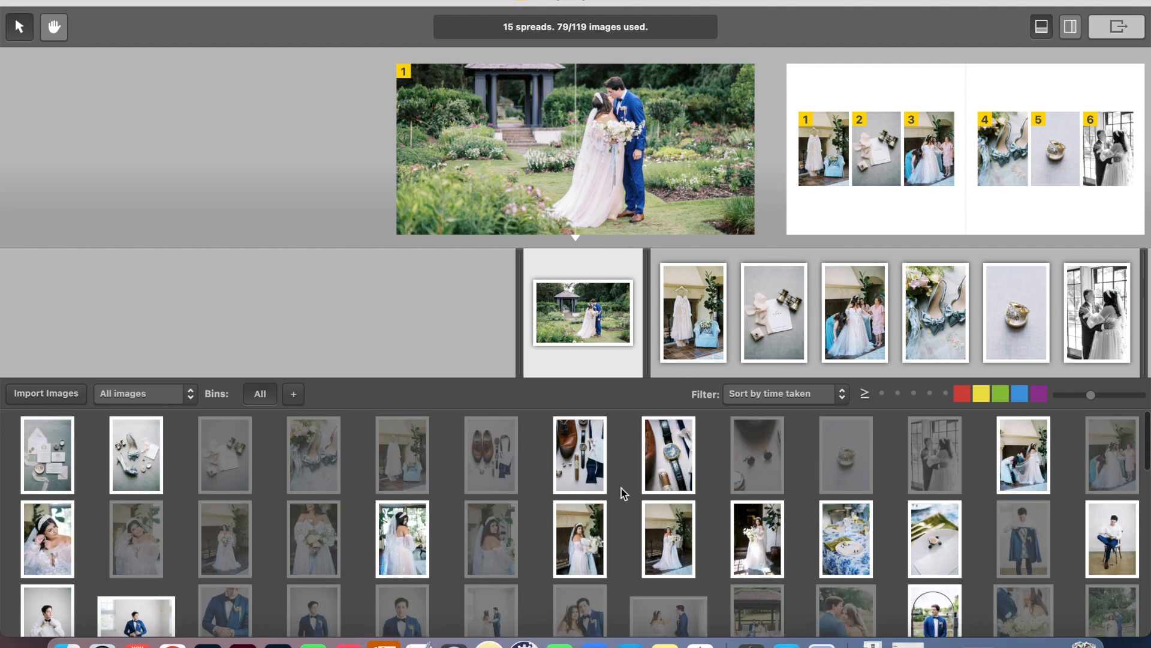
scroll(down, 3)
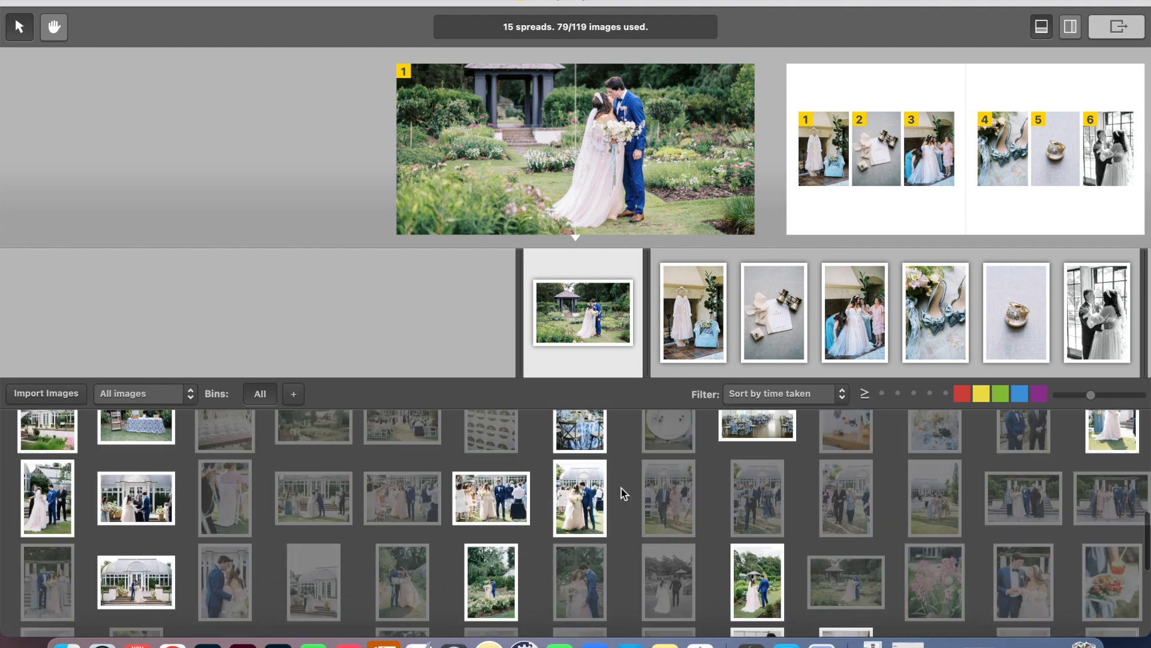
scroll(down, 3)
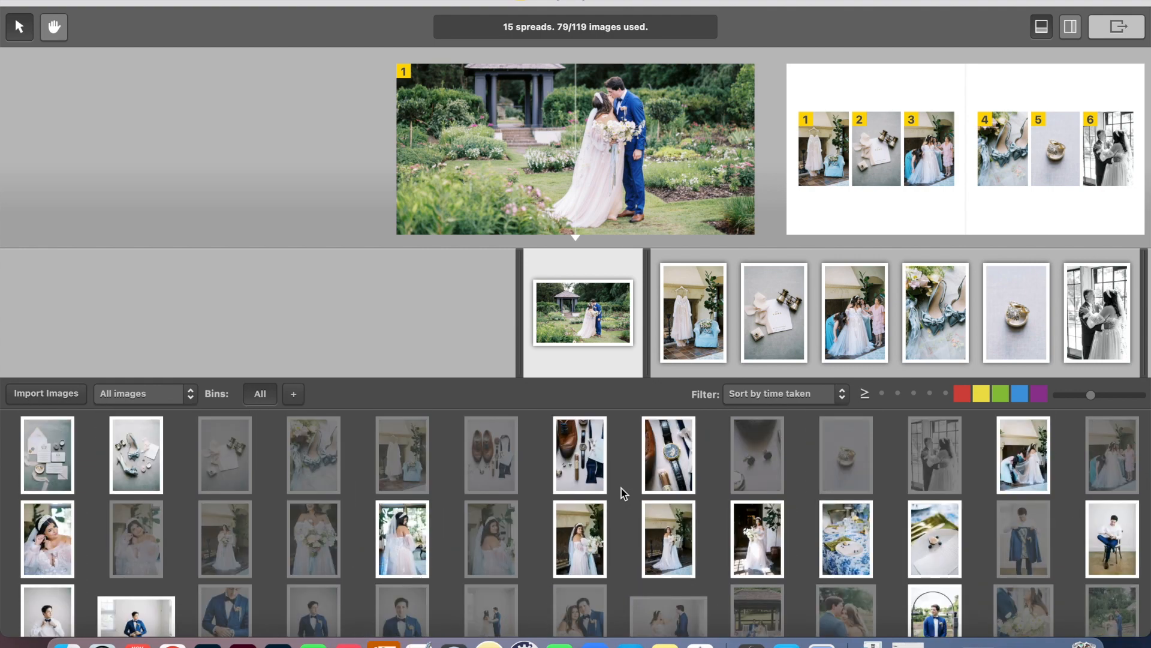
mouse_move(262, 437)
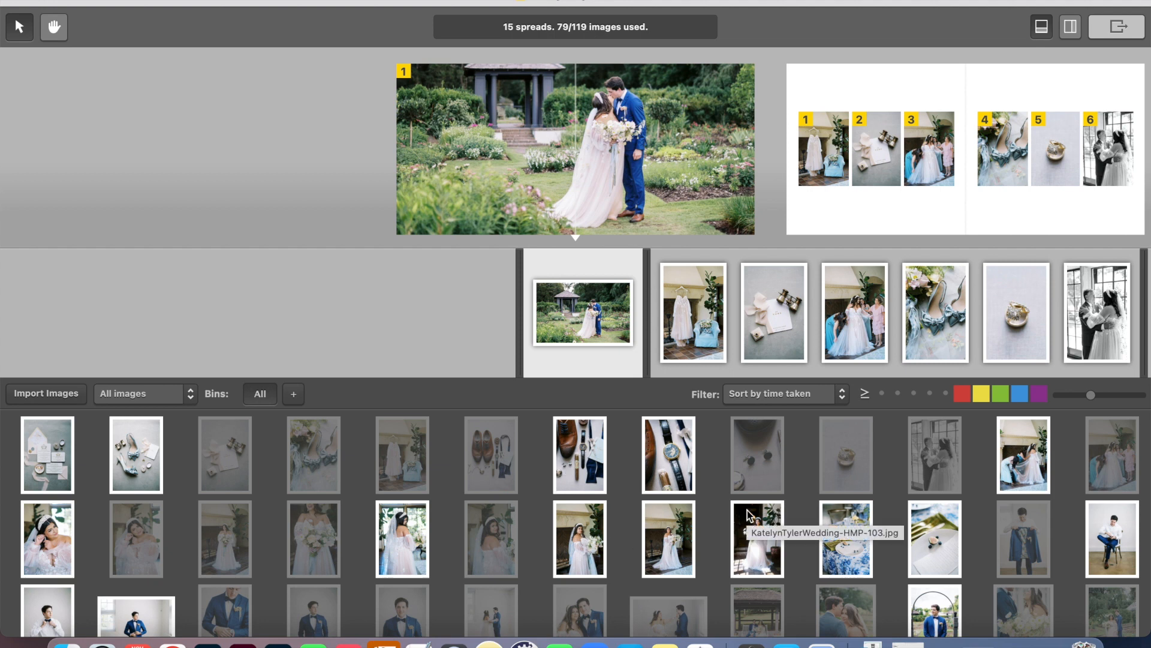
mouse_move(719, 510)
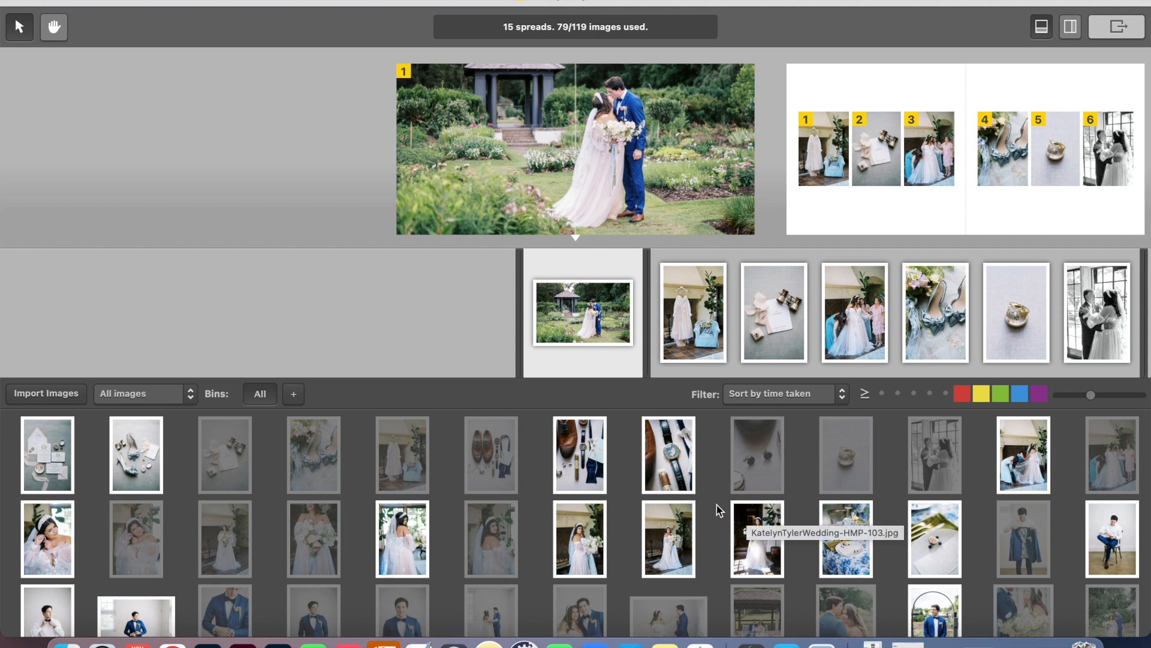
mouse_move(626, 513)
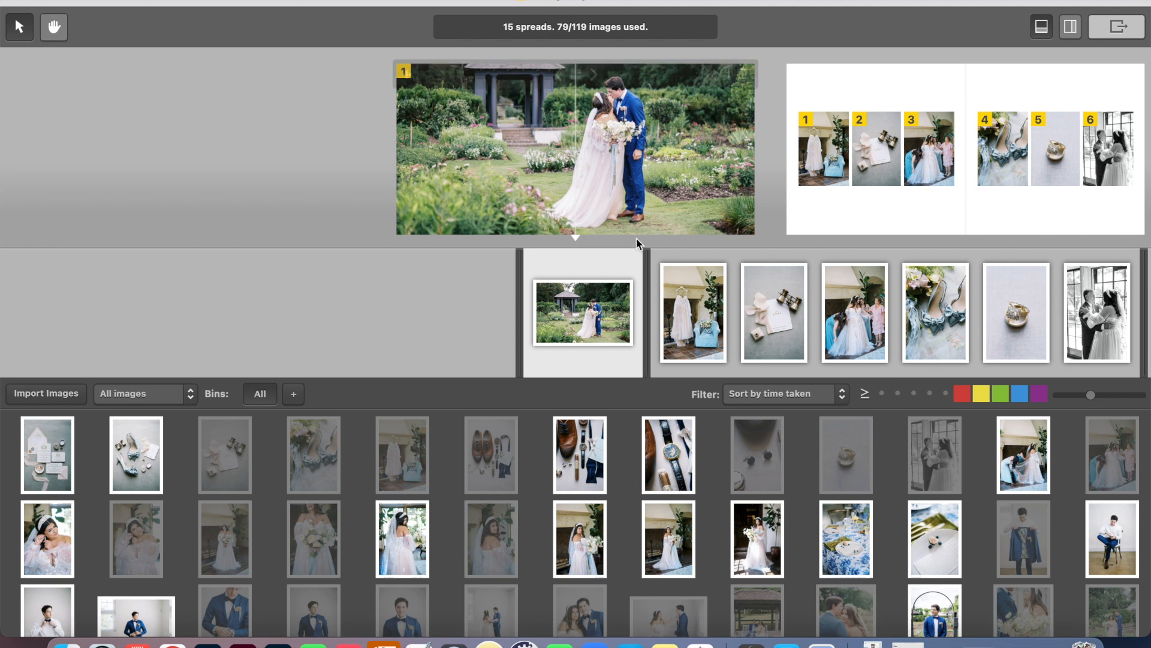
mouse_move(642, 122)
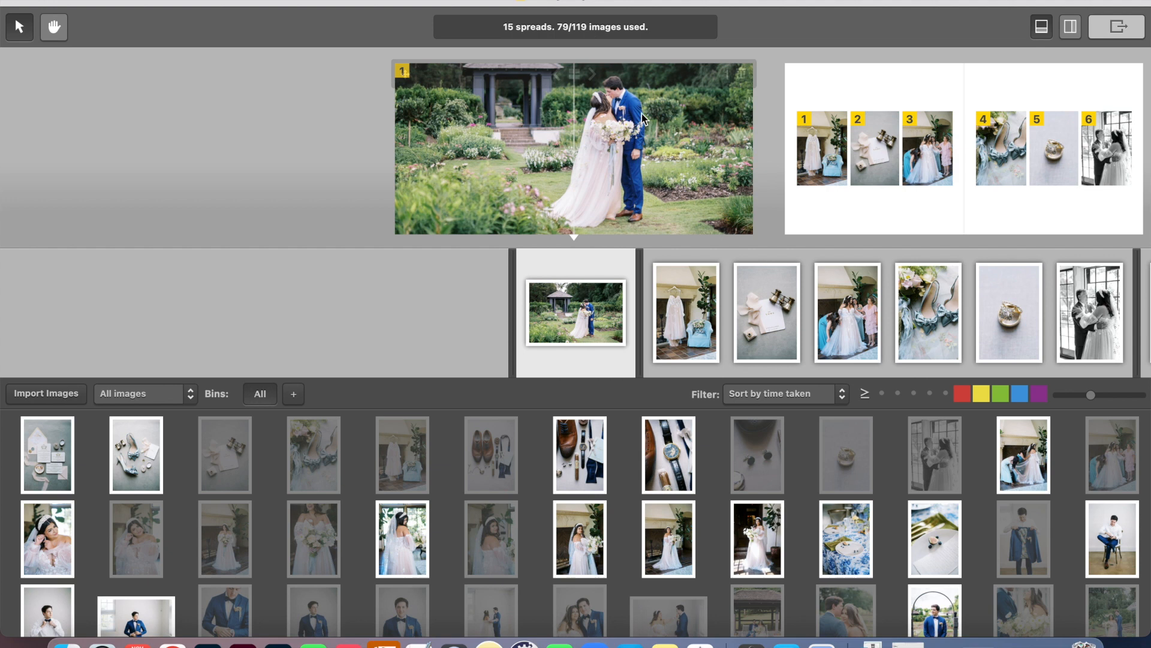
mouse_move(693, 174)
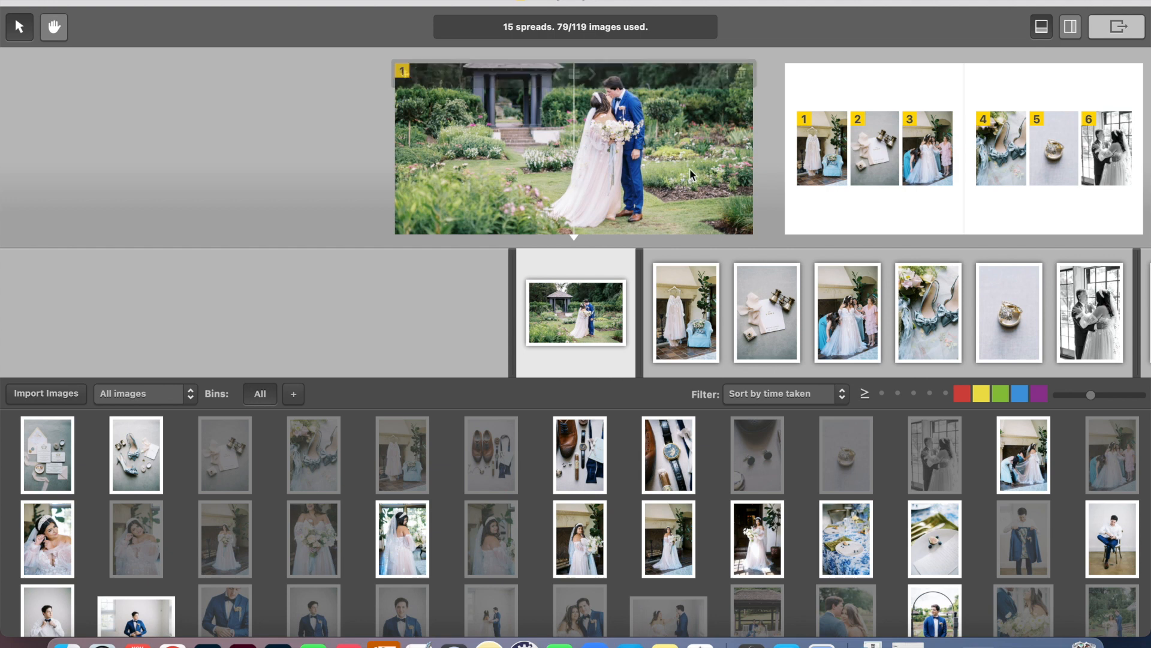
mouse_move(476, 167)
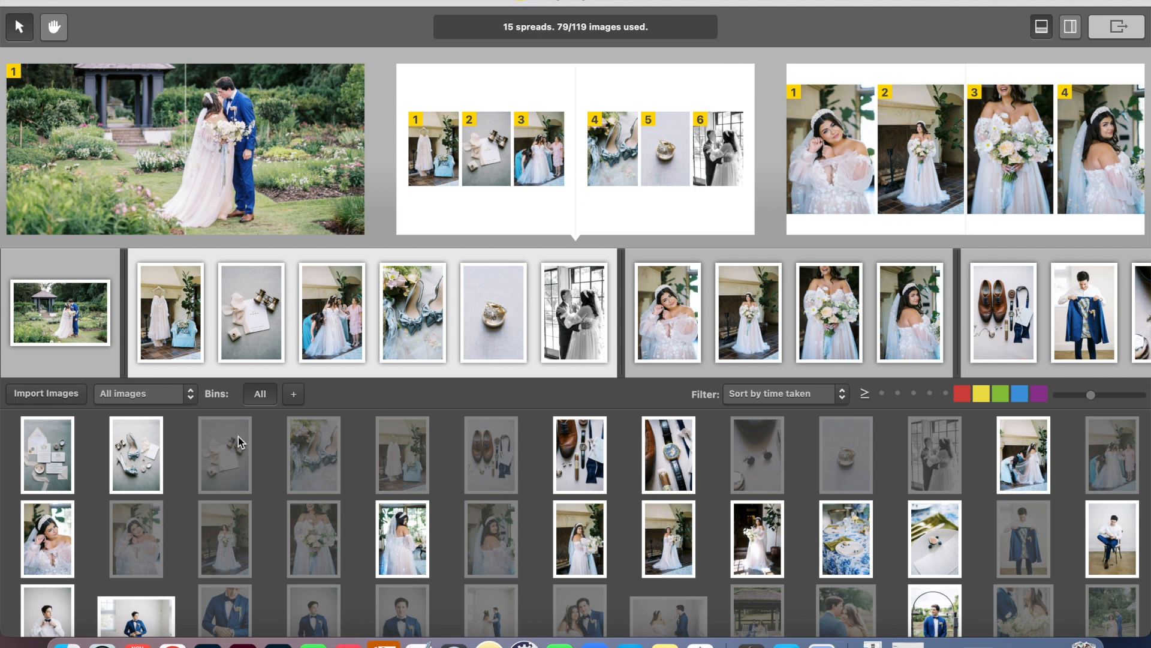
mouse_move(202, 333)
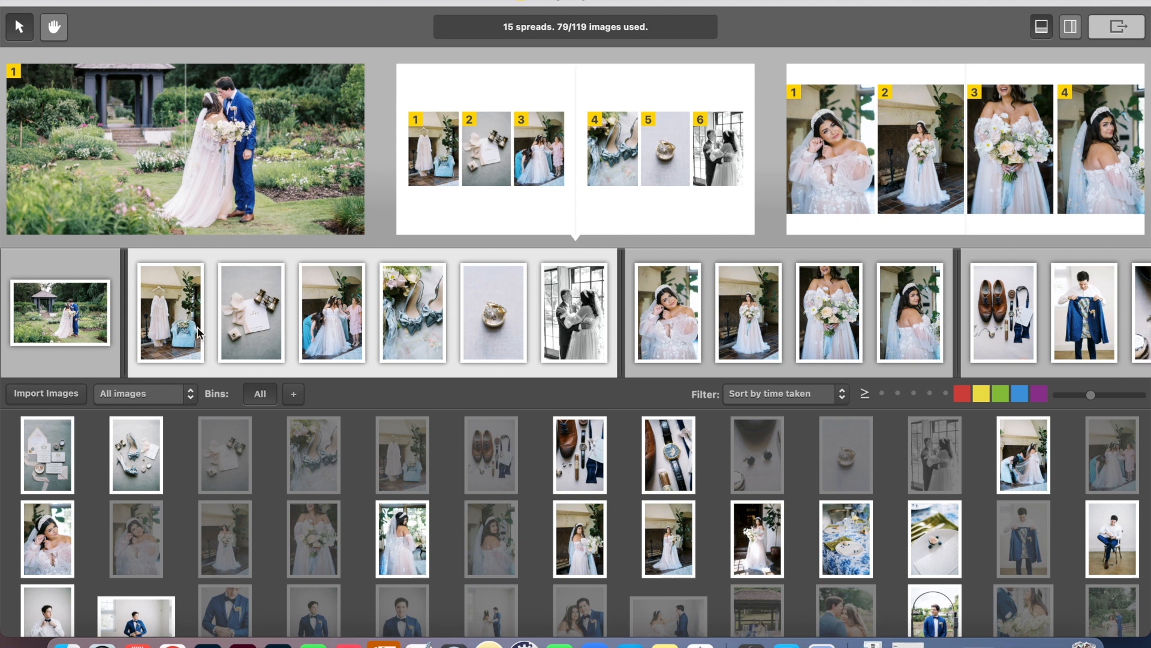
Remove the six-photo getting-ready spread and pick the hanging dress, veil and doorway photos
click(492, 149)
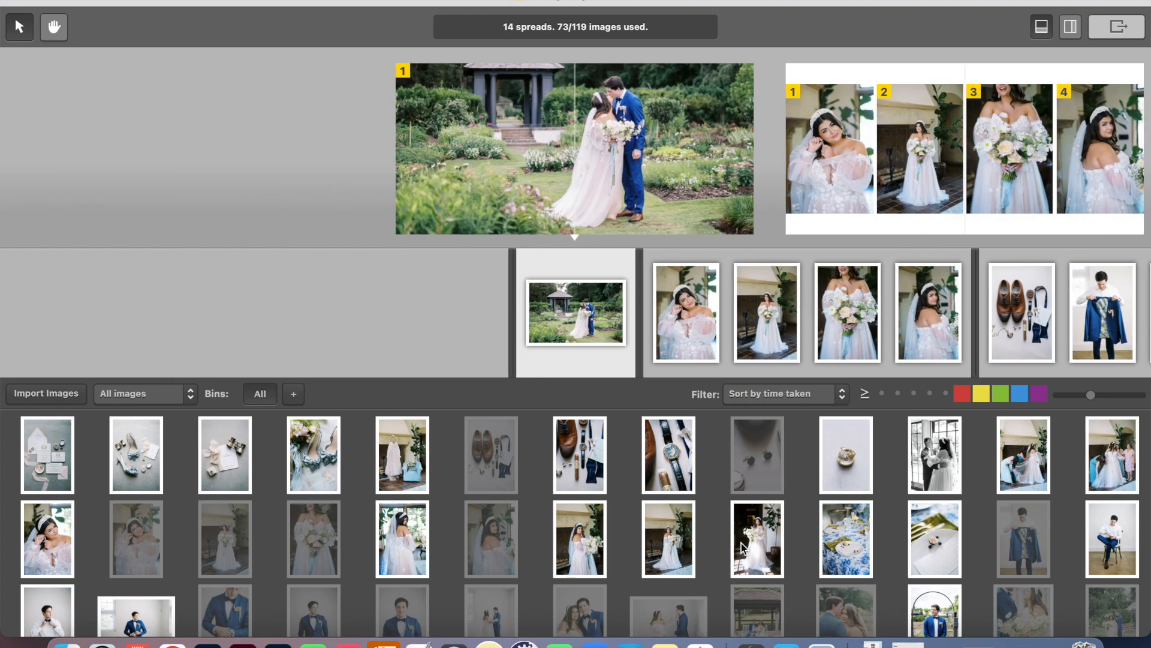
mouse_move(180, 454)
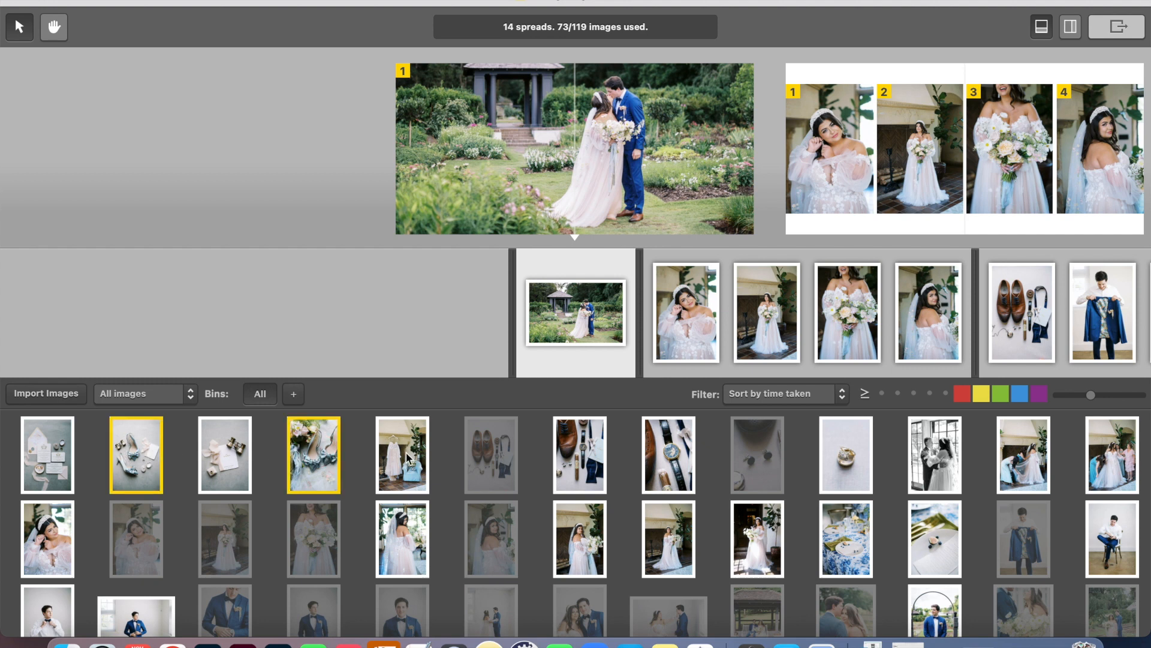
click(402, 454)
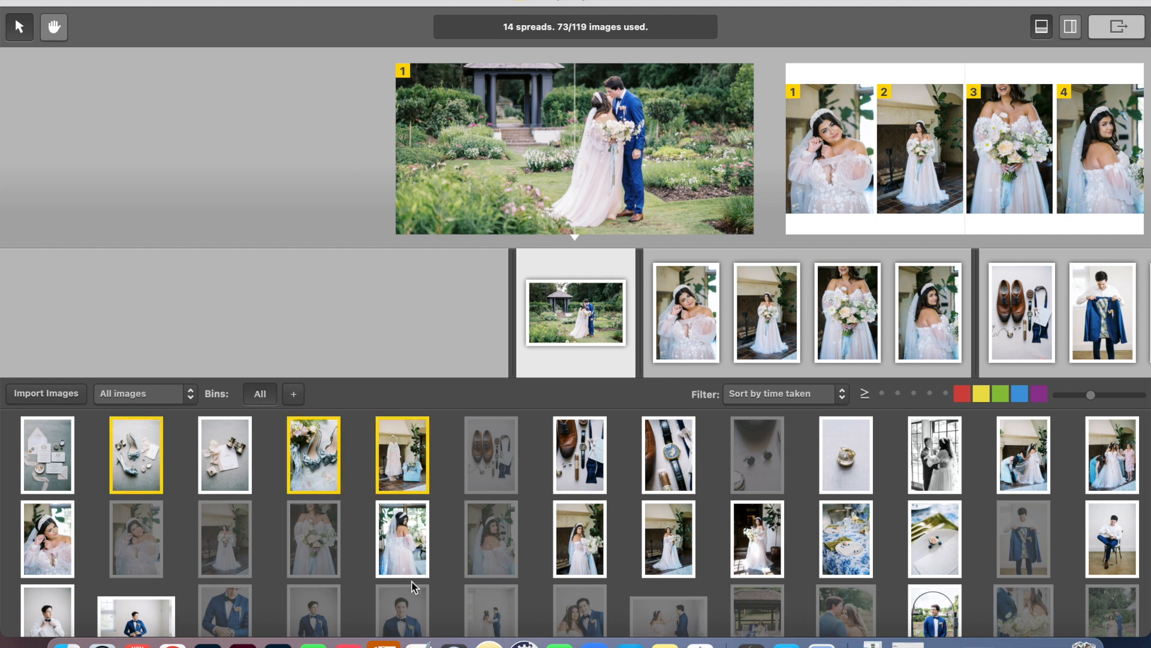
click(402, 539)
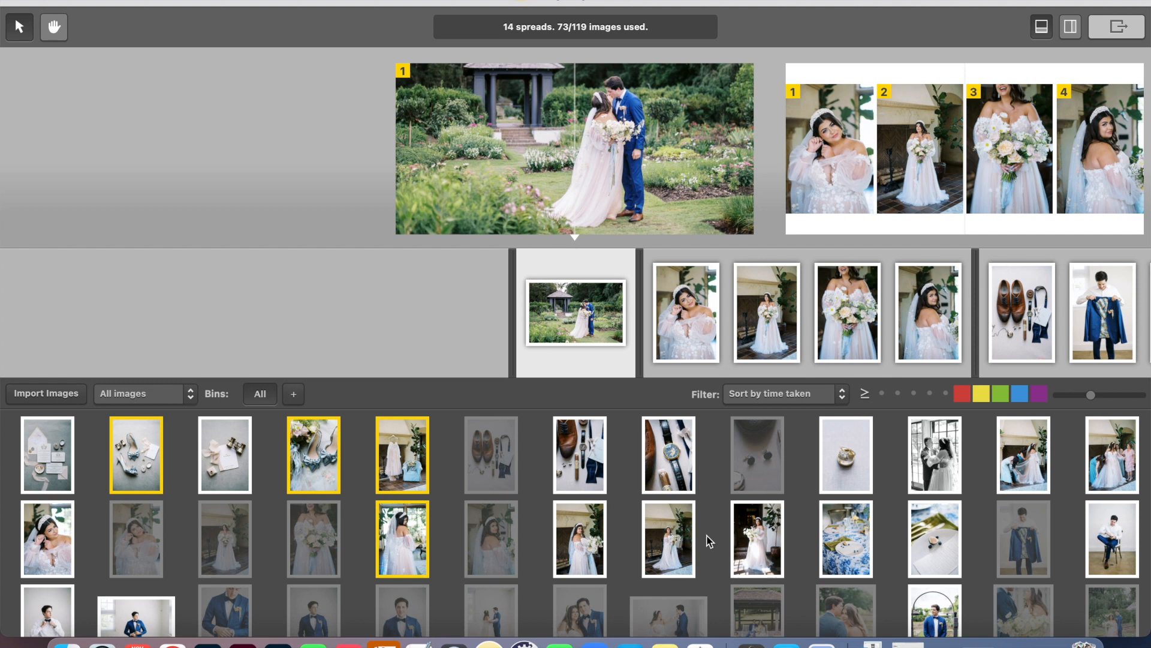
click(756, 539)
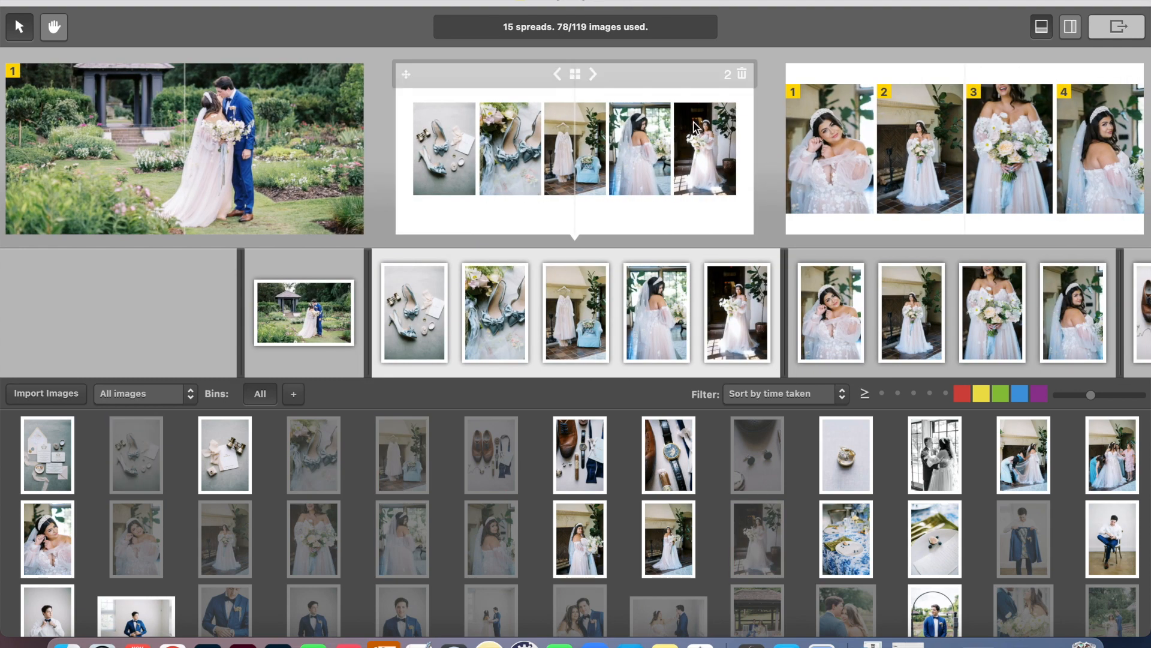
mouse_move(579, 152)
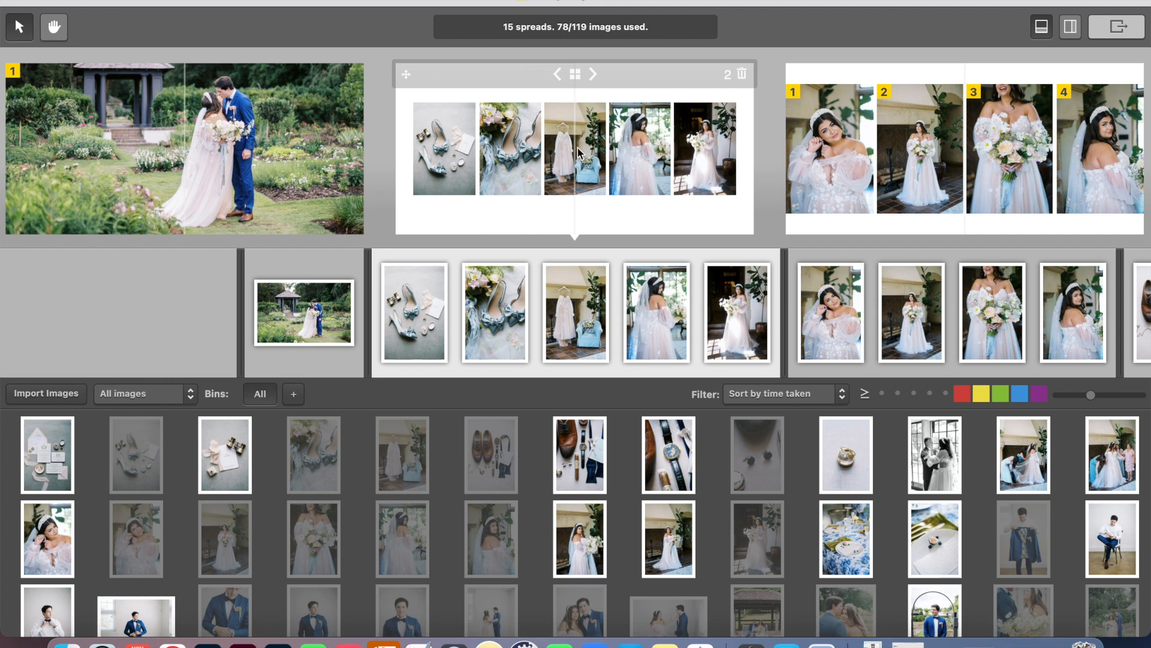
mouse_move(668, 157)
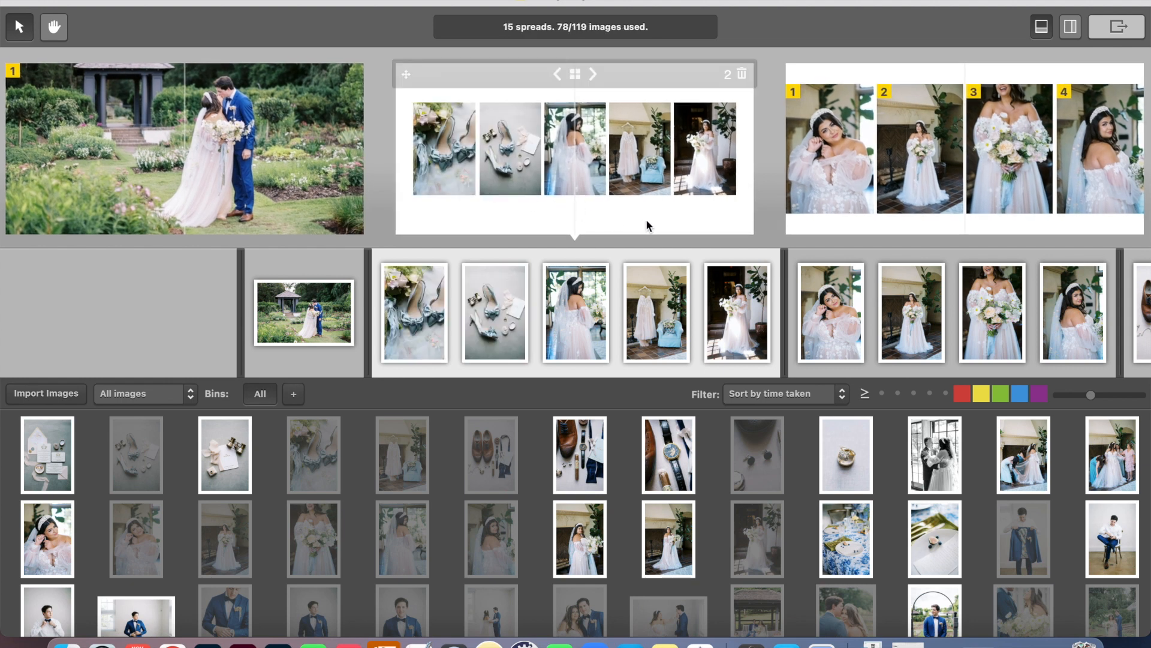
mouse_move(475, 156)
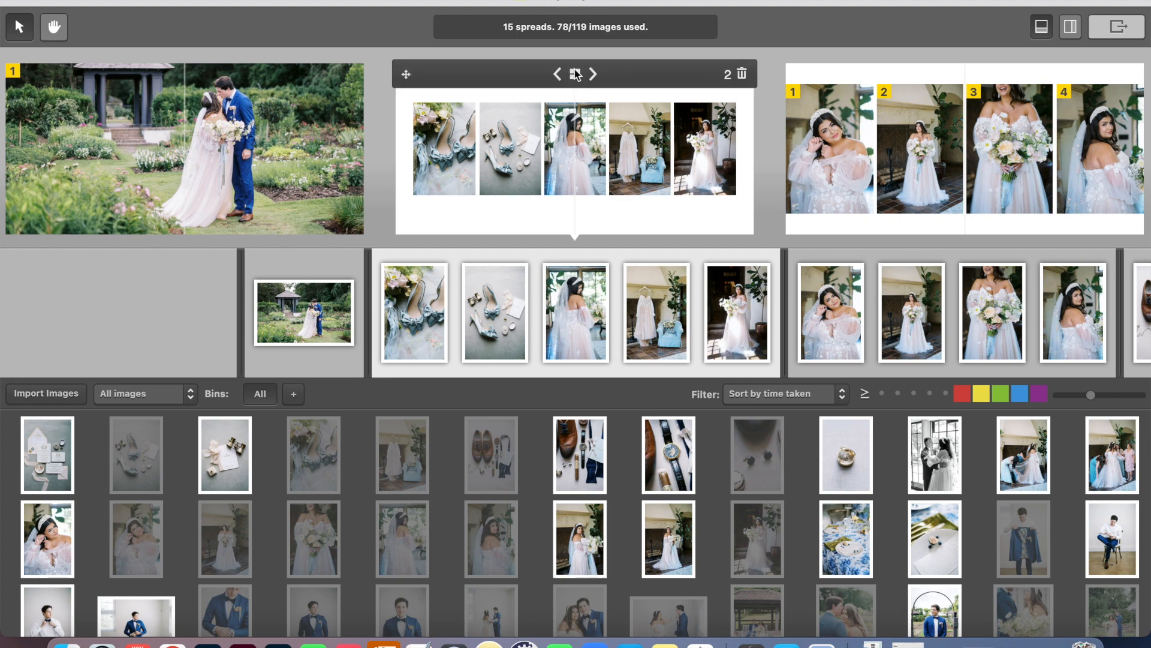
Try two alternate layouts for spread 2 and choose the detail photo to replace
click(576, 74)
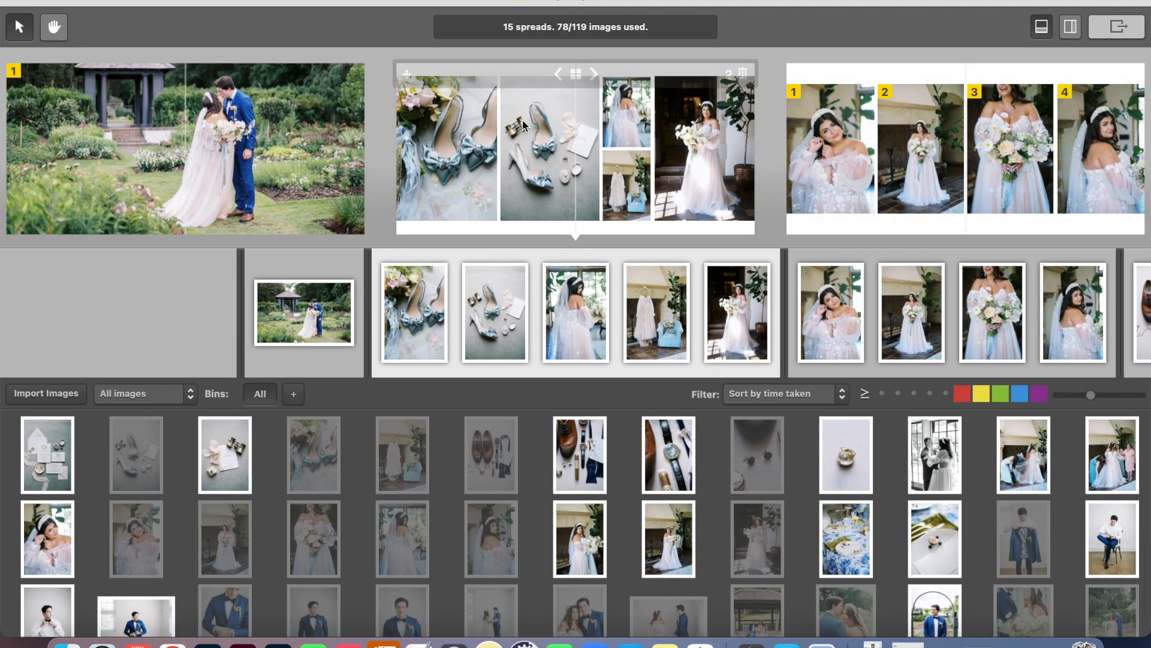
click(703, 148)
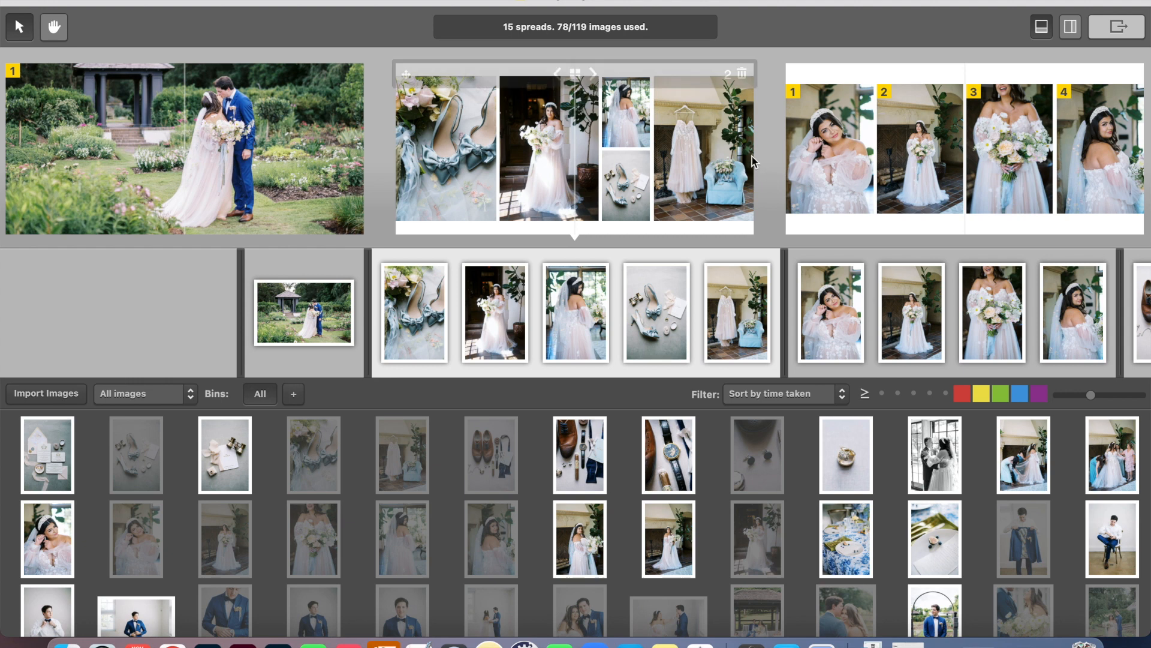
mouse_move(474, 164)
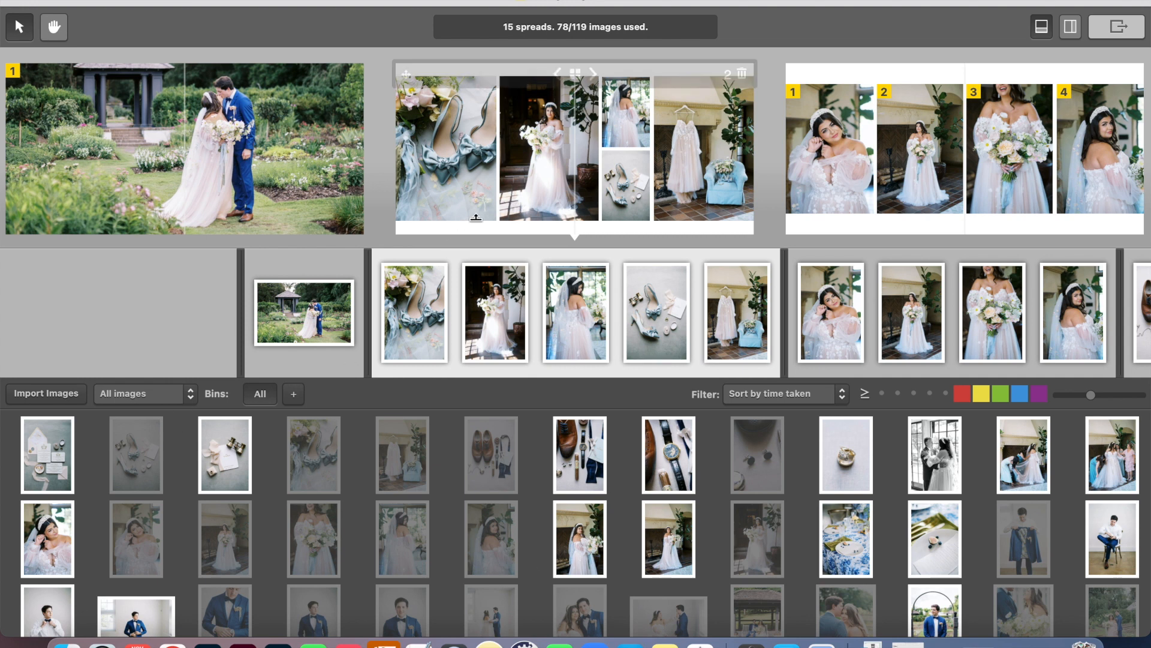
click(225, 455)
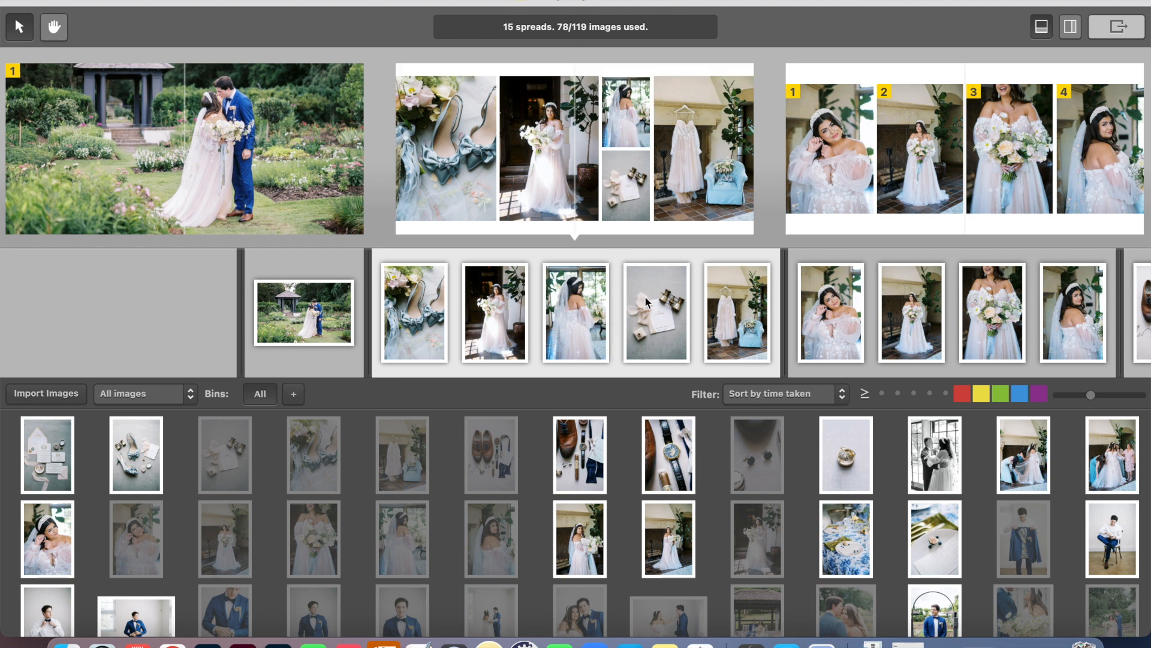
mouse_move(247, 151)
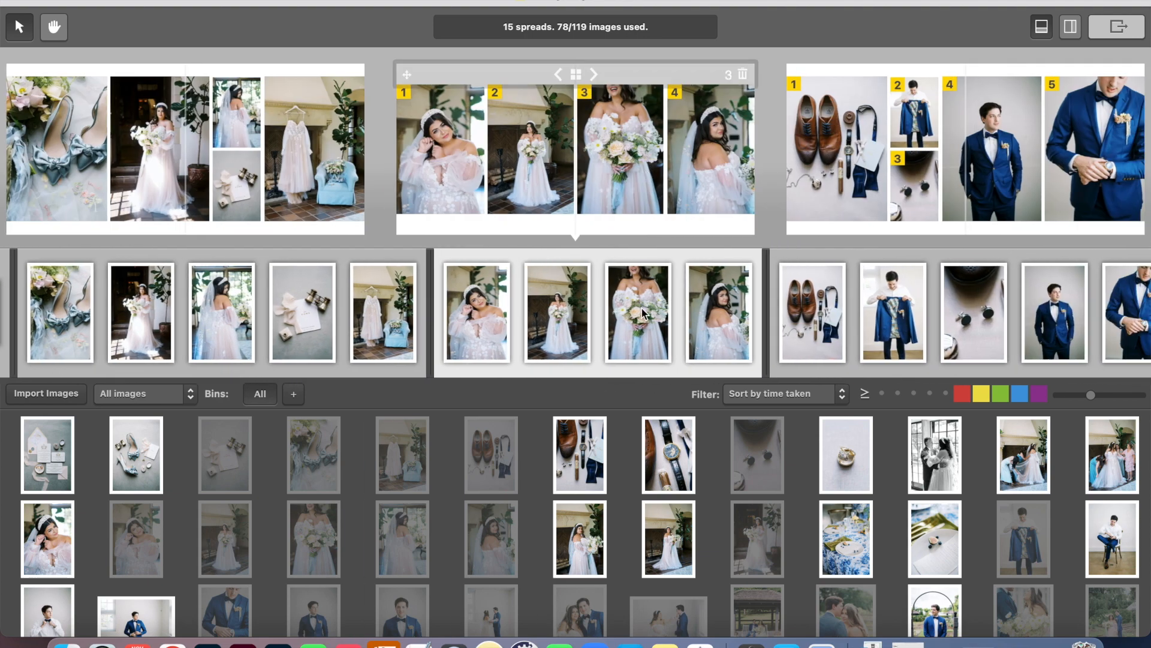
Advance to the next spread and scroll the image browser sideways
click(592, 74)
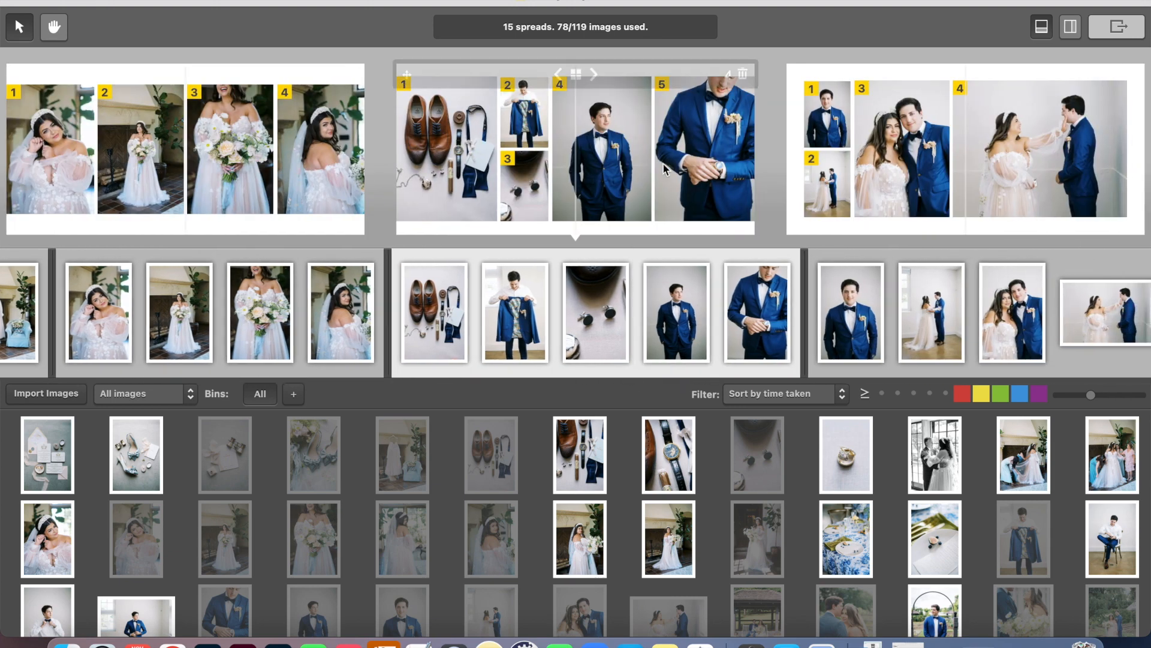
mouse_move(682, 140)
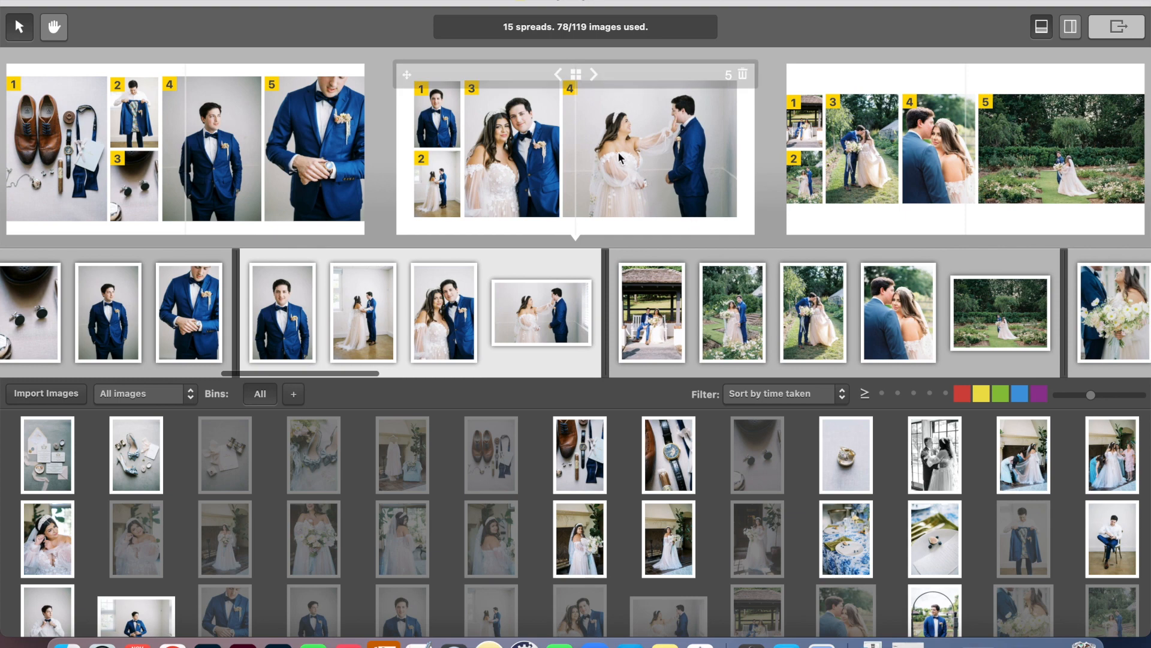
mouse_move(595, 174)
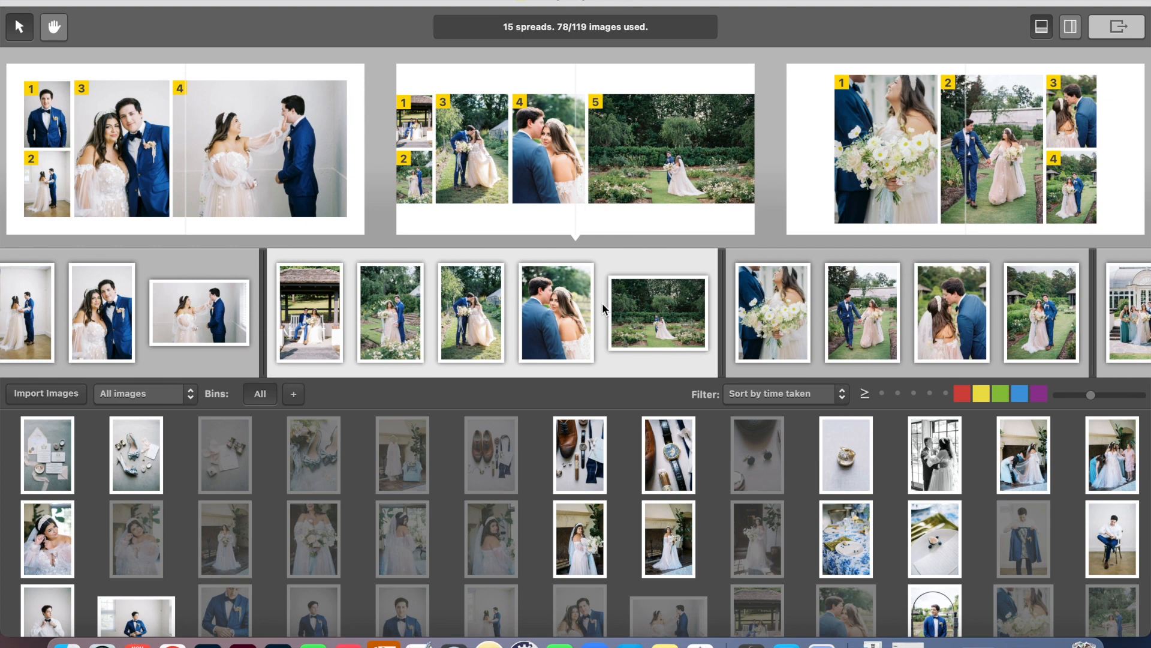
scroll(right, 3)
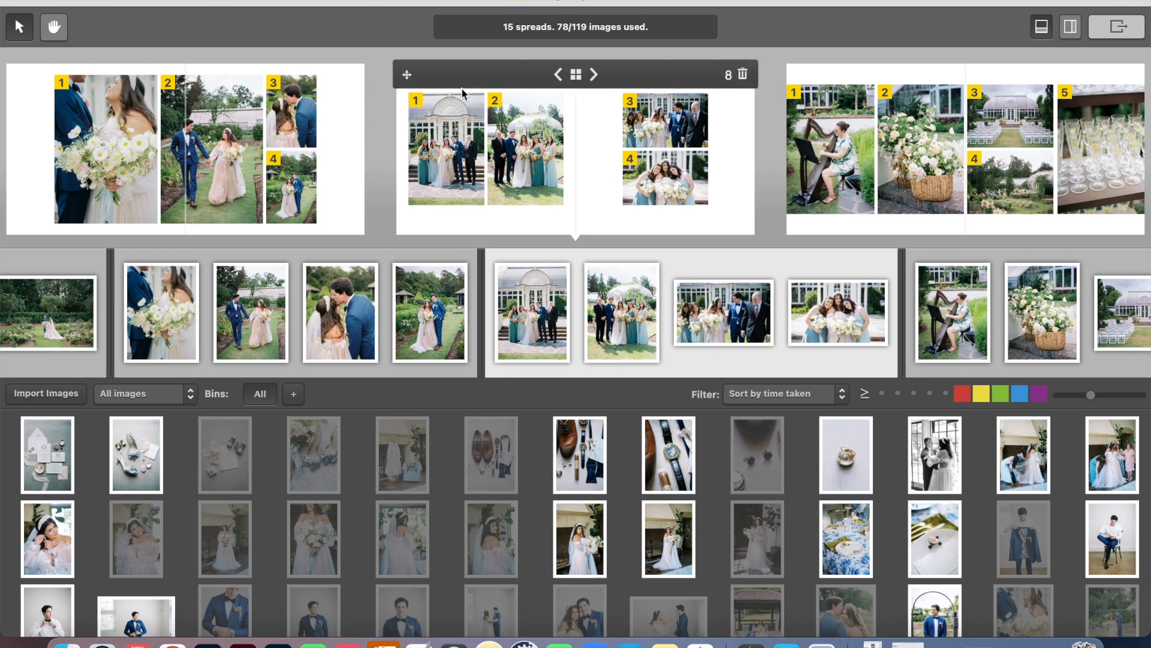
mouse_move(495, 112)
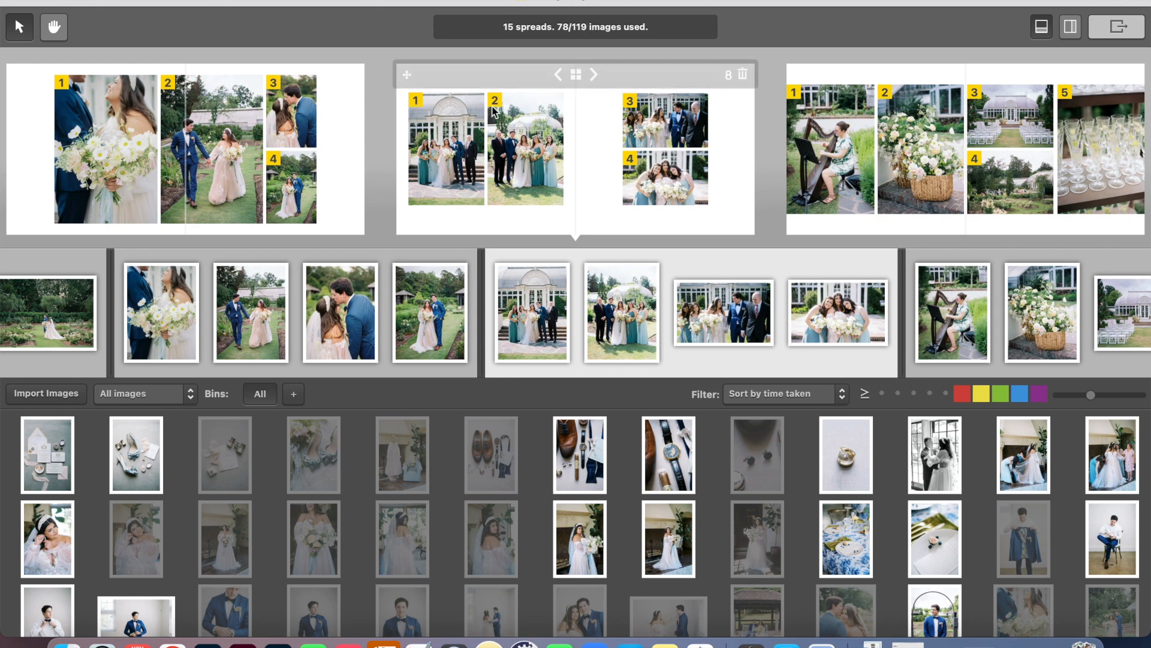
mouse_move(634, 115)
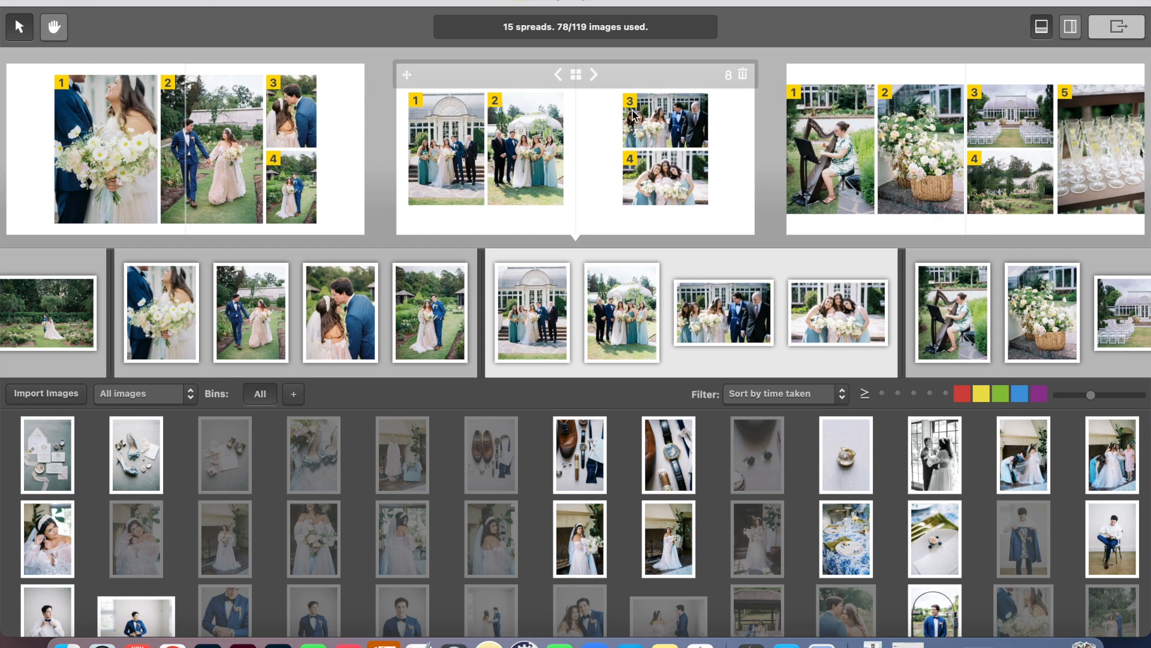
mouse_move(669, 109)
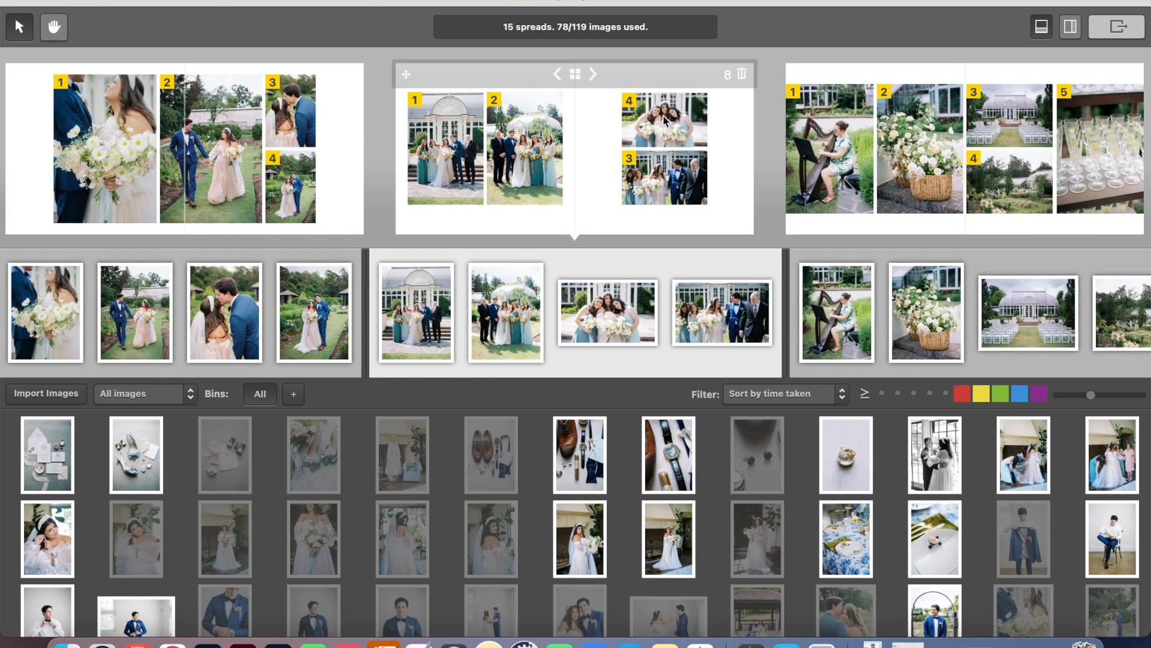
mouse_move(638, 186)
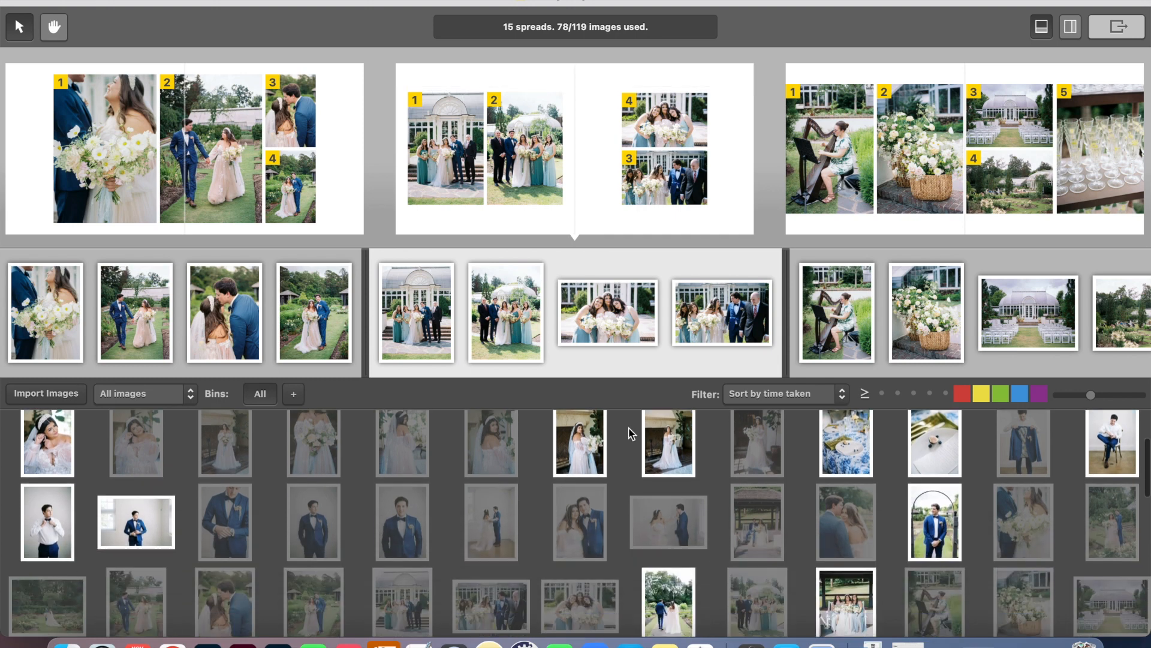
Scroll down the image browser to find the garden table-setting photo
scroll(down, 3)
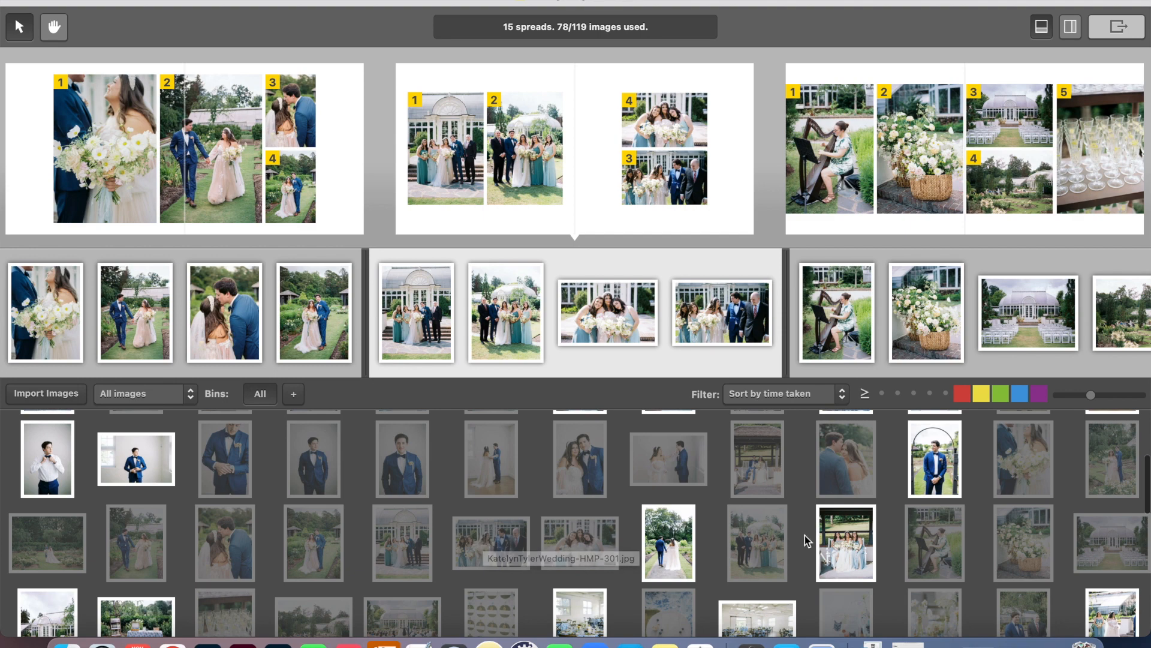
scroll(down, 3)
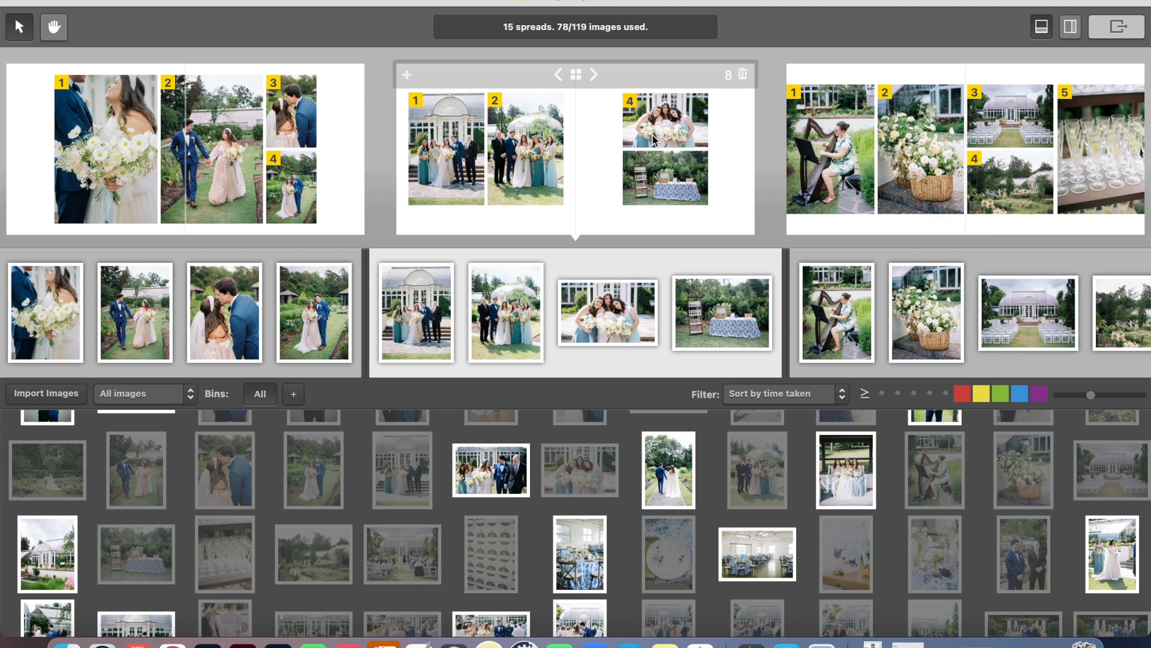
mouse_move(636, 174)
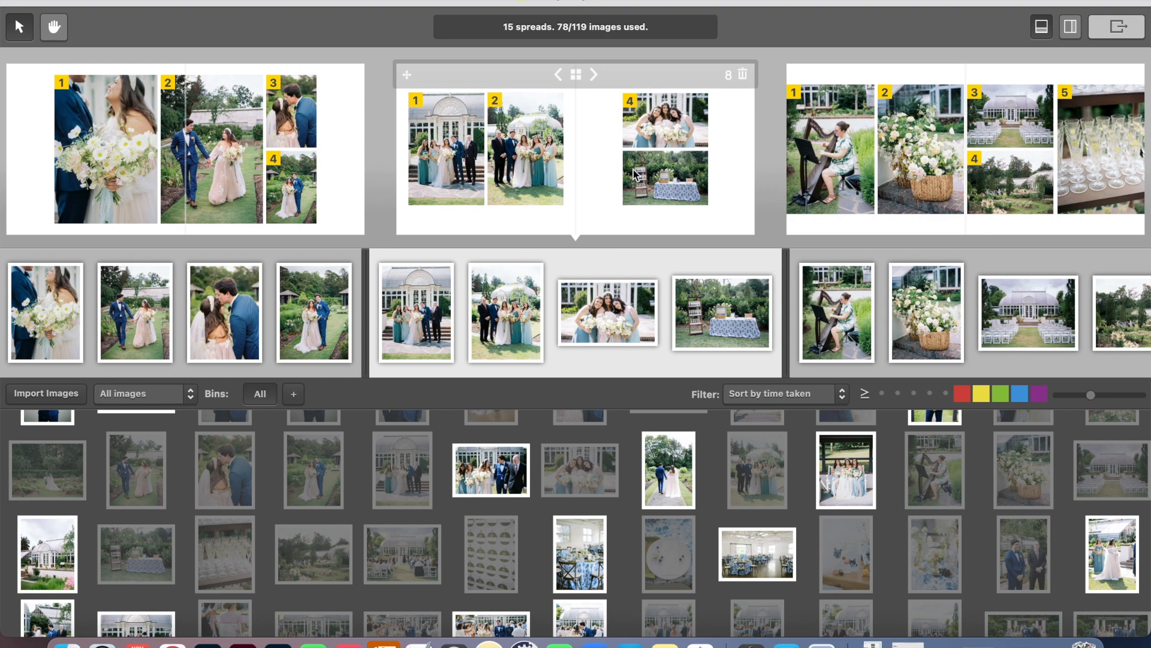
mouse_move(659, 144)
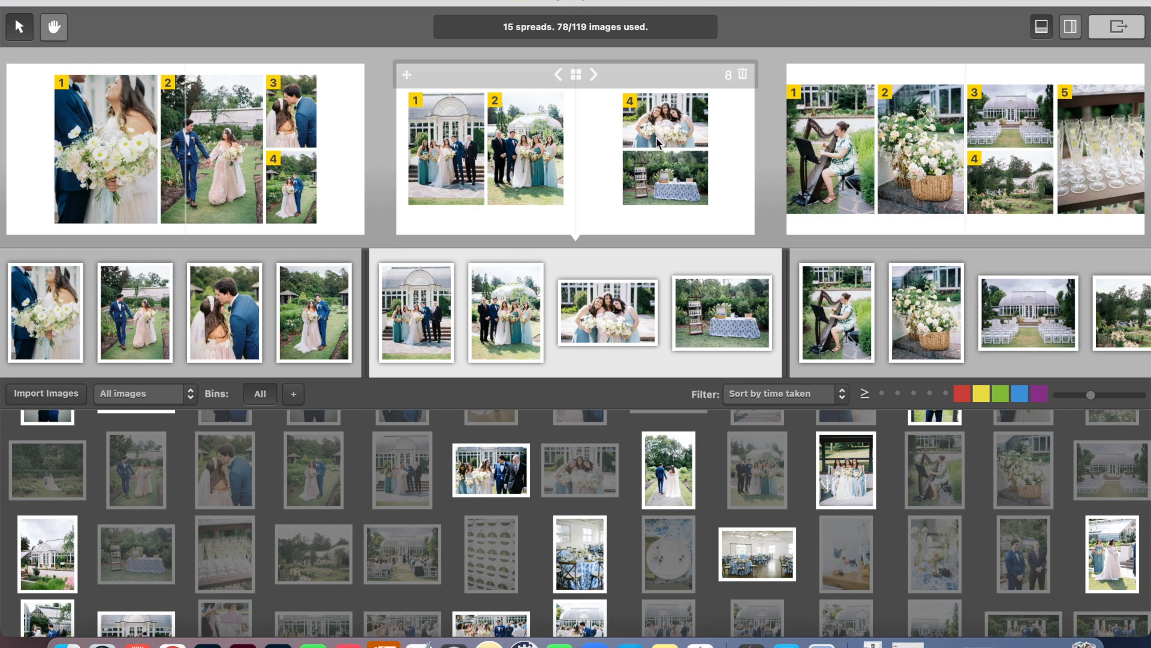
mouse_move(703, 158)
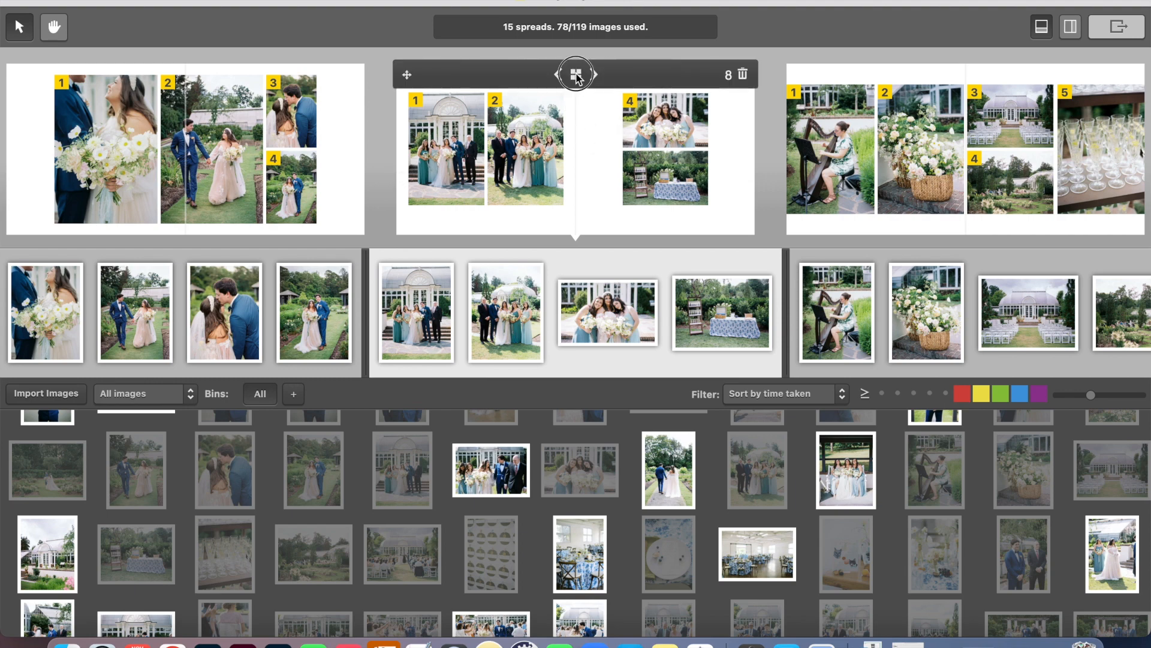
Apply a one-large-photo layout to spread 8 with the table photo in the large frame
click(576, 73)
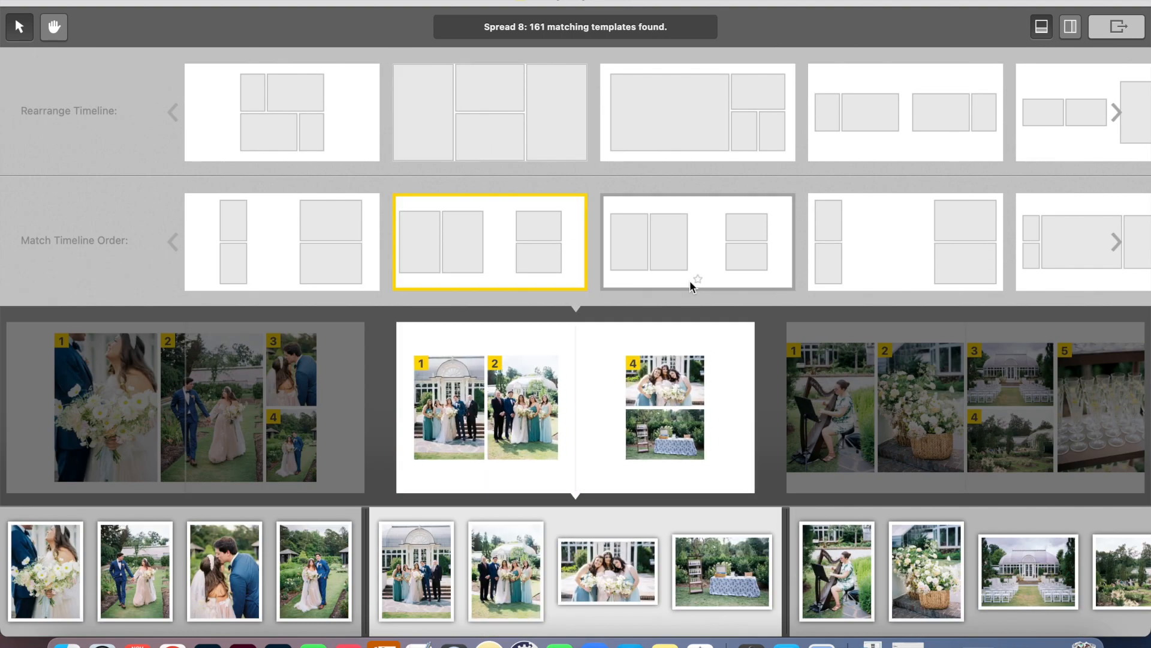
click(696, 112)
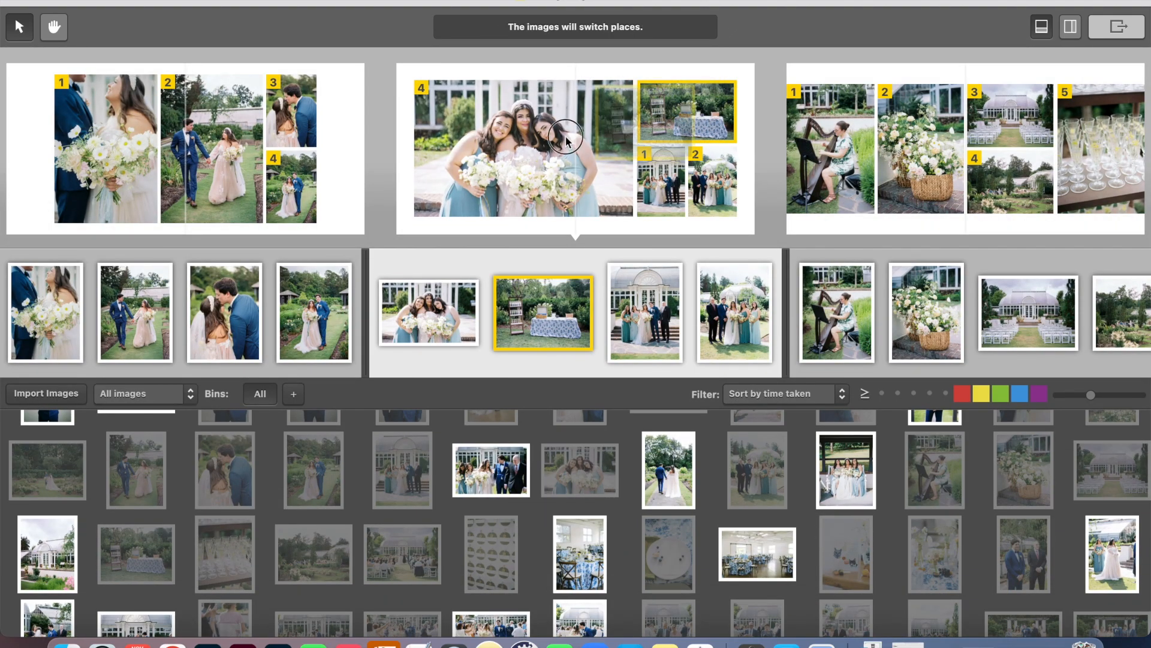
click(566, 140)
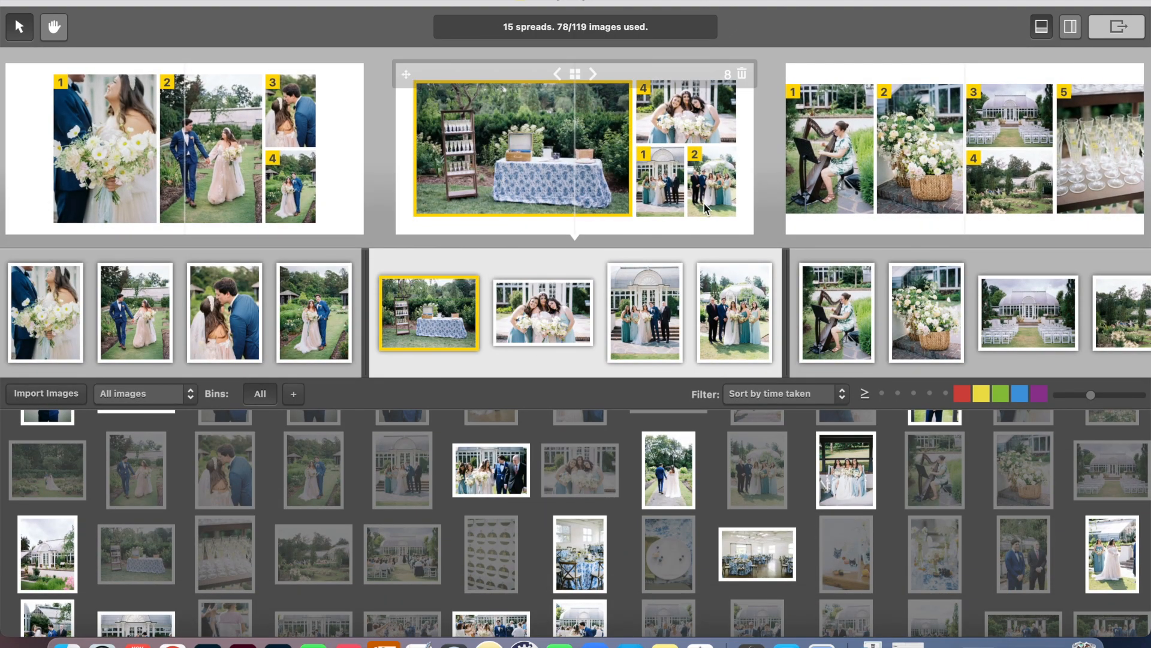
mouse_move(635, 176)
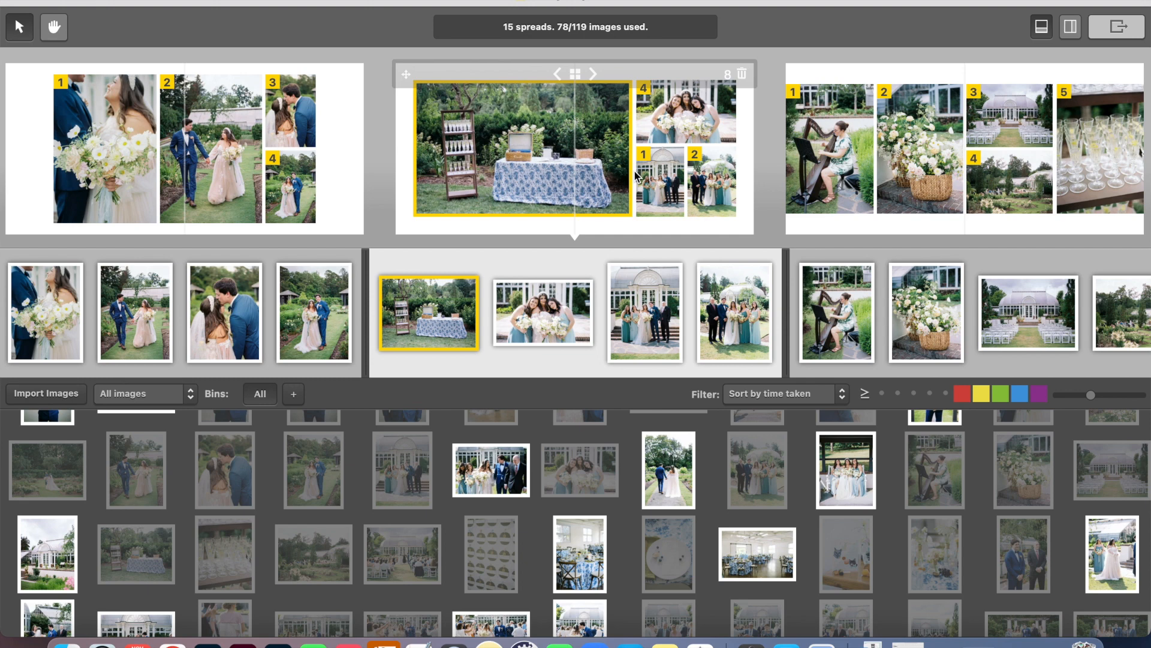
mouse_move(613, 179)
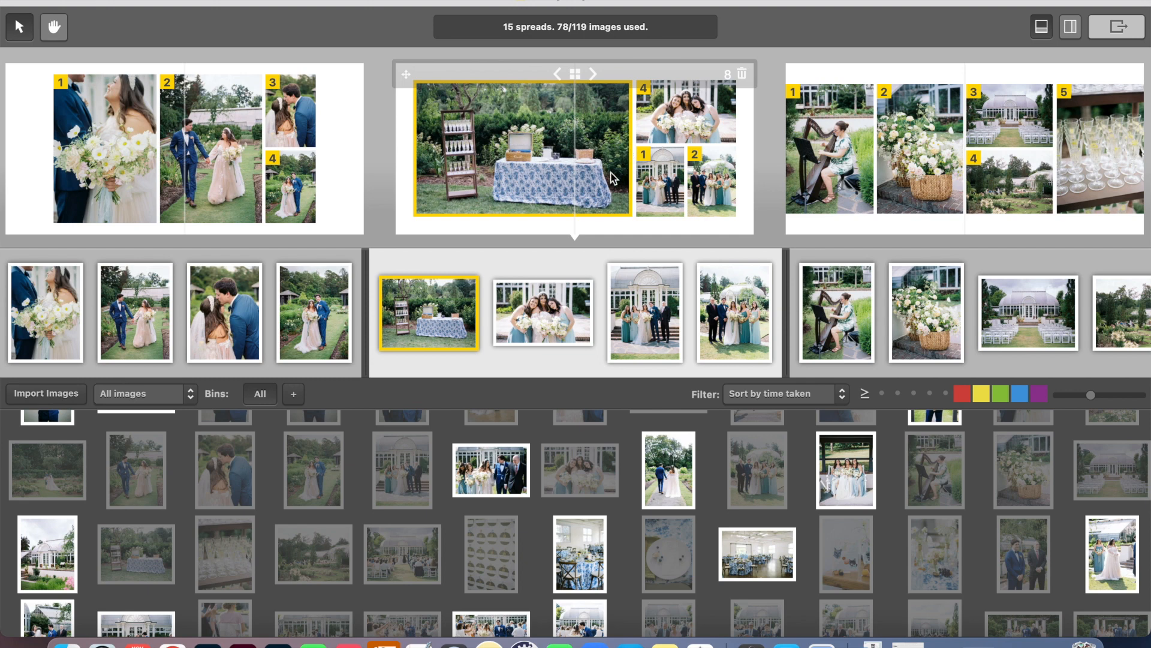
mouse_move(614, 203)
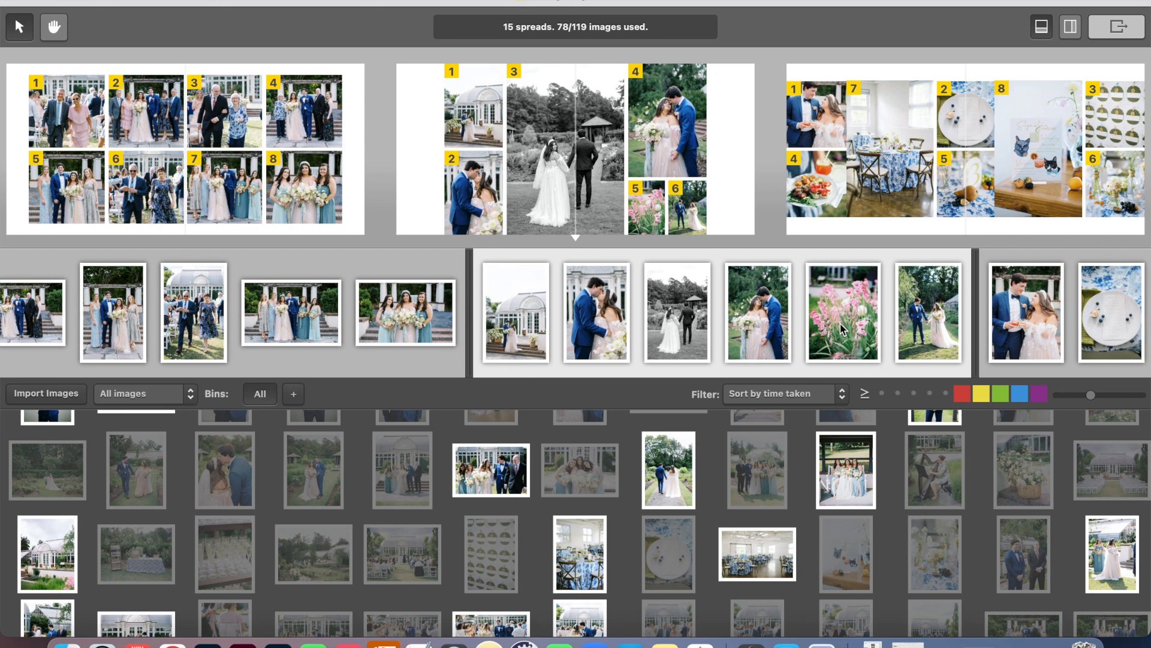
Enlarge the spread for a closer look during review
double_click(575, 150)
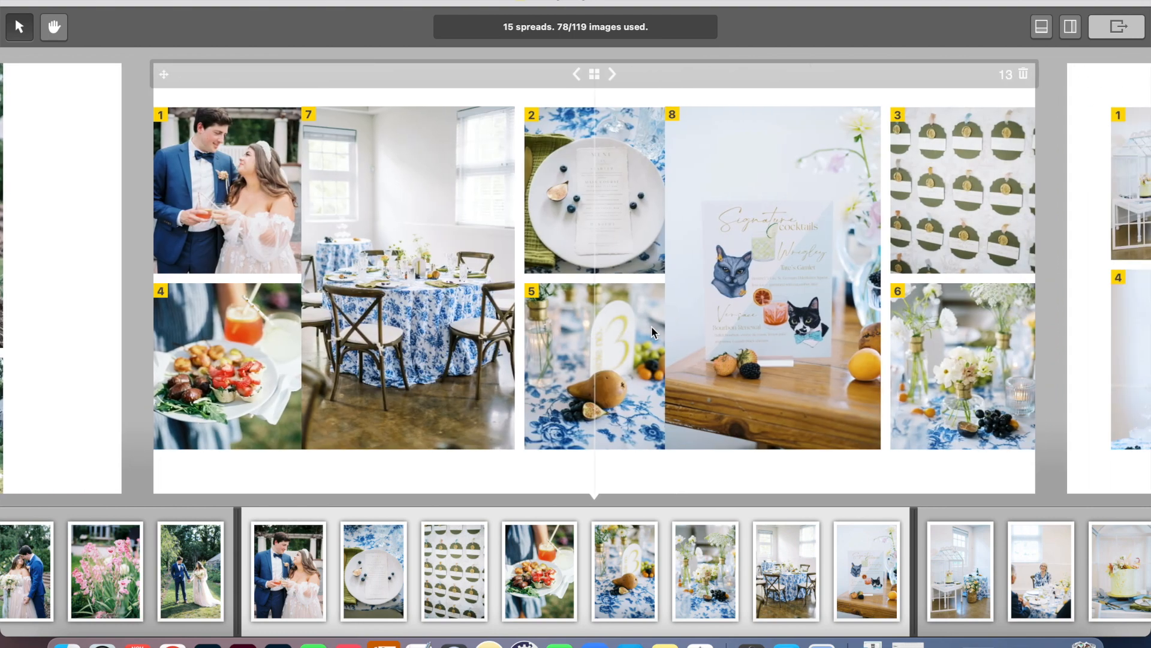
mouse_move(492, 330)
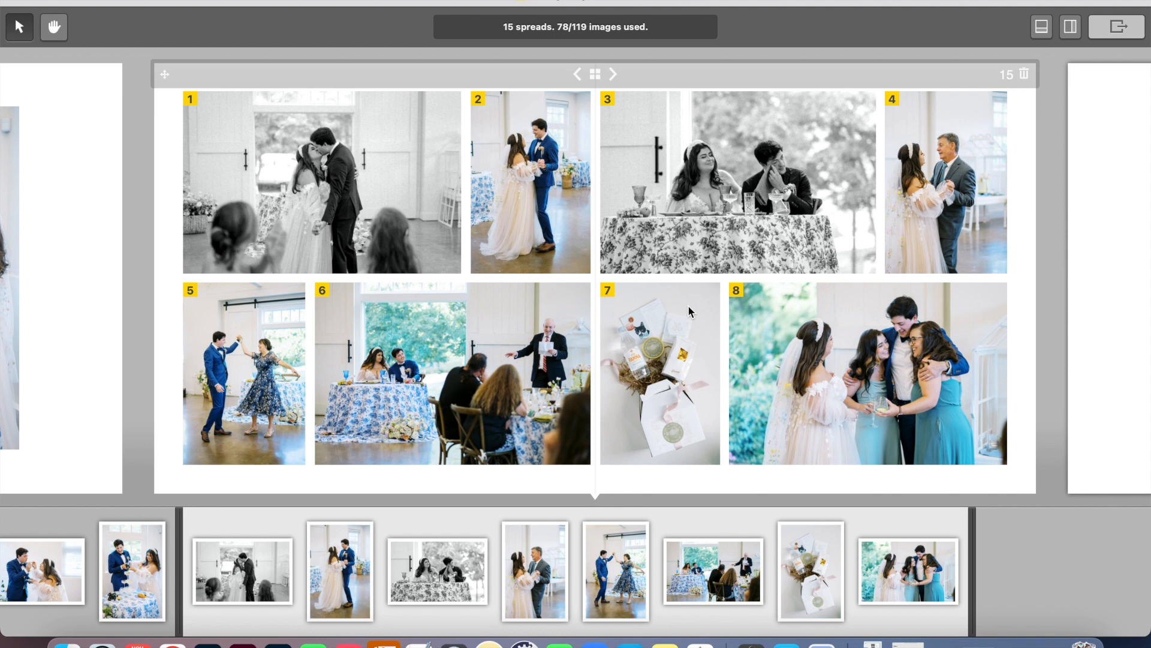
mouse_move(373, 181)
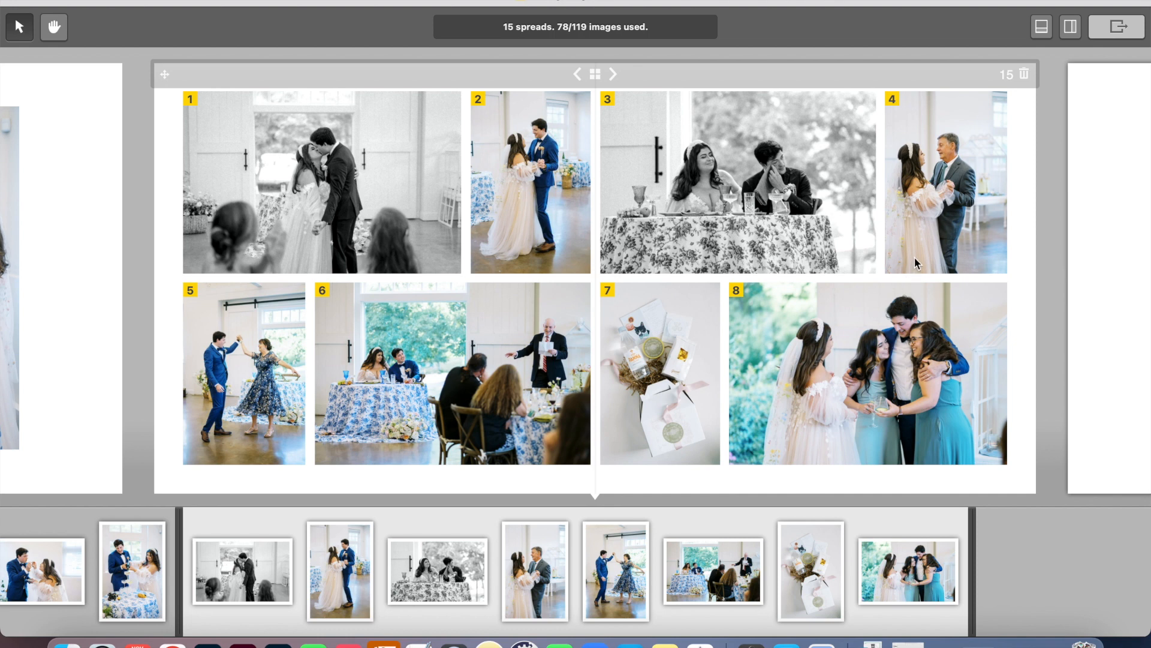
mouse_move(657, 429)
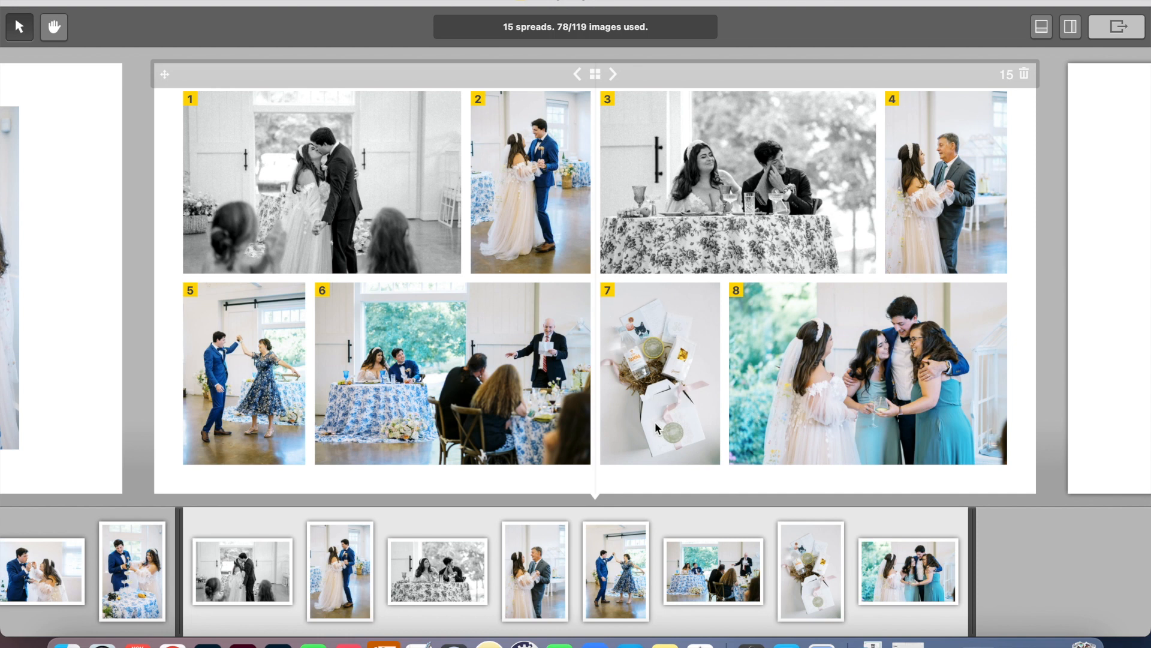
mouse_move(698, 397)
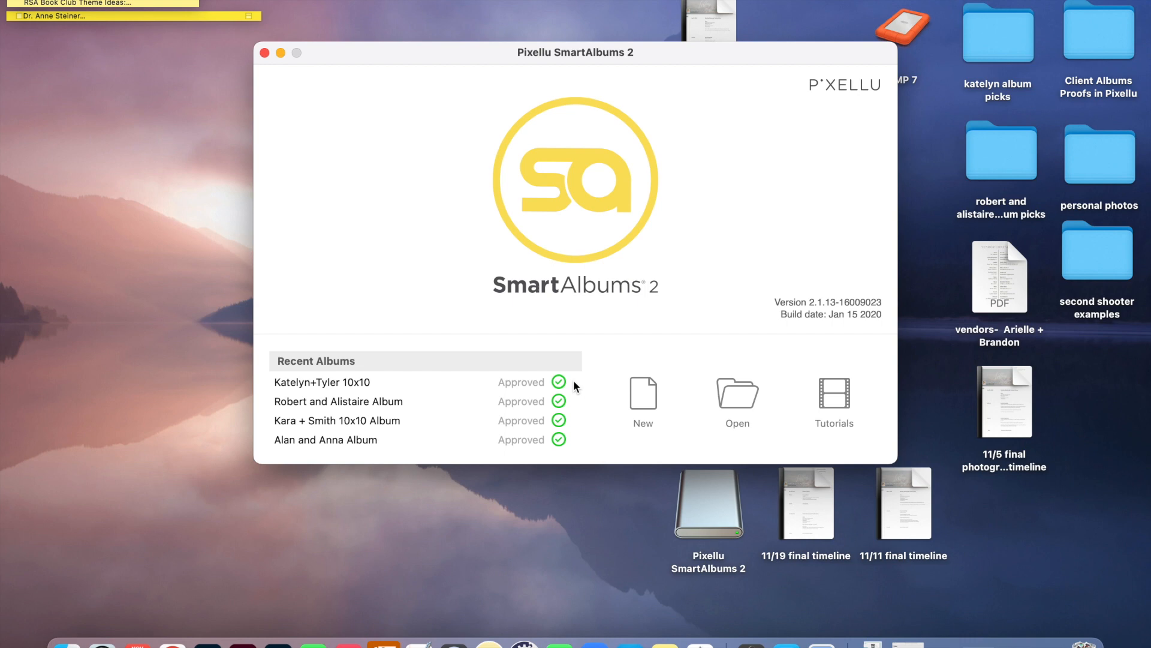
Start a new album project from the welcome window
click(265, 53)
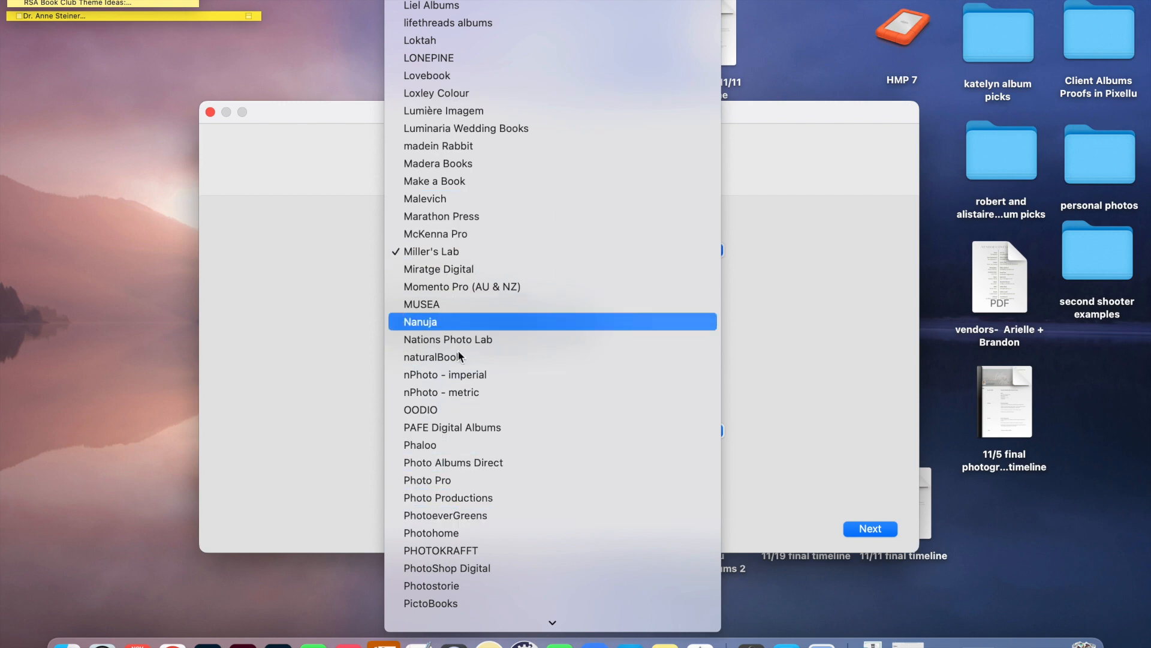
mouse_move(465, 324)
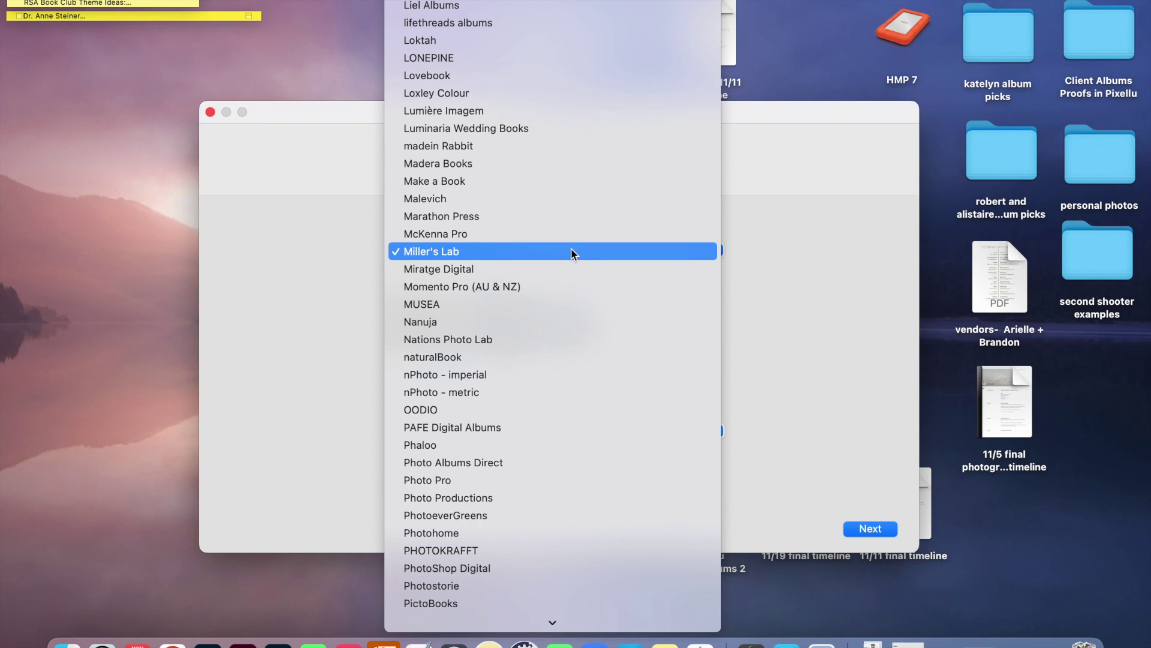
mouse_move(494, 258)
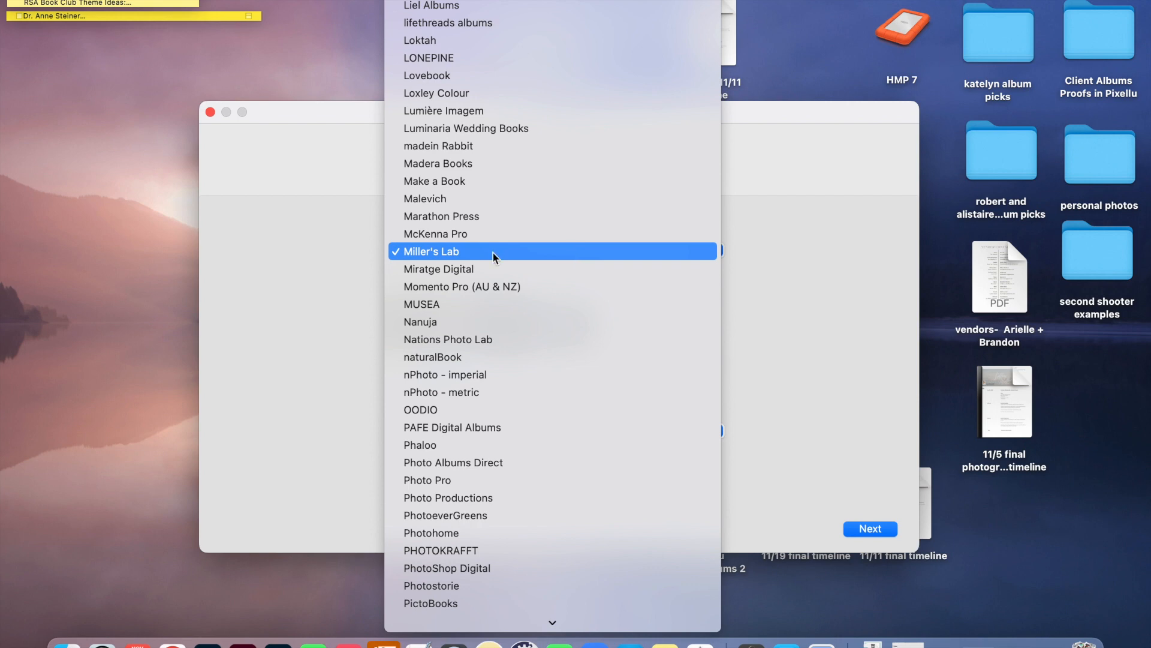
Keep Miller's Lab and choose Miller's Signature Album - Thick Pages as the album type
click(432, 252)
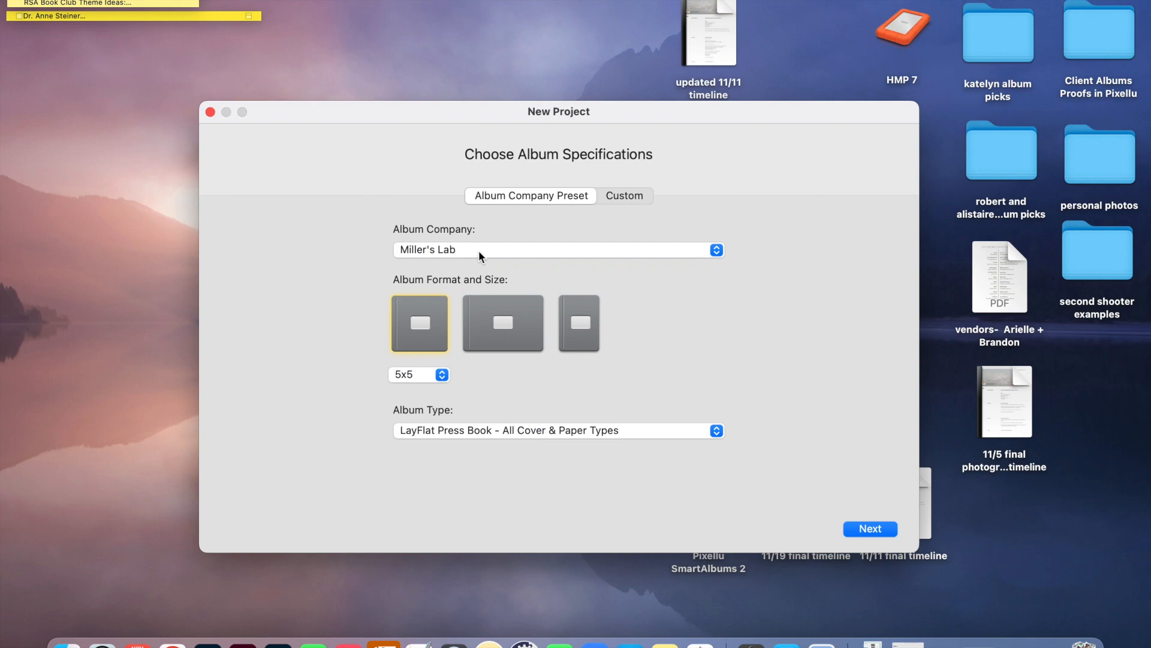
mouse_move(443, 388)
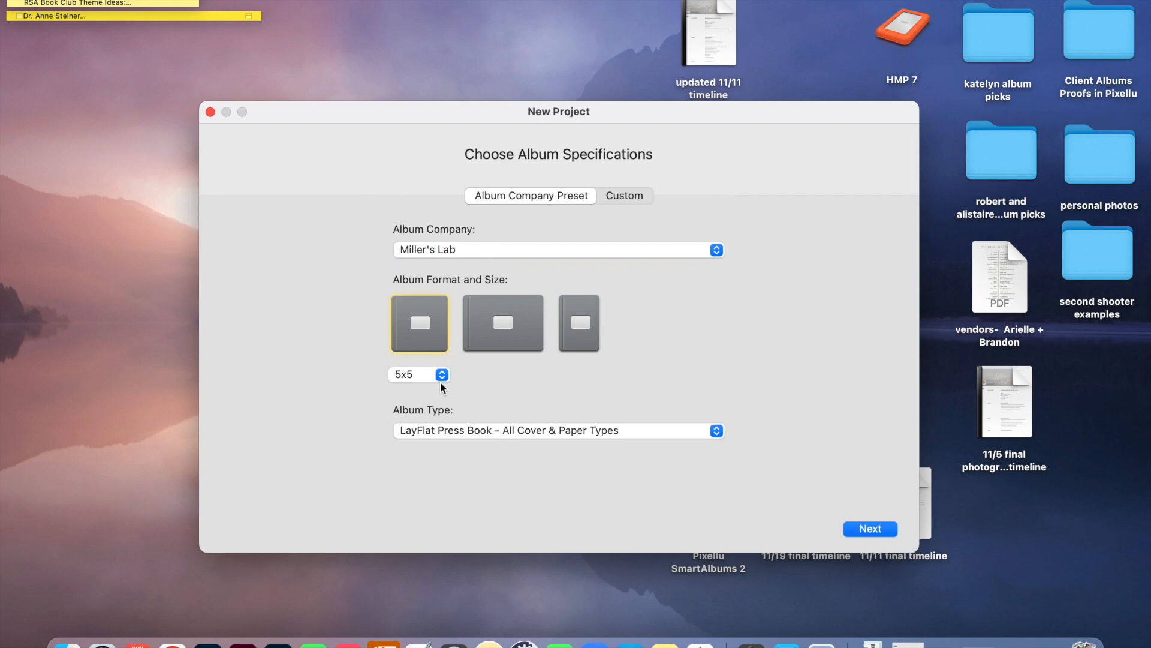
click(419, 374)
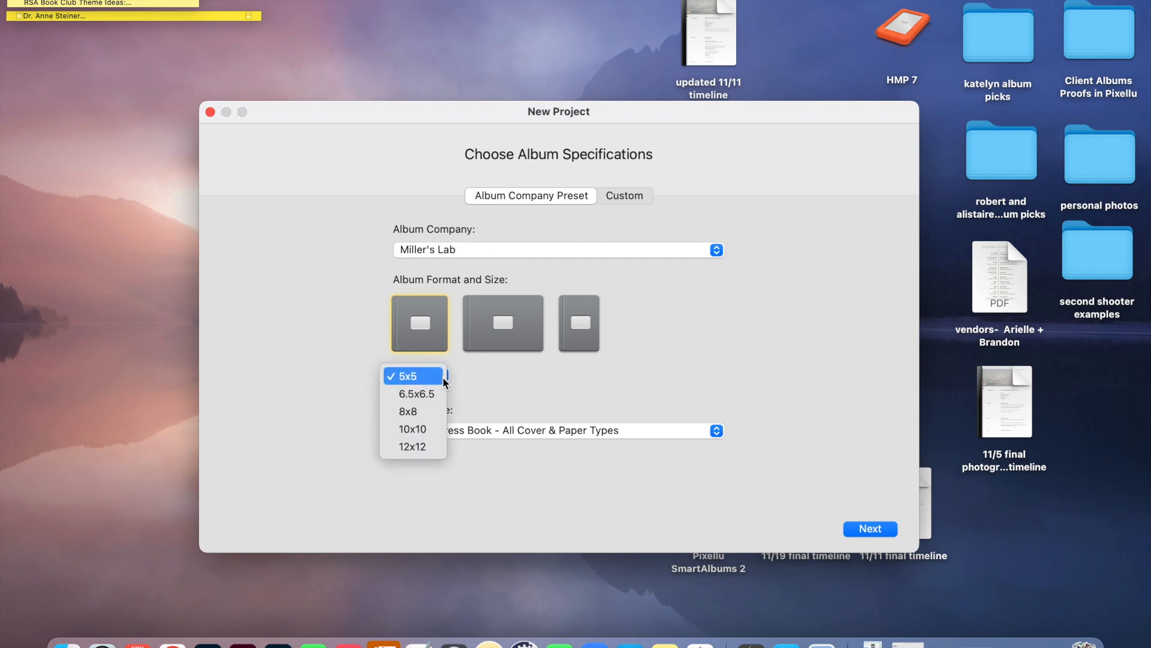
click(408, 376)
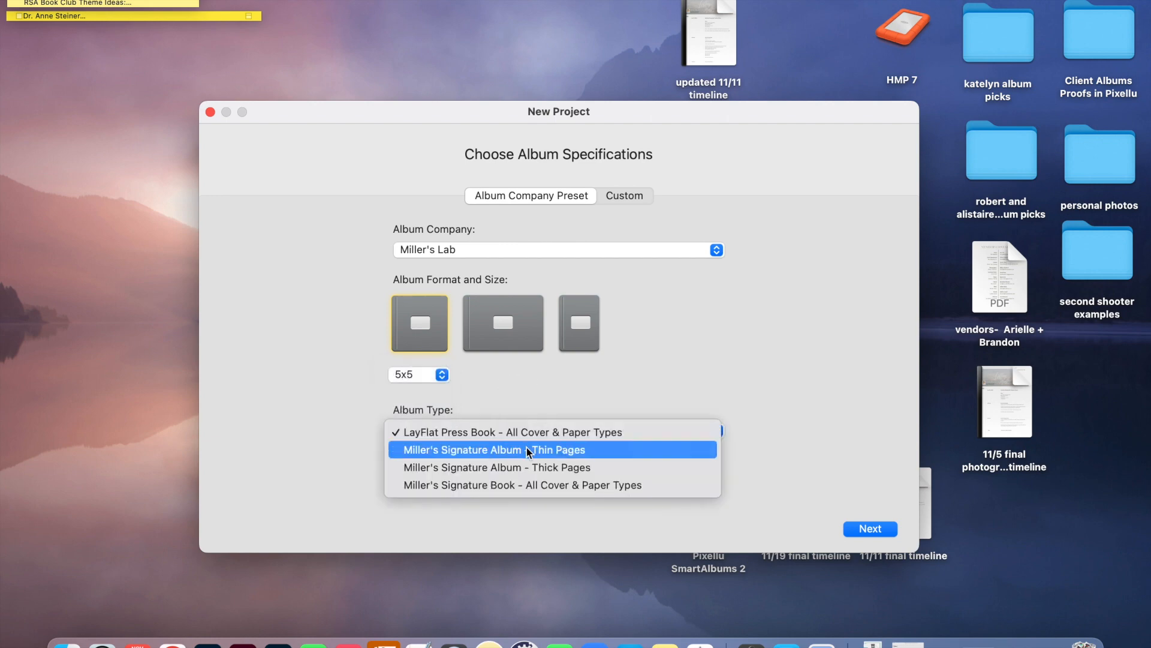
mouse_move(510, 467)
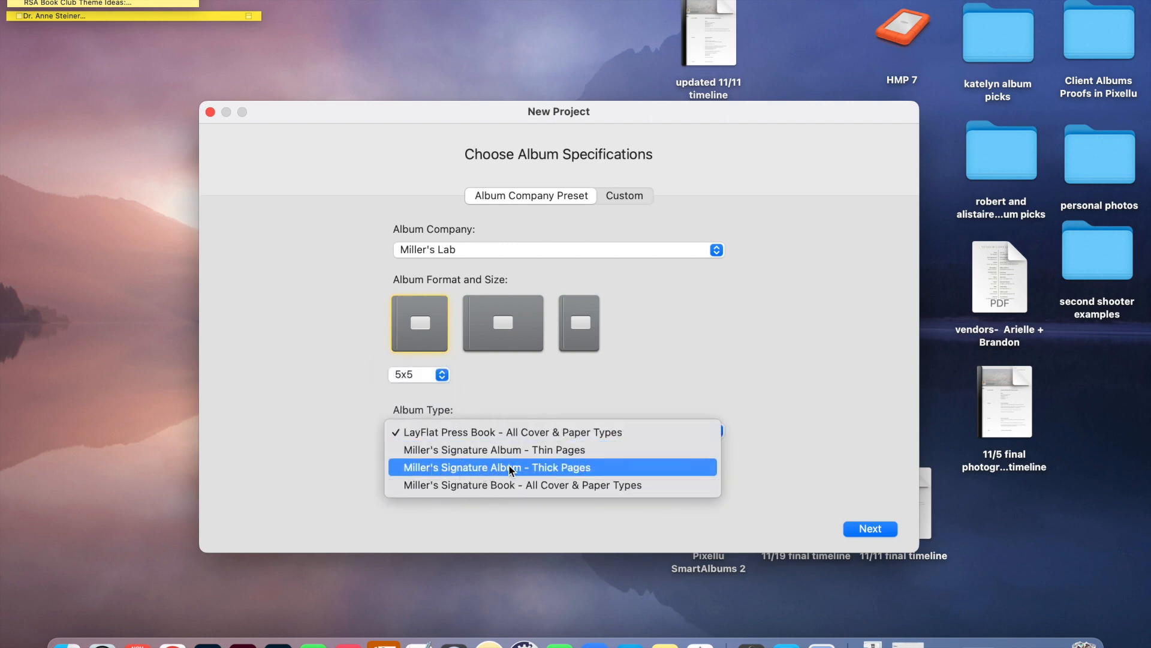
click(496, 467)
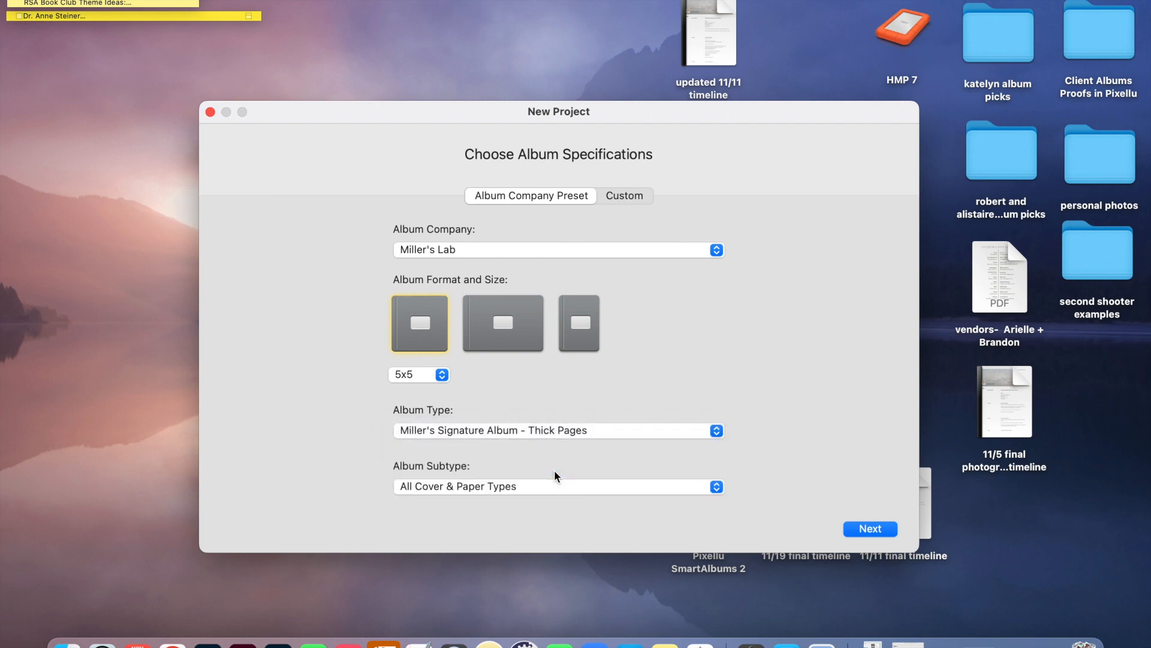
mouse_move(498, 399)
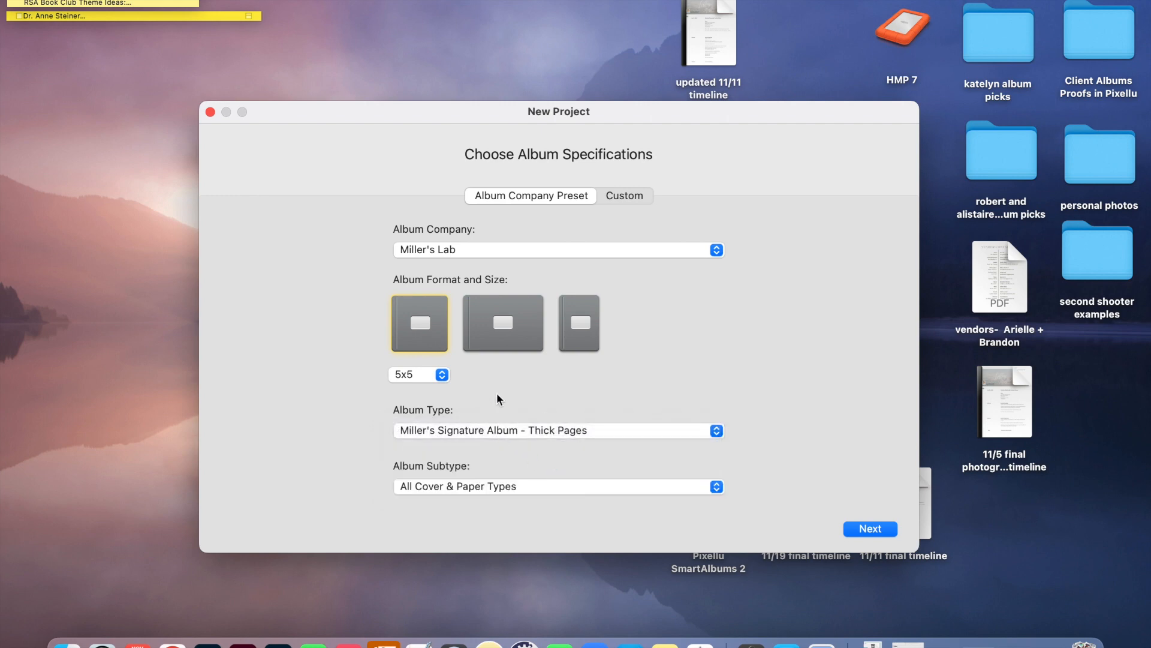
click(420, 374)
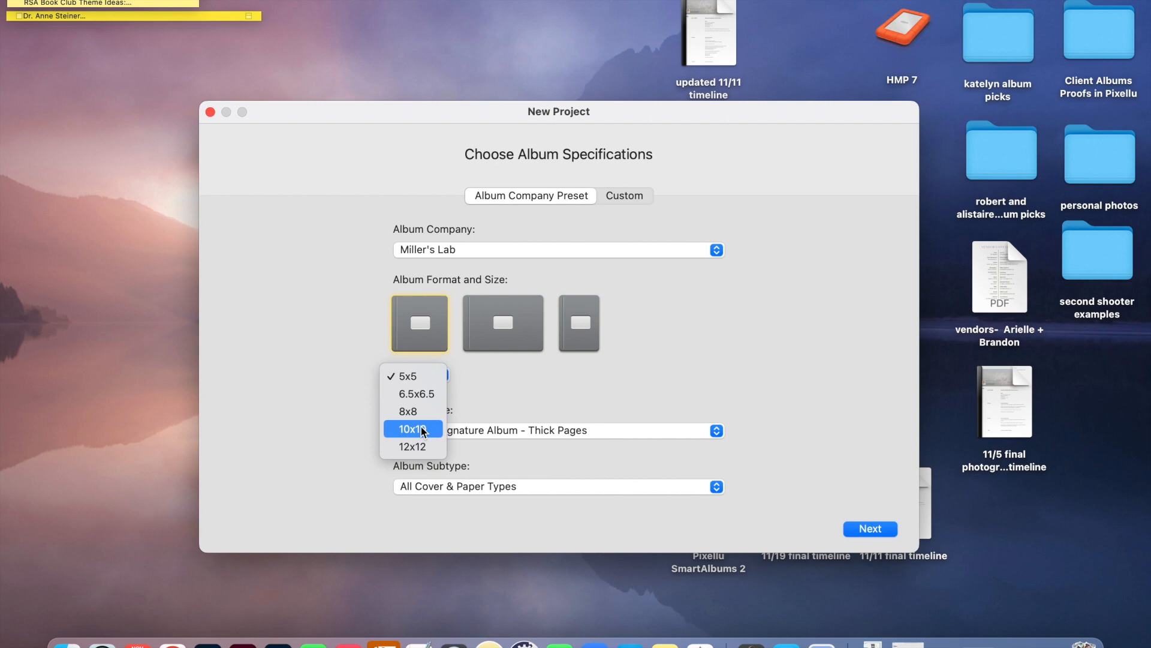
mouse_move(413, 446)
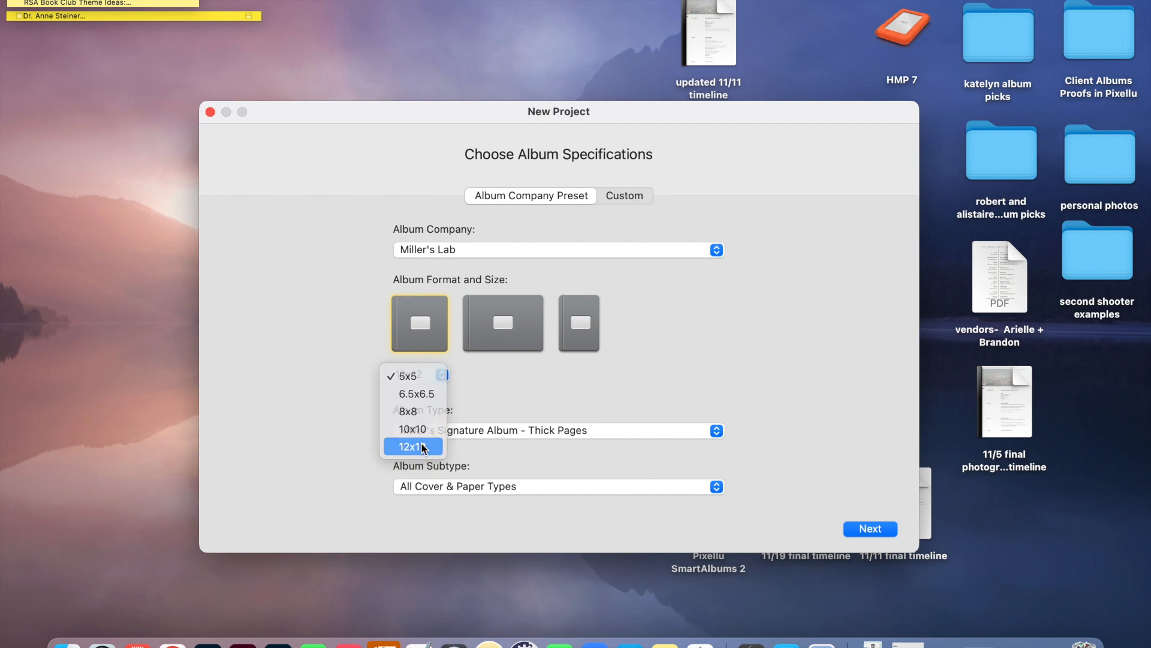
Pick the 12x12 album size and start the new project with these settings
click(870, 528)
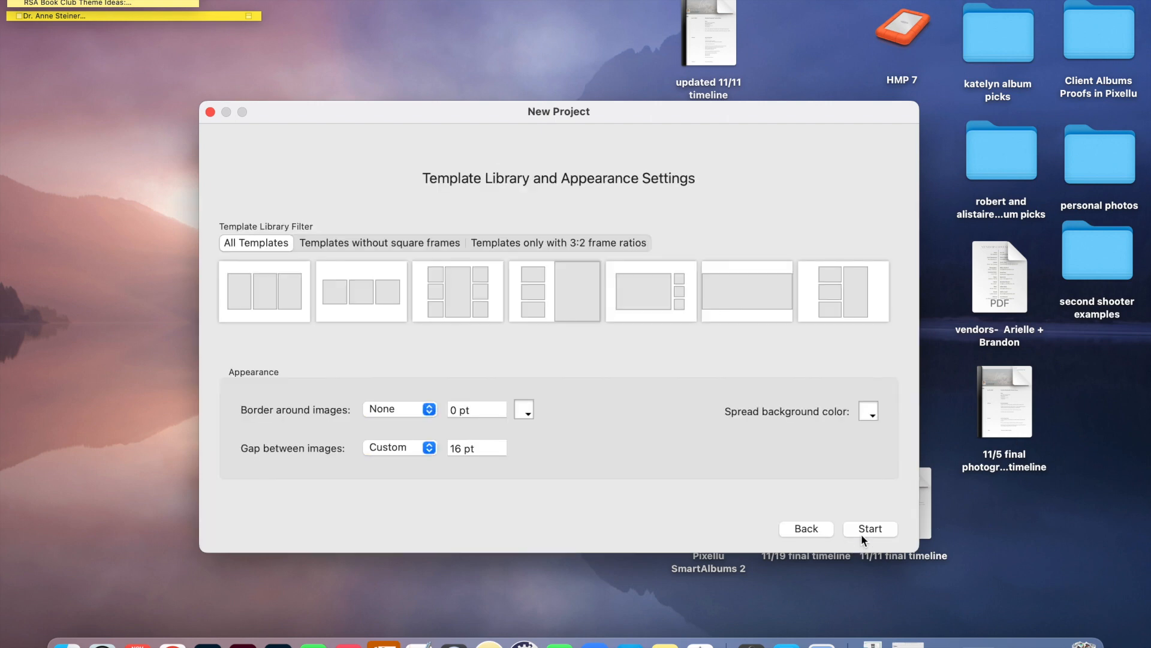
mouse_move(886, 308)
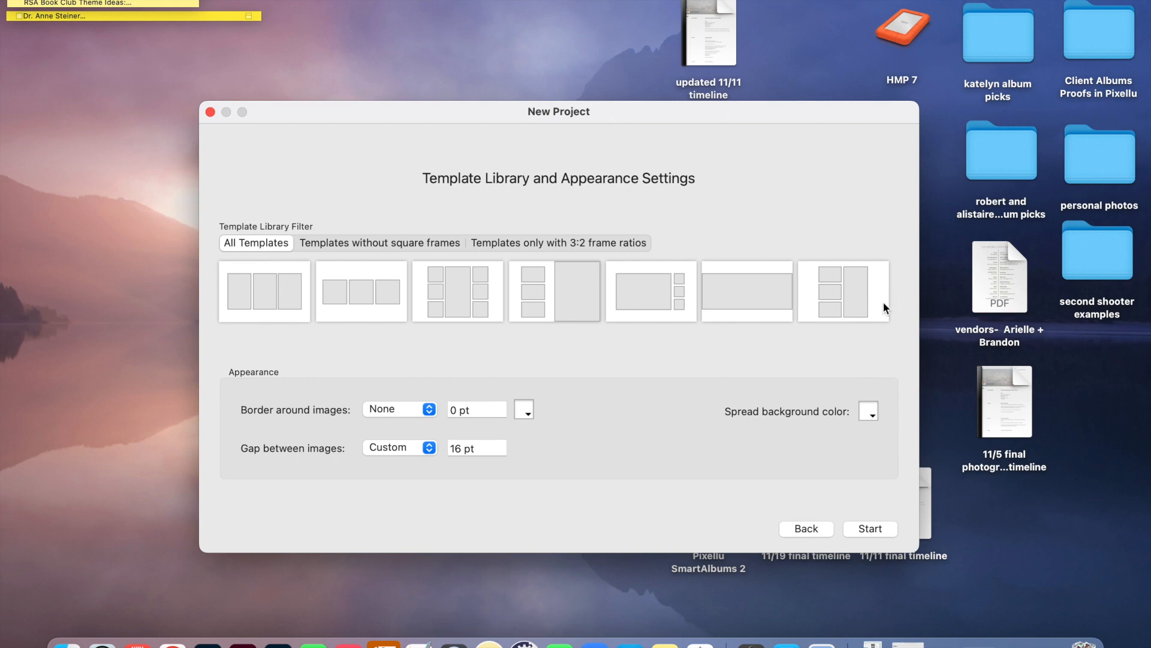
click(871, 529)
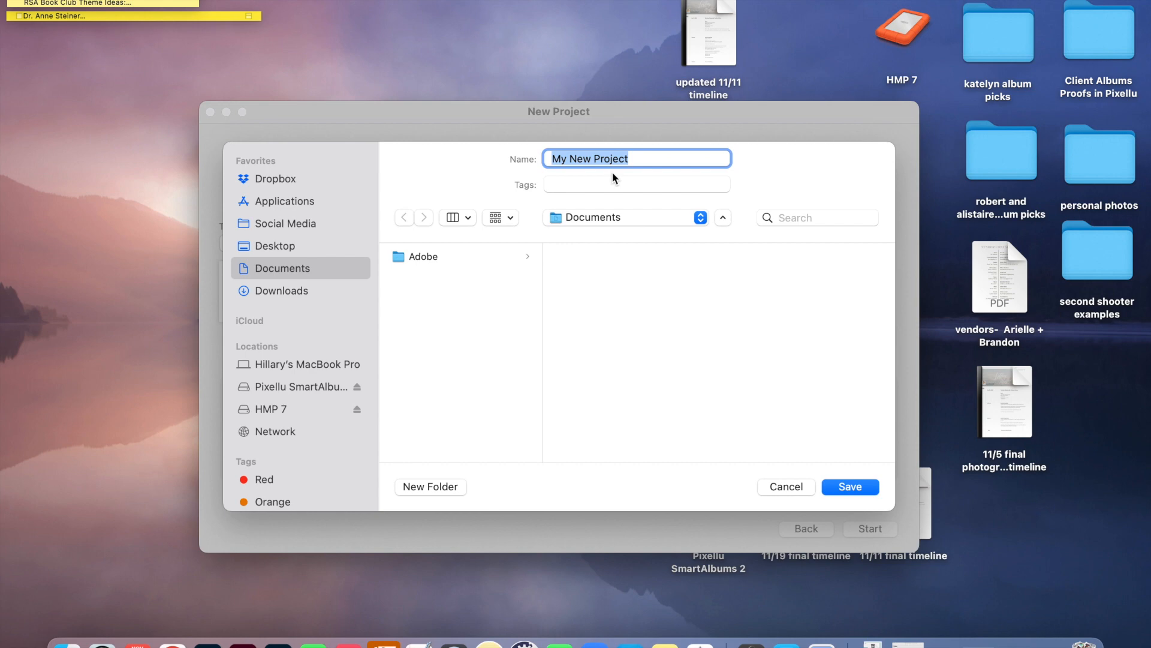
Save the new project to Documents as 'ashley and chris 12x12'
text(ashley and chri)
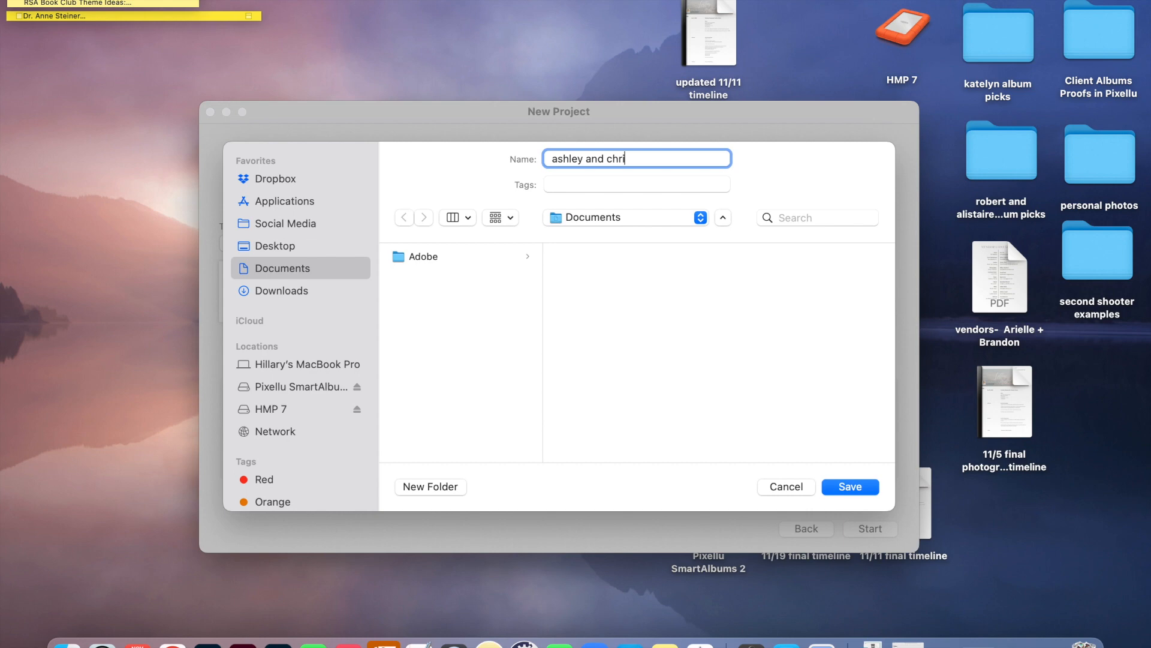
text(s)
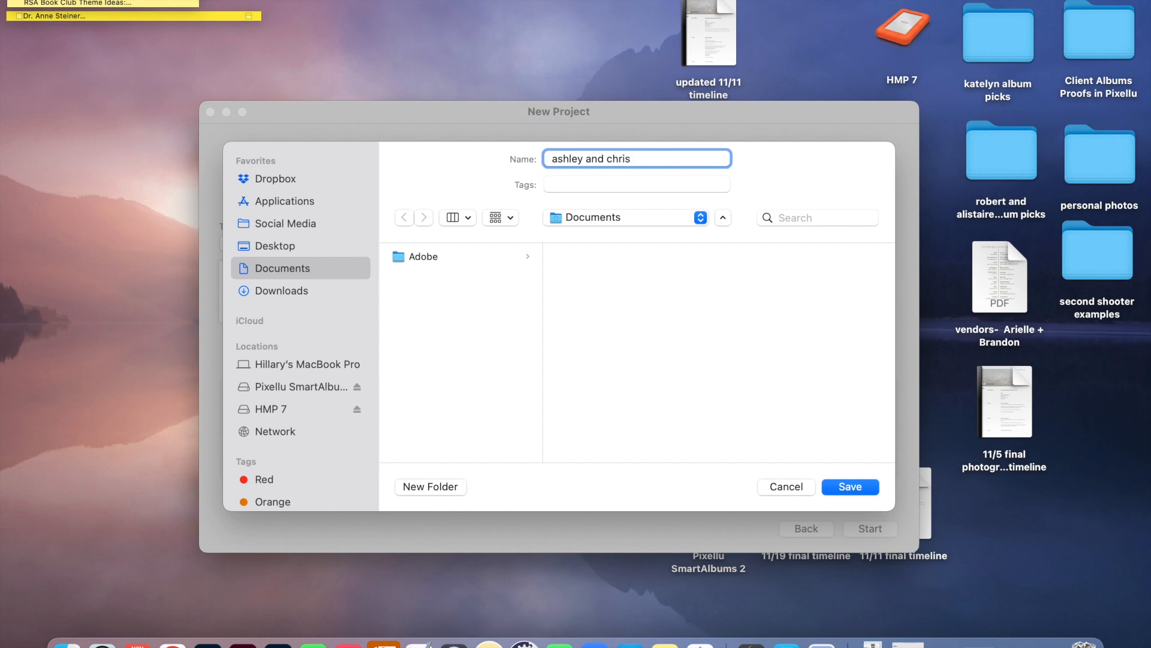
text(1)
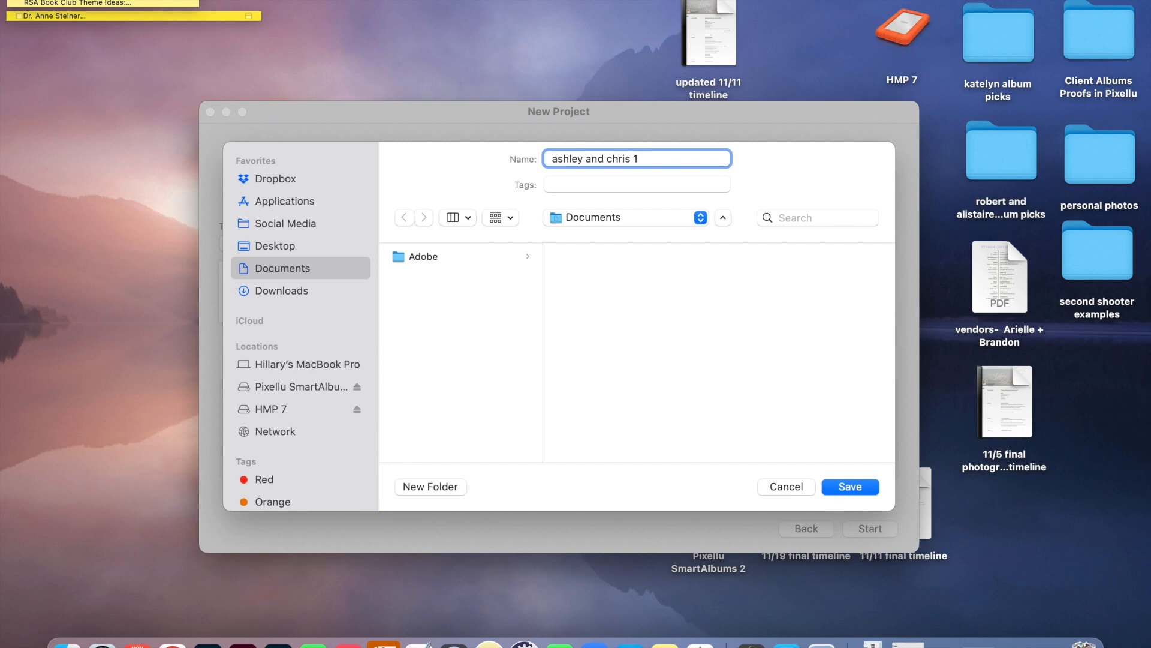
text(2x12)
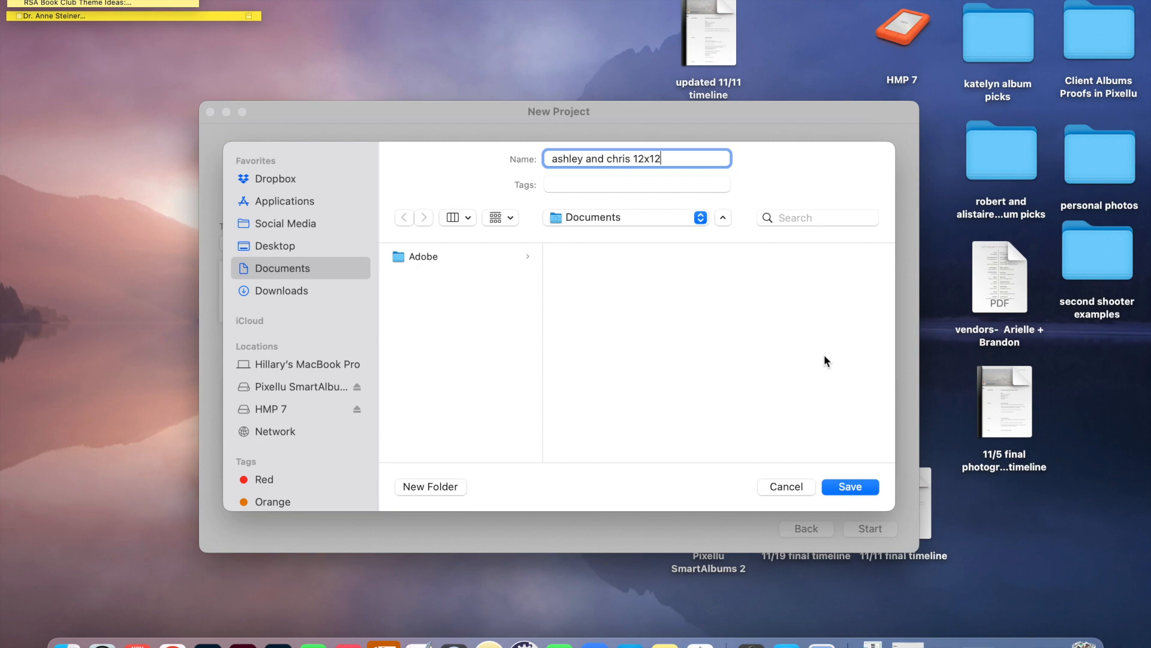
click(850, 487)
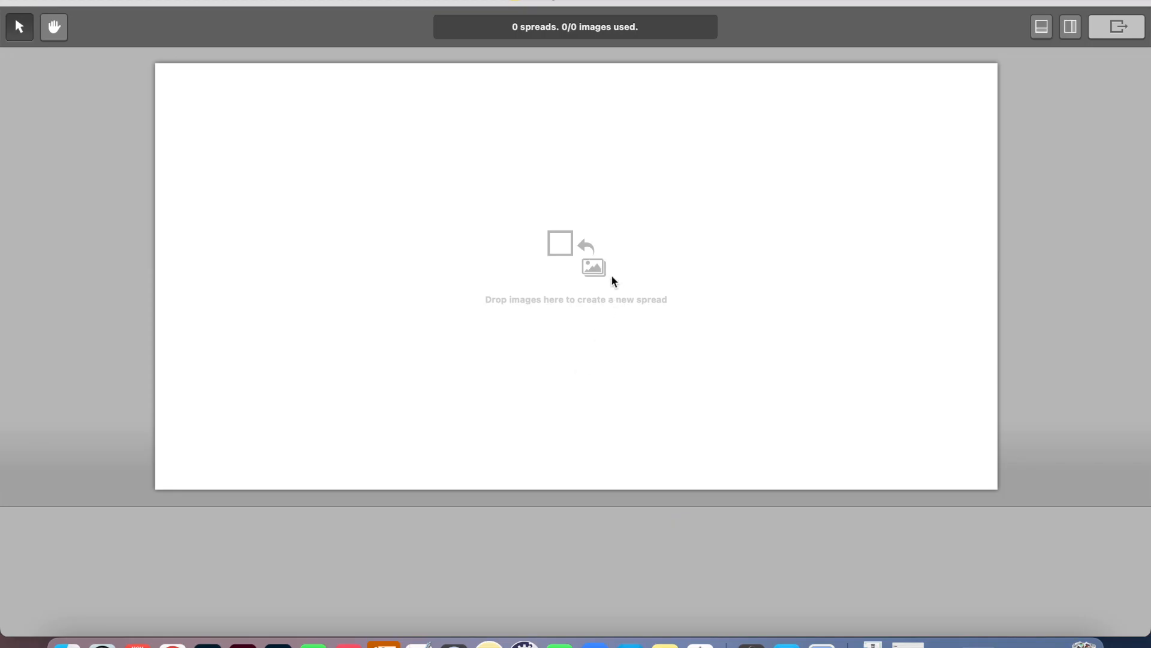
Show the info sidebar with the Miller's Lab 12x12 LayFlat Press Book details
click(1070, 27)
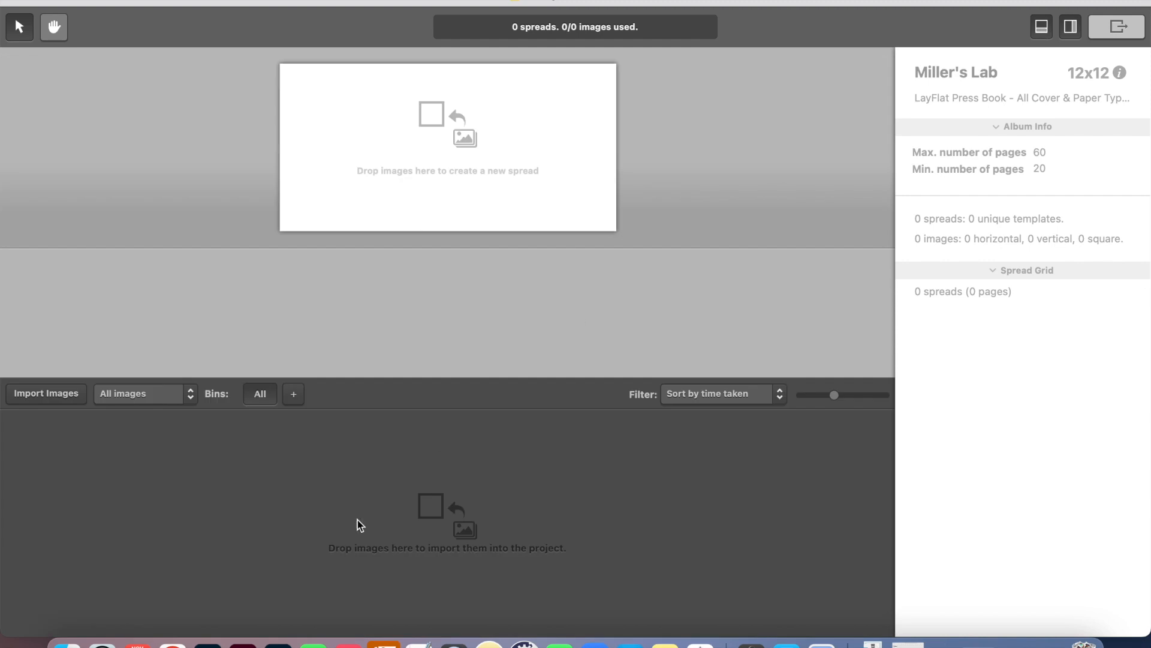
mouse_move(455, 179)
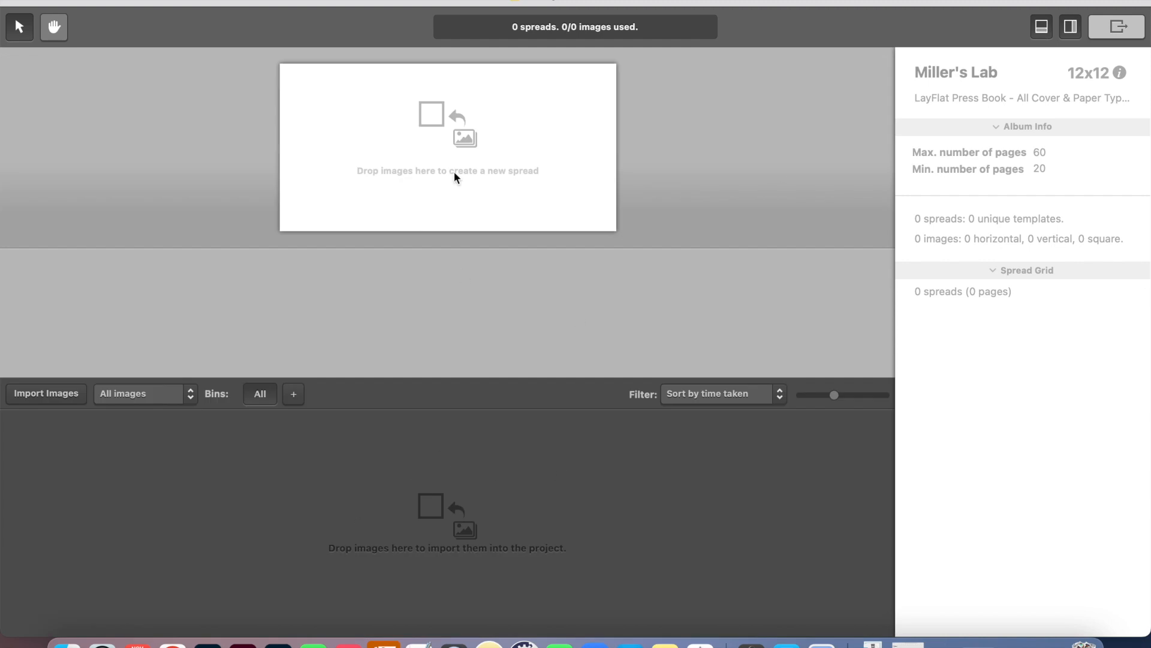
mouse_move(691, 217)
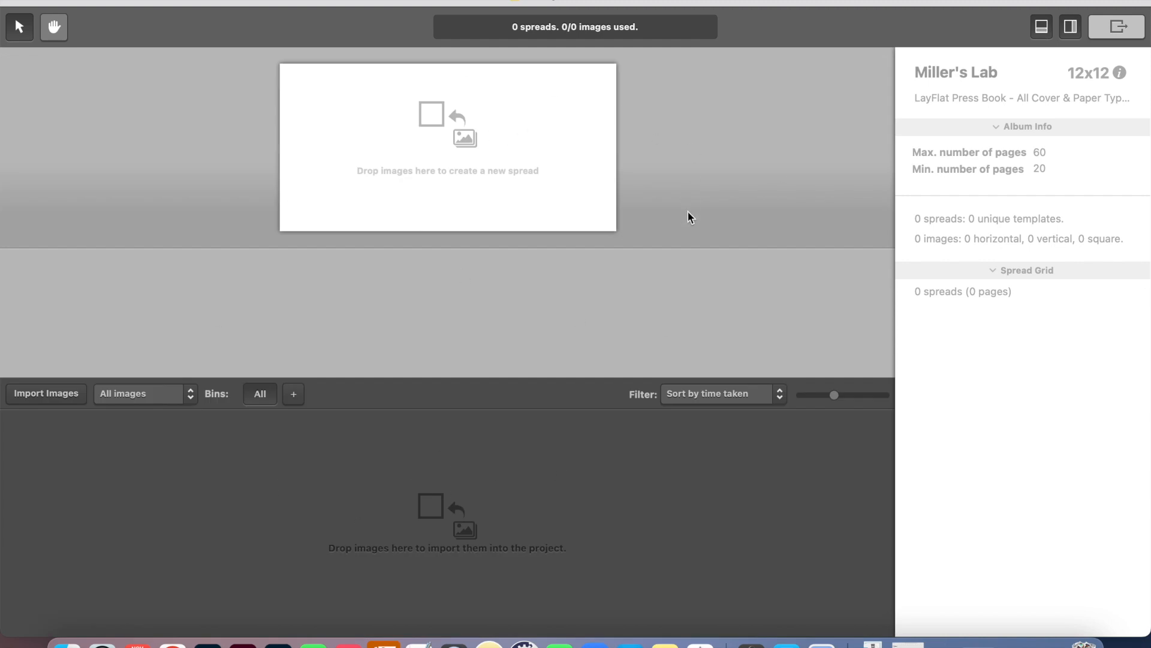
mouse_move(719, 461)
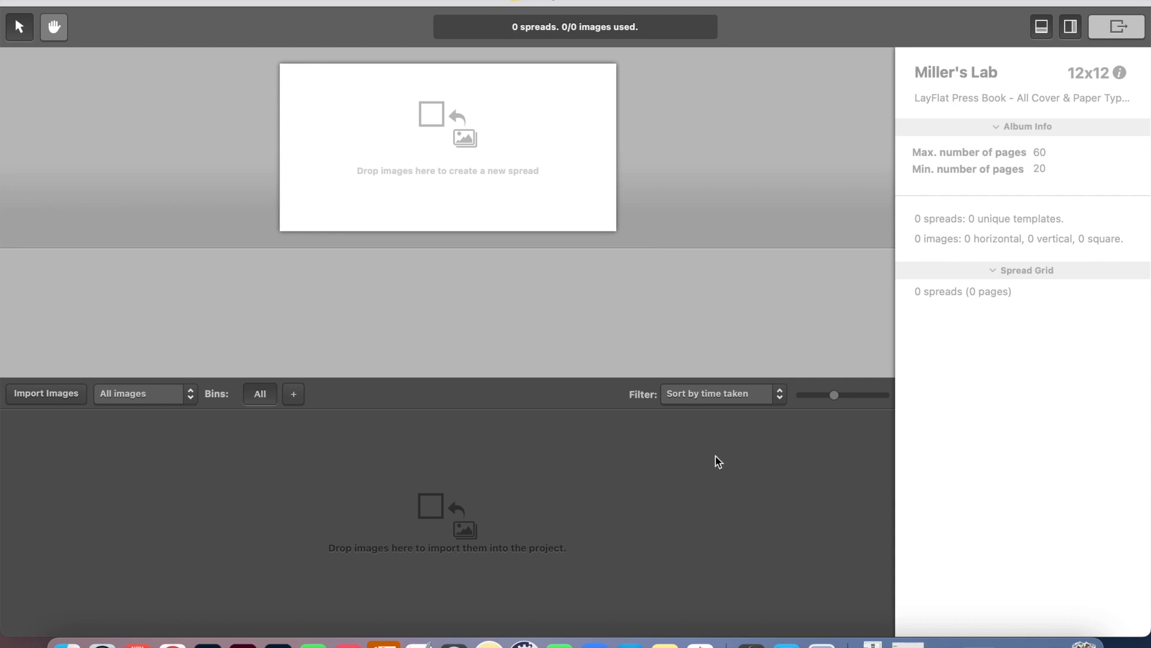
mouse_move(429, 489)
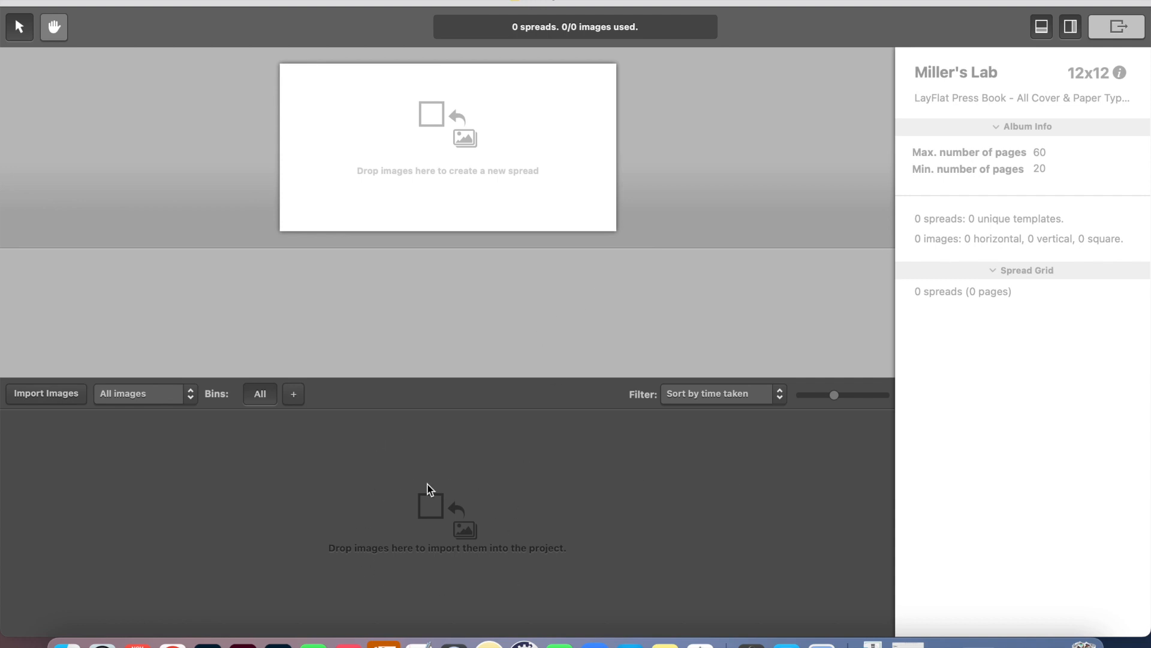
mouse_move(446, 129)
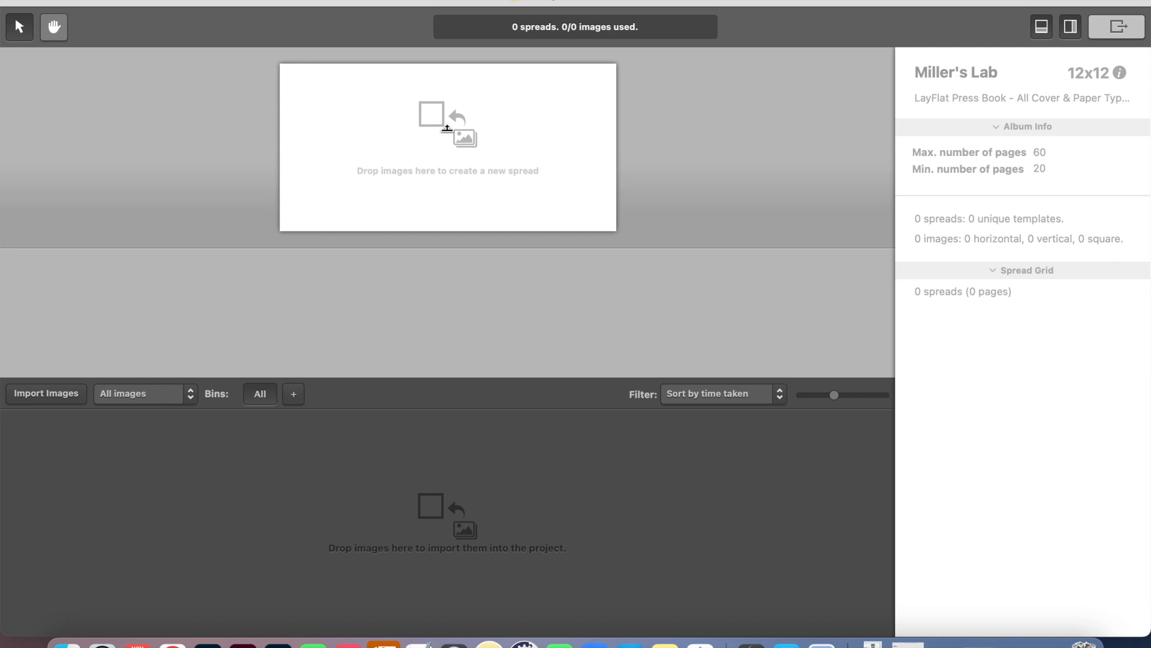
mouse_move(499, 127)
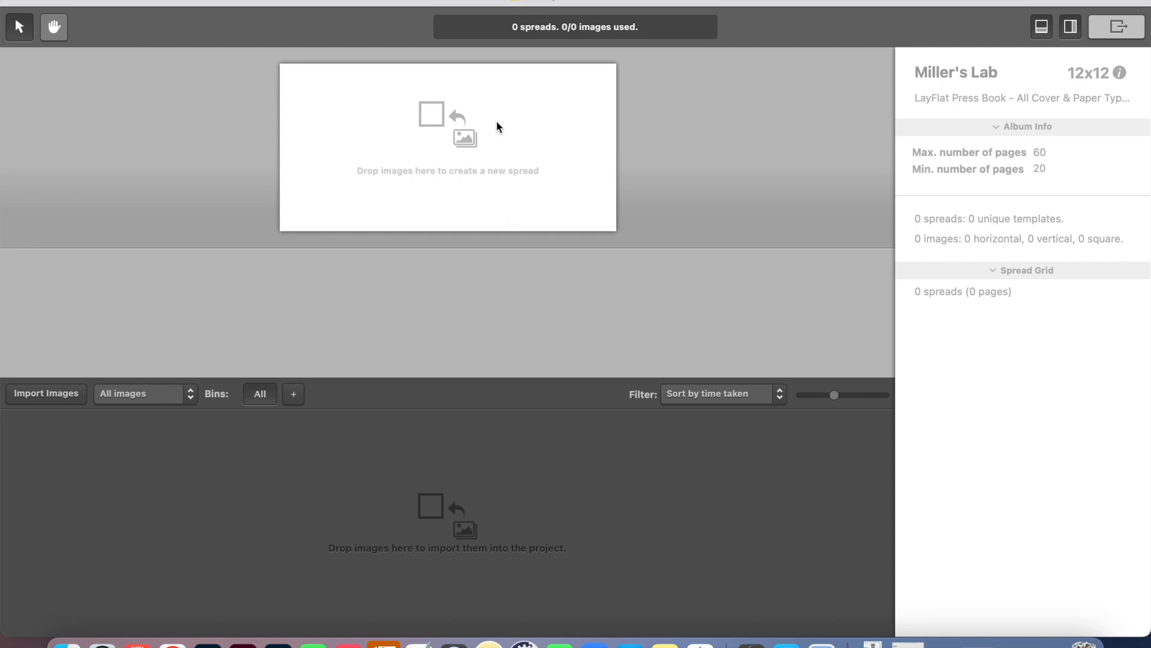
mouse_move(440, 148)
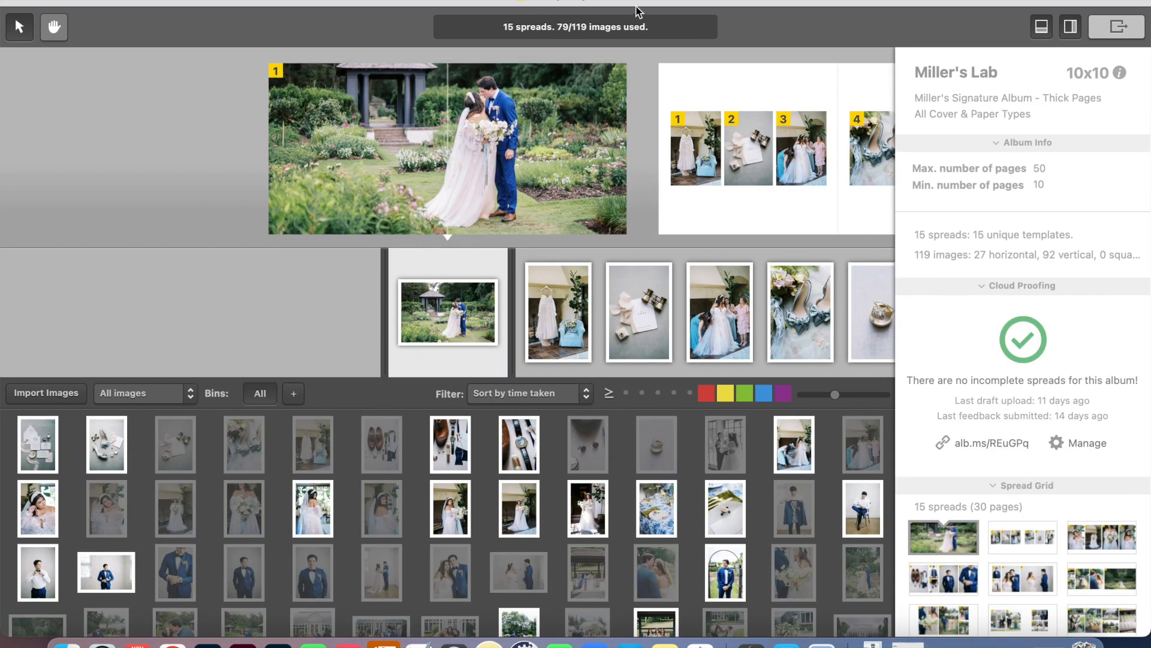
mouse_move(683, 41)
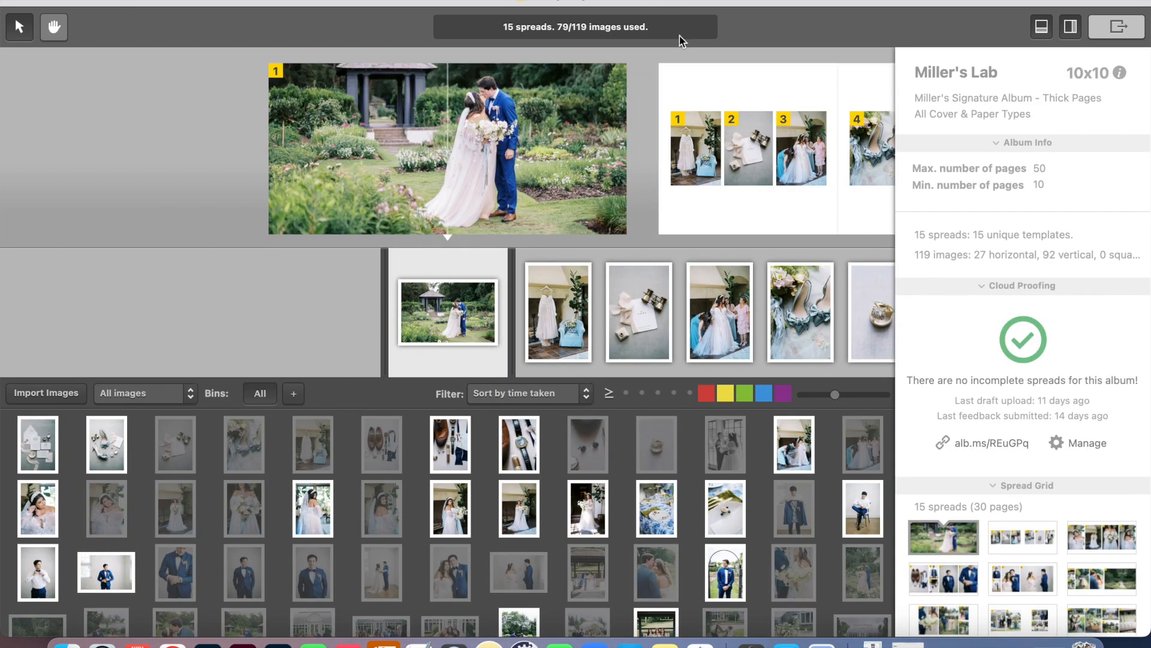
mouse_move(975, 35)
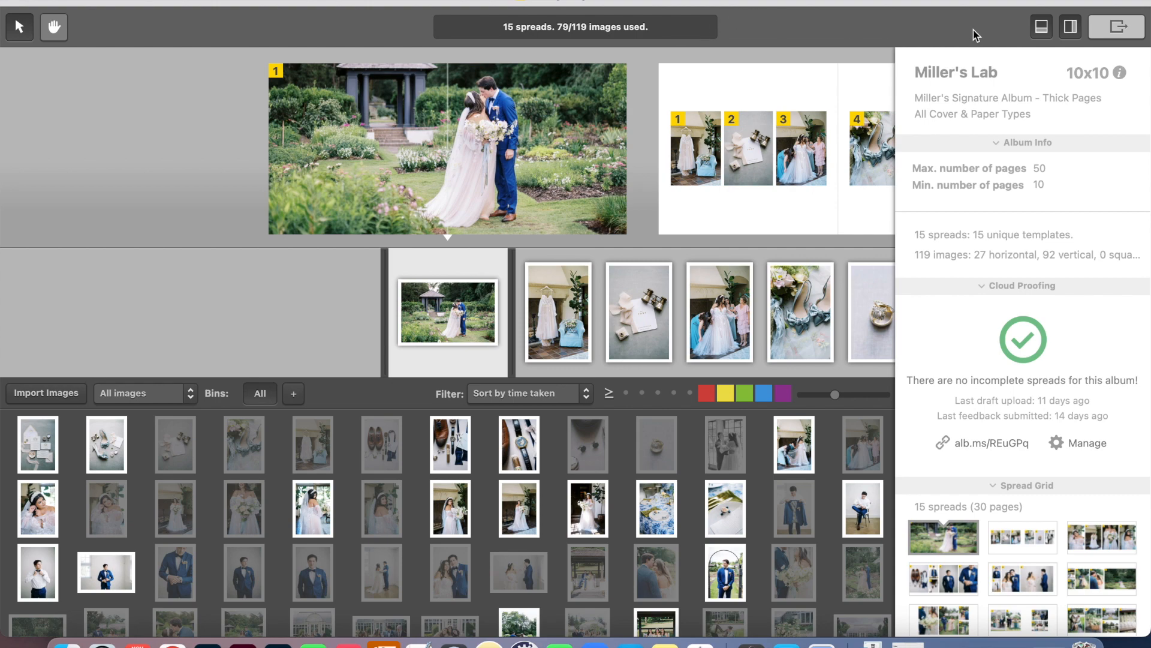
Open the Export options for the Katelyn+Tyler 10x10 wedding album
click(1115, 27)
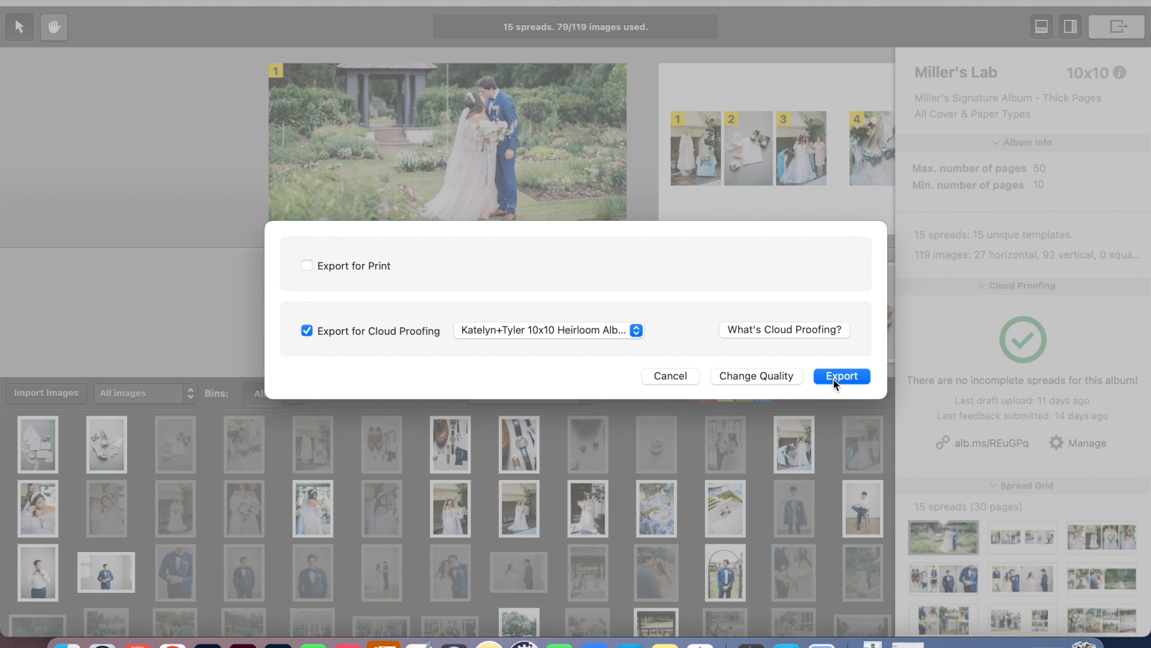
mouse_move(170, 629)
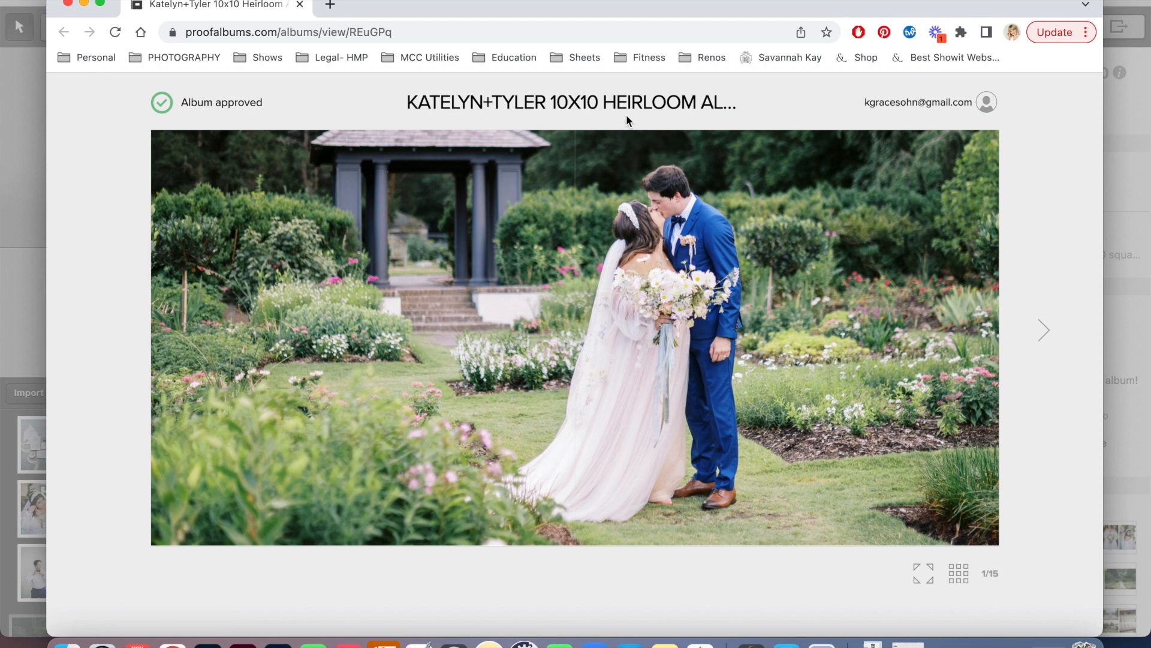
mouse_move(619, 114)
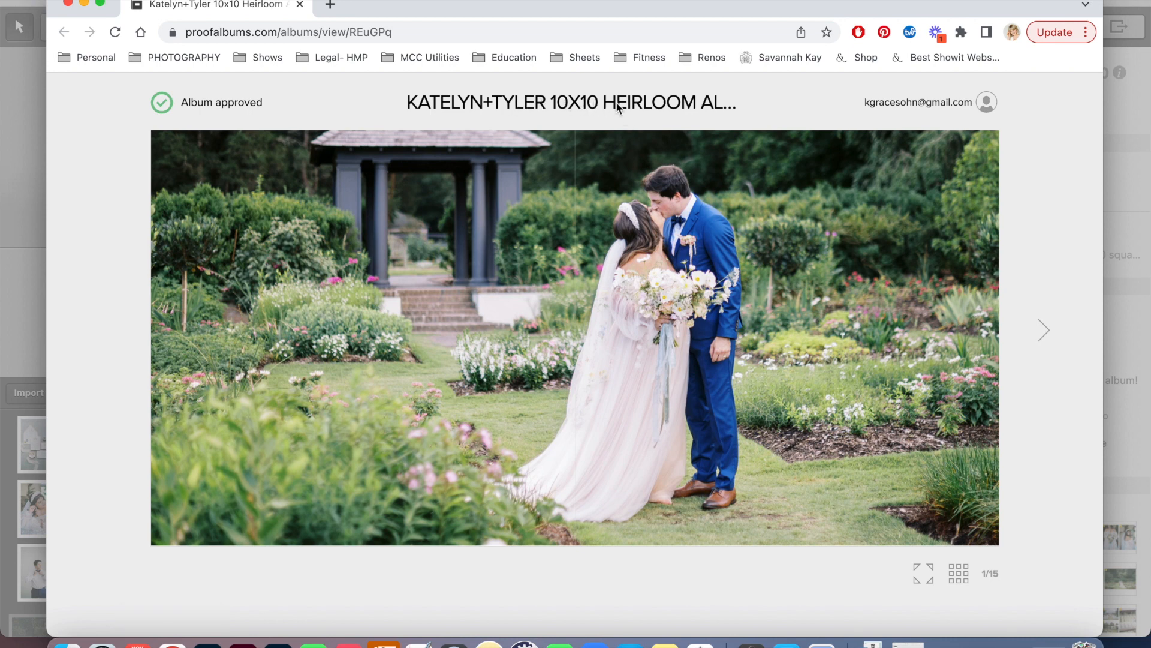
mouse_move(619, 402)
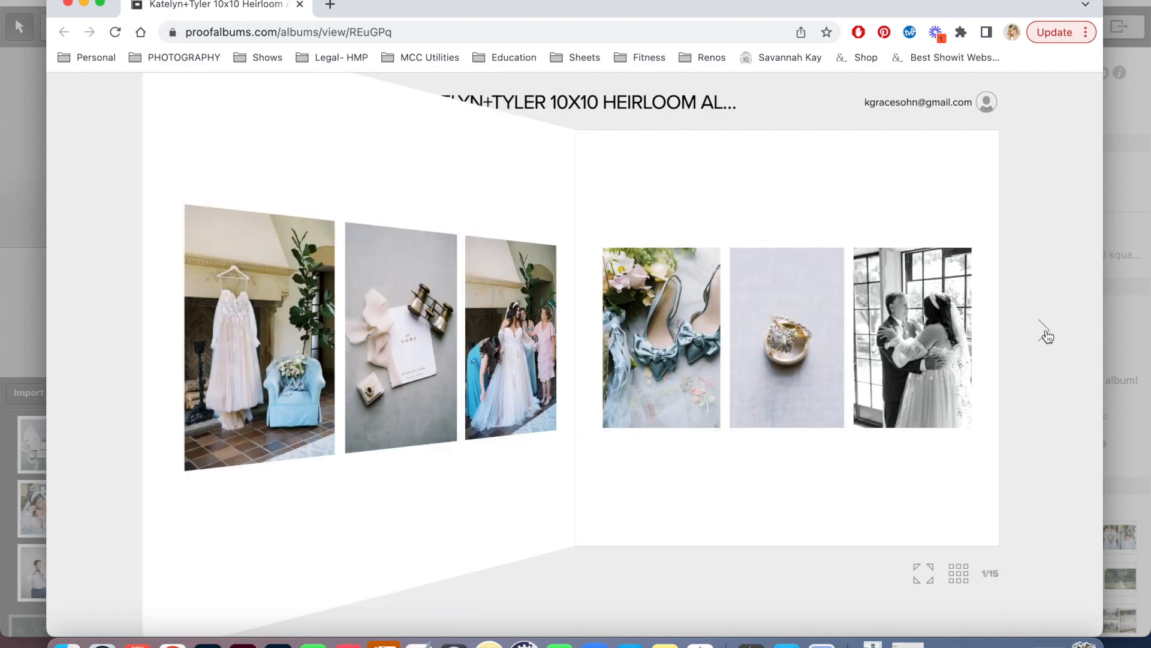
Page the online proof forward through spreads 4 to 7
click(1046, 336)
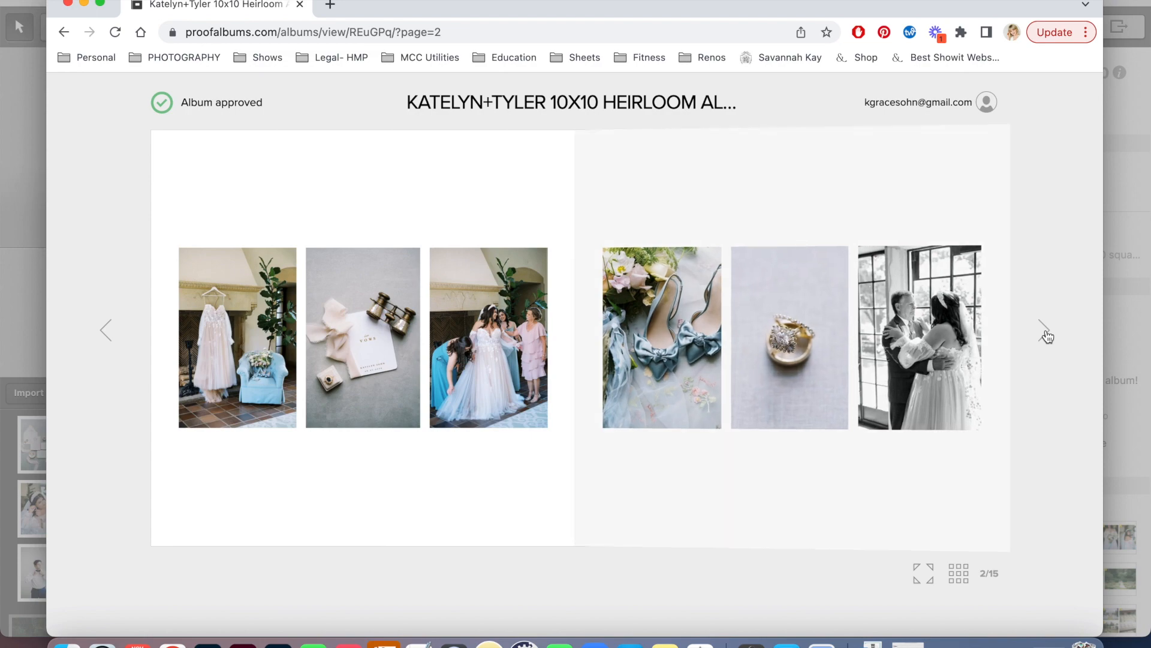
click(1046, 330)
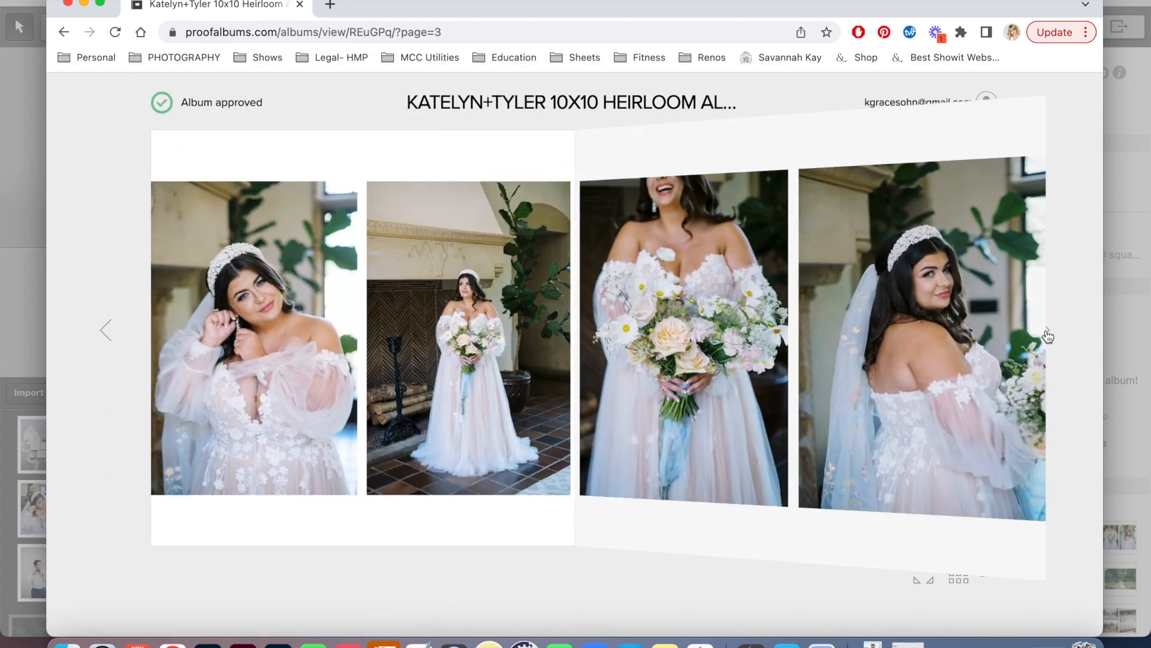
click(1045, 329)
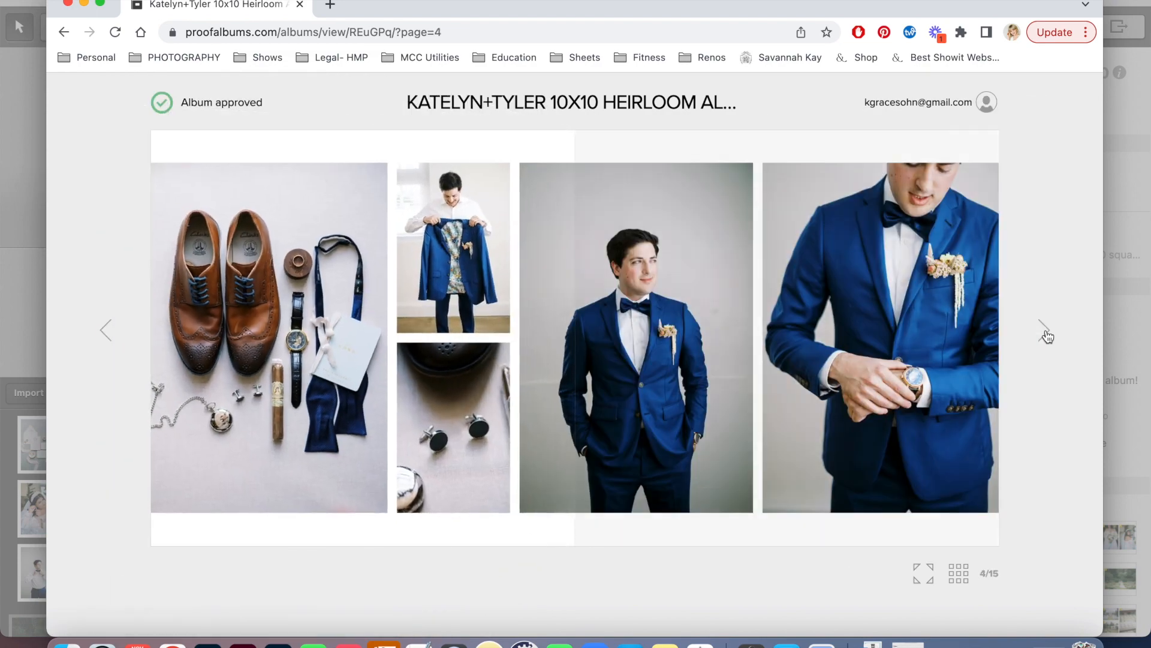
click(1044, 330)
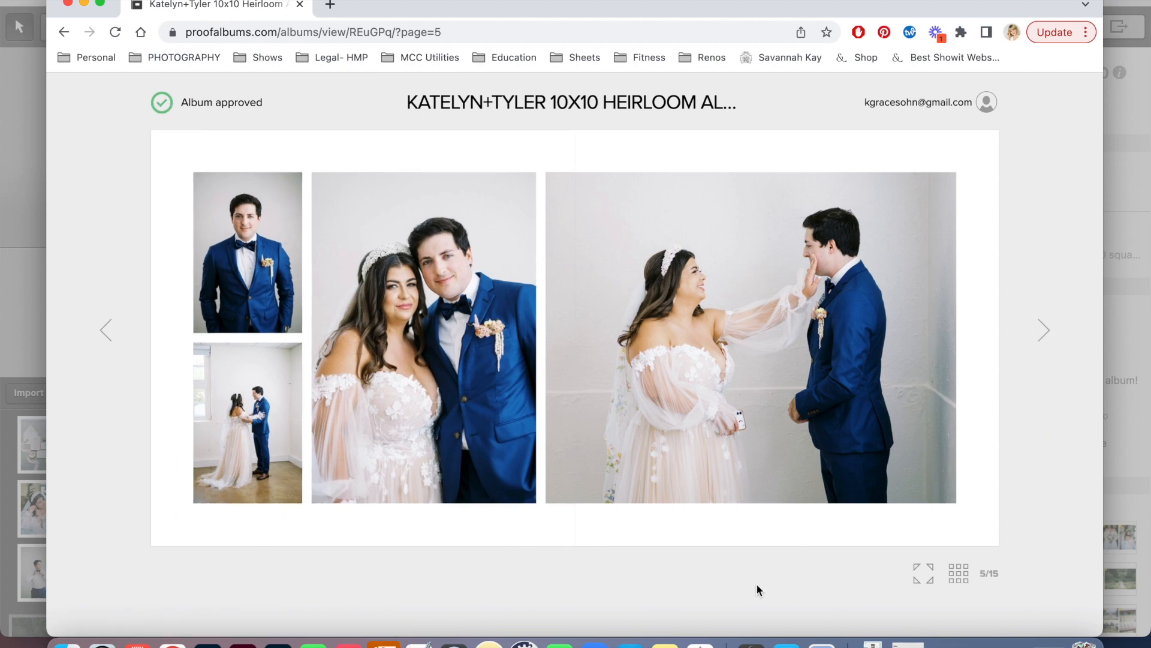
mouse_move(811, 540)
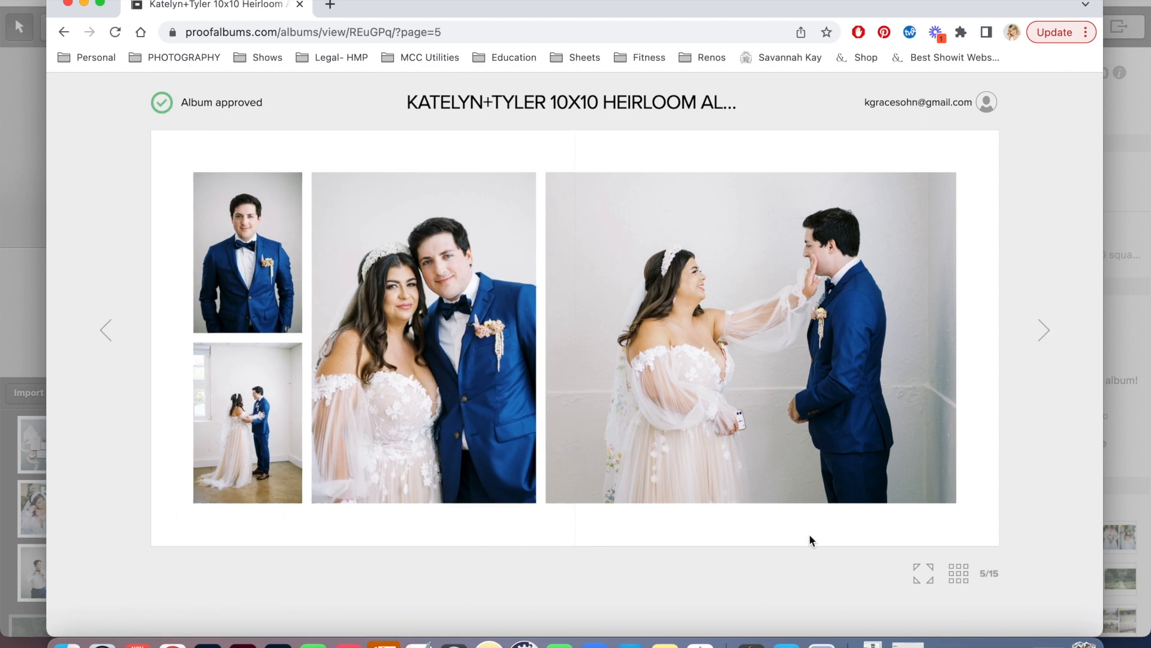
mouse_move(189, 122)
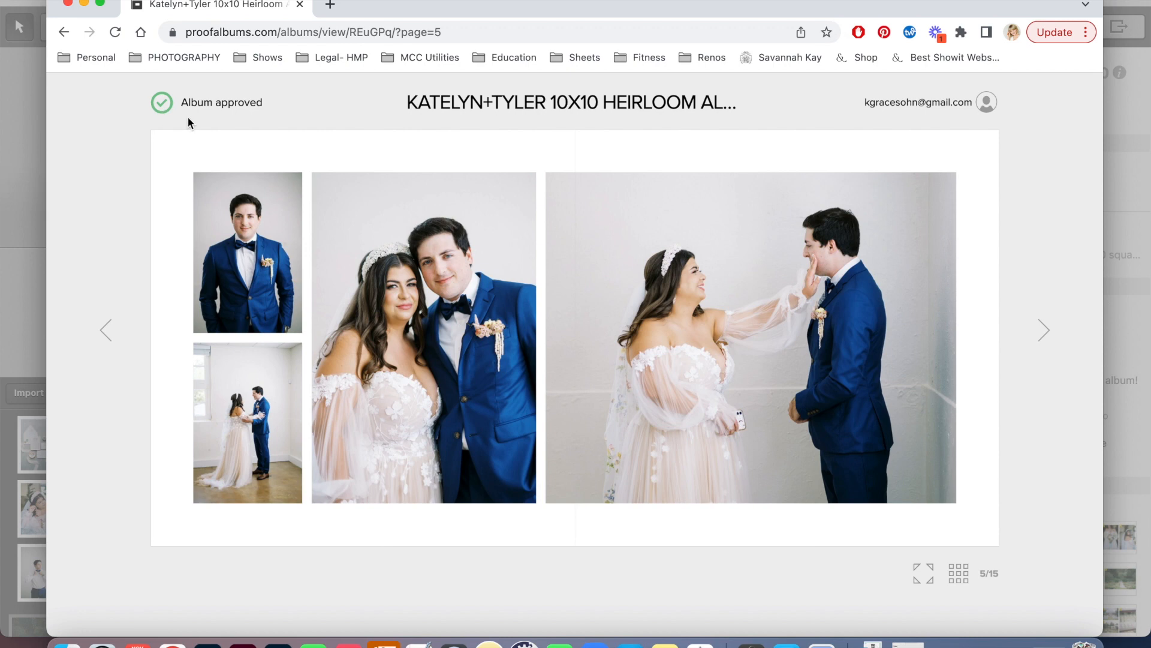
mouse_move(706, 536)
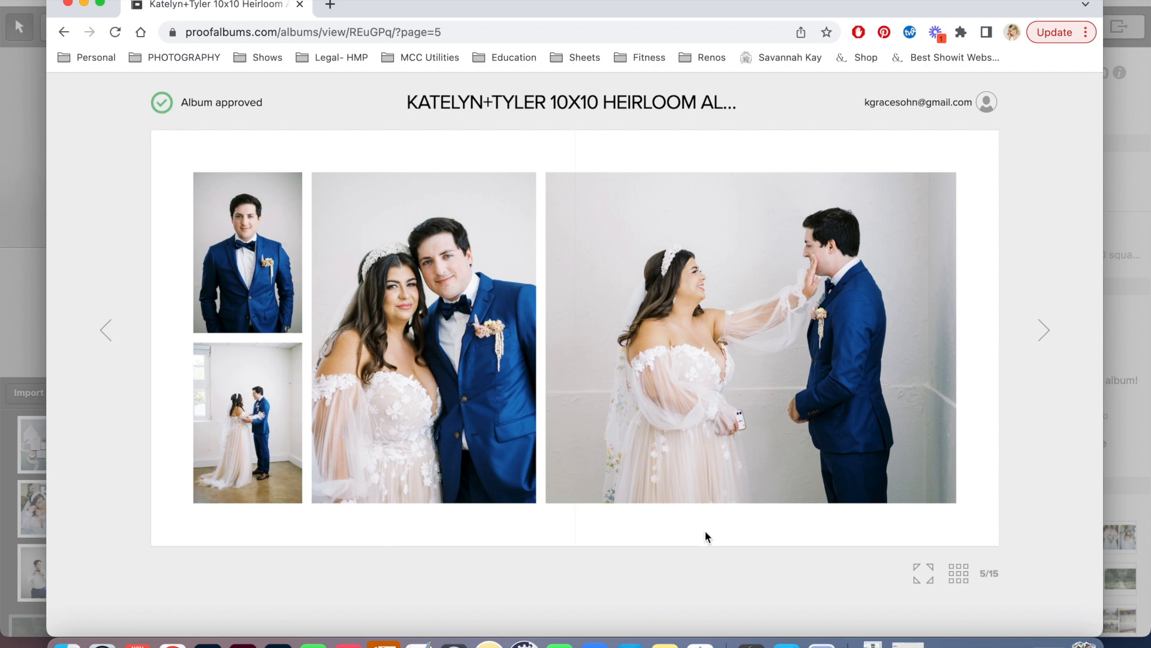
mouse_move(609, 564)
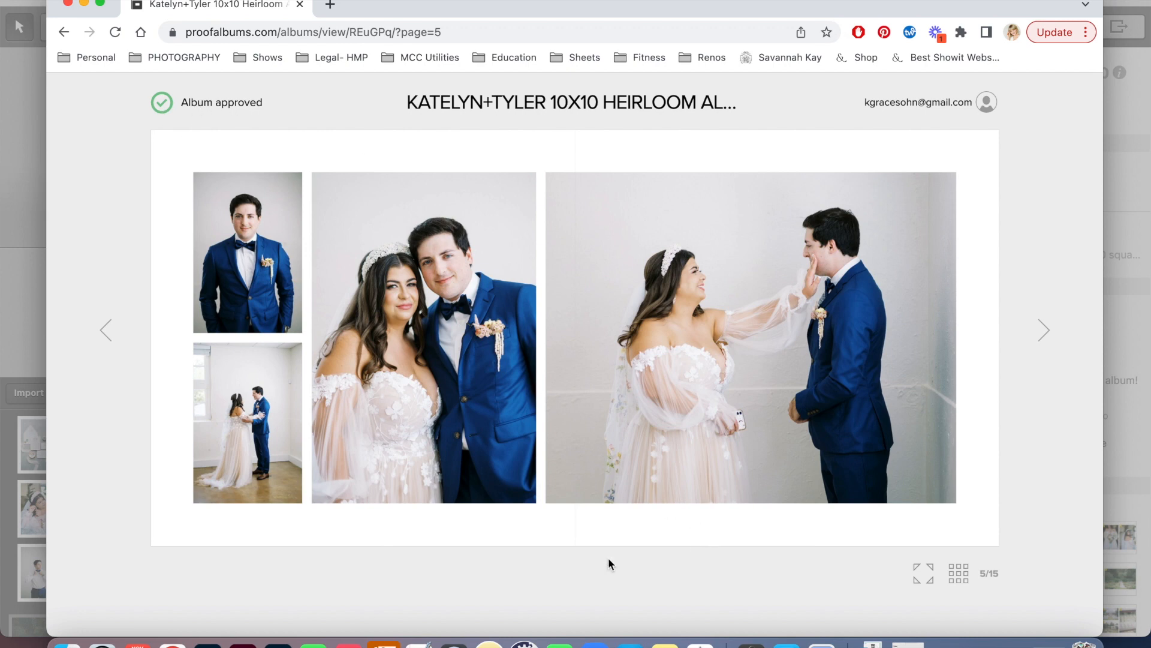
mouse_move(860, 350)
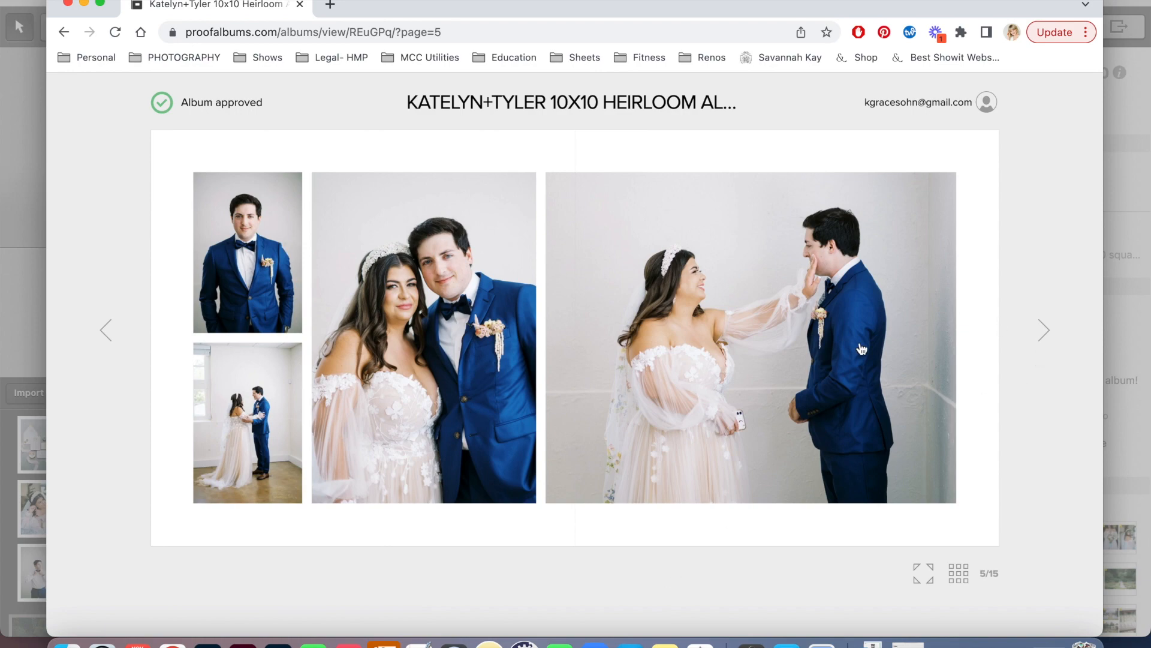
mouse_move(1044, 337)
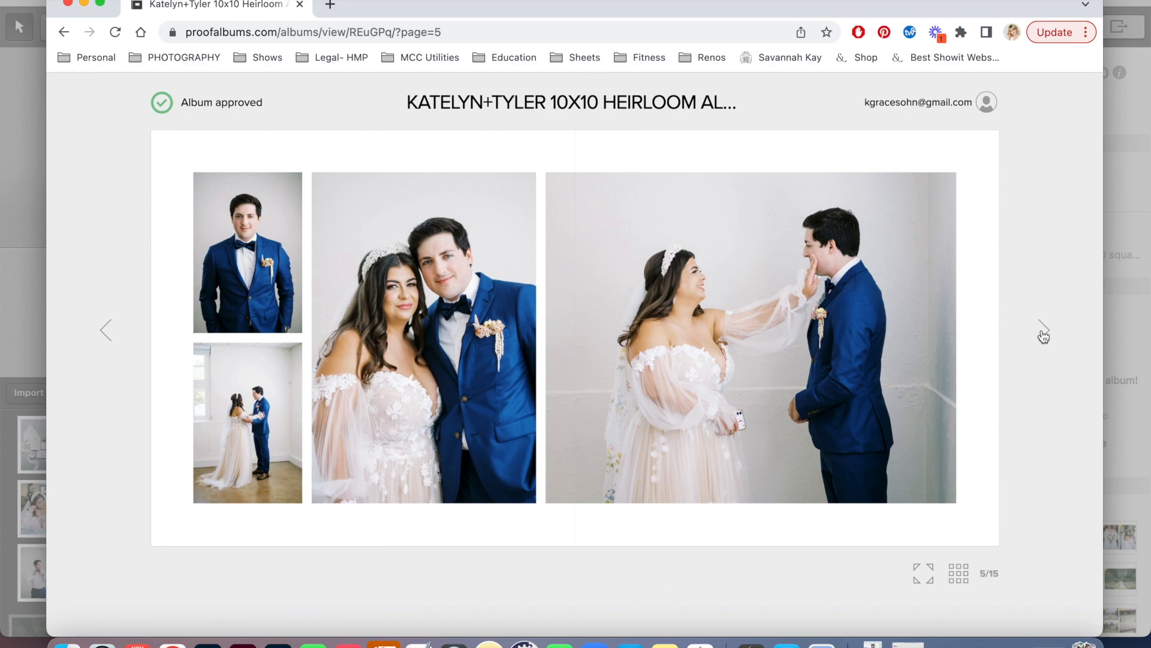
click(1044, 330)
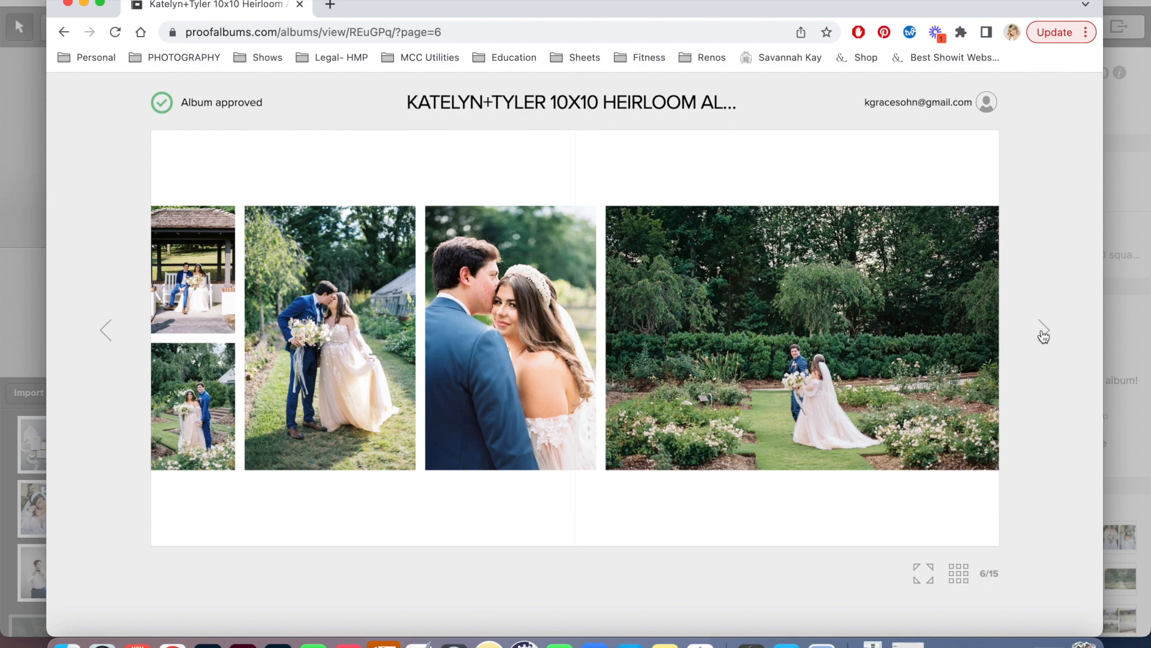
click(1044, 330)
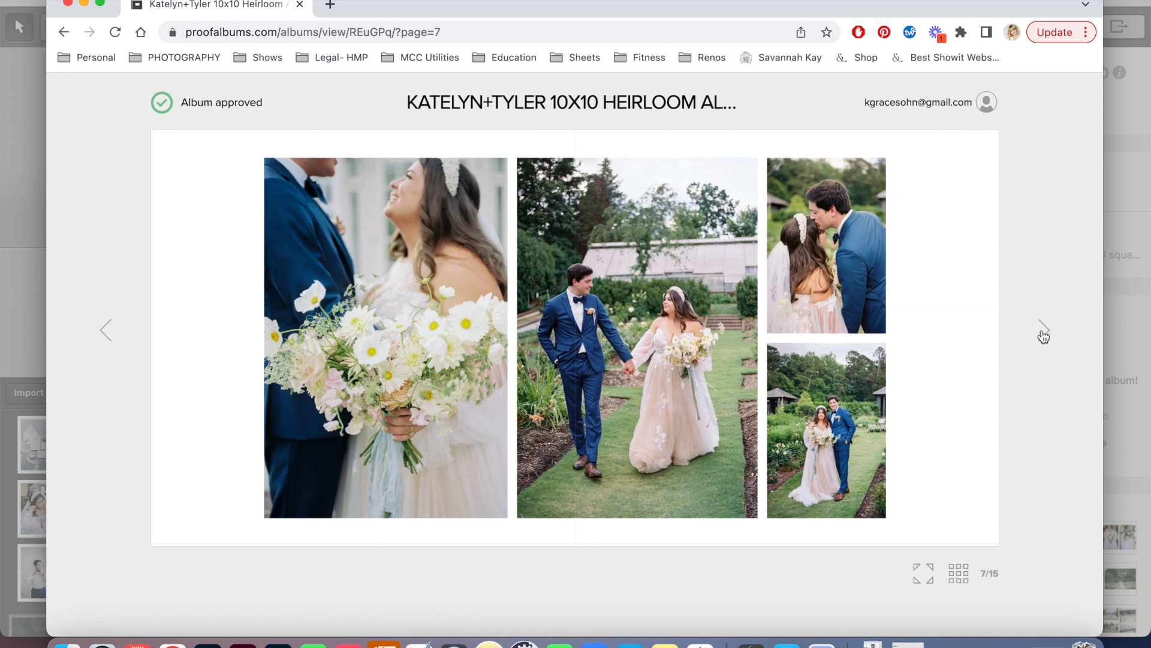
Continue past the bridal party and ceremony spreads to spread 13
click(1043, 330)
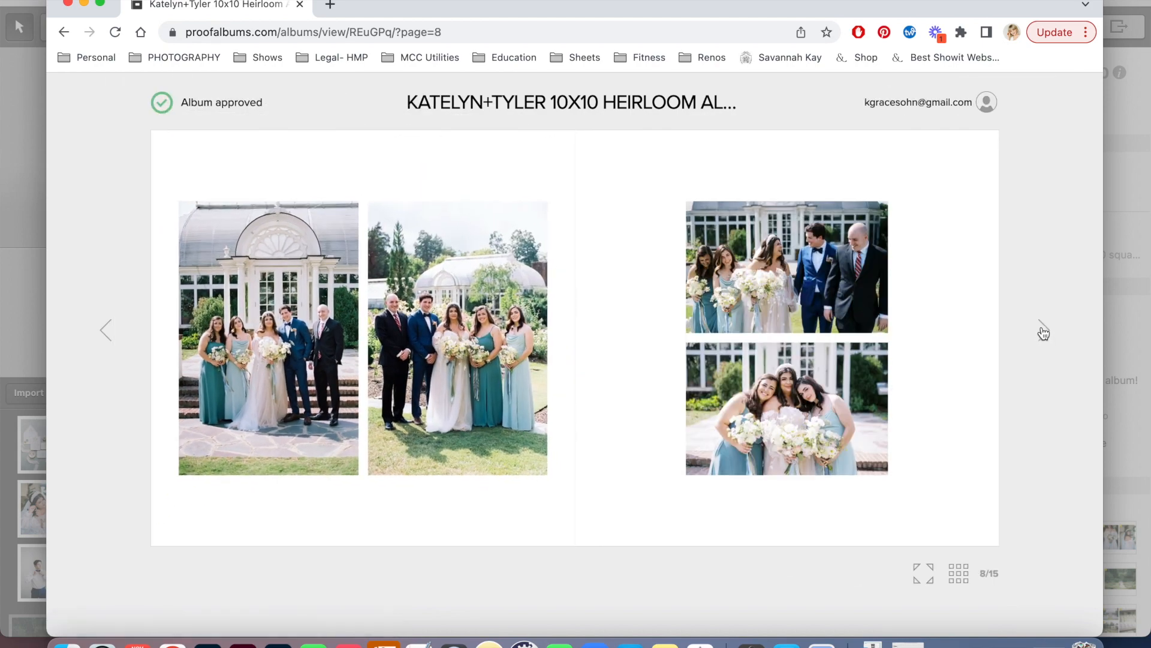
click(1043, 330)
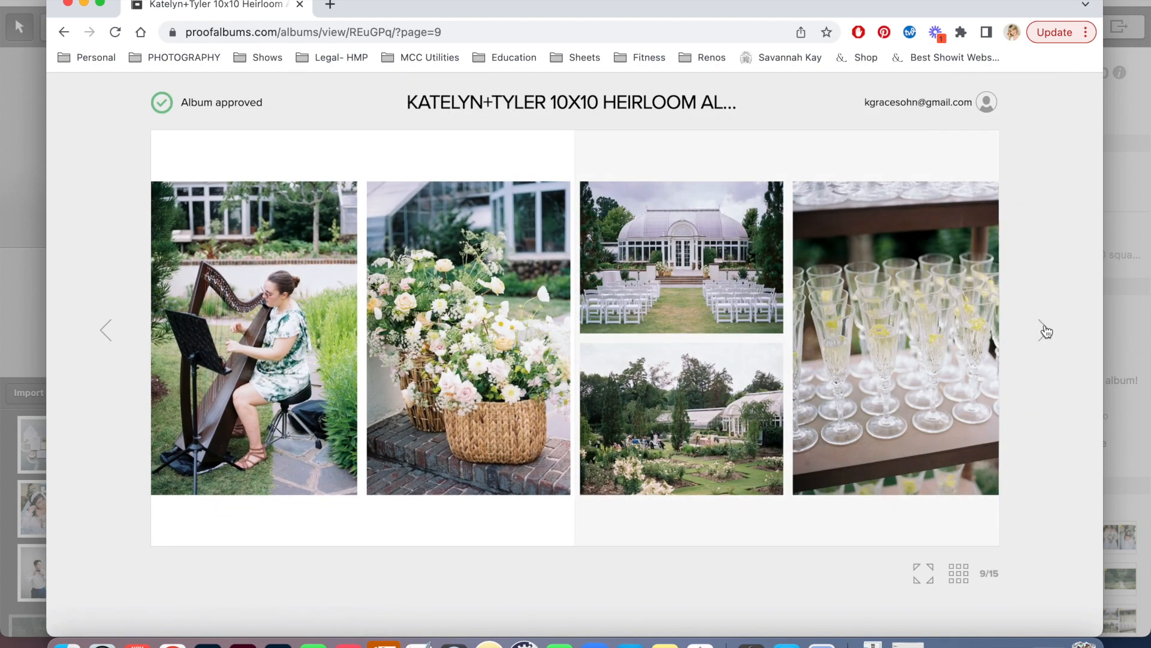
click(1046, 331)
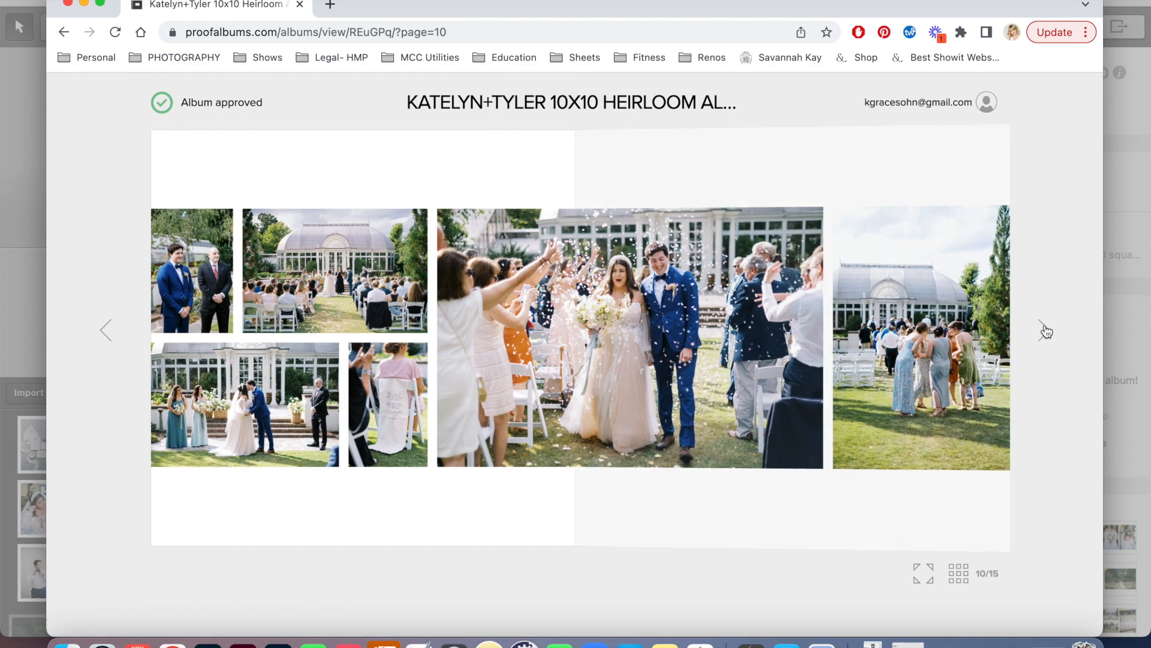
click(1046, 330)
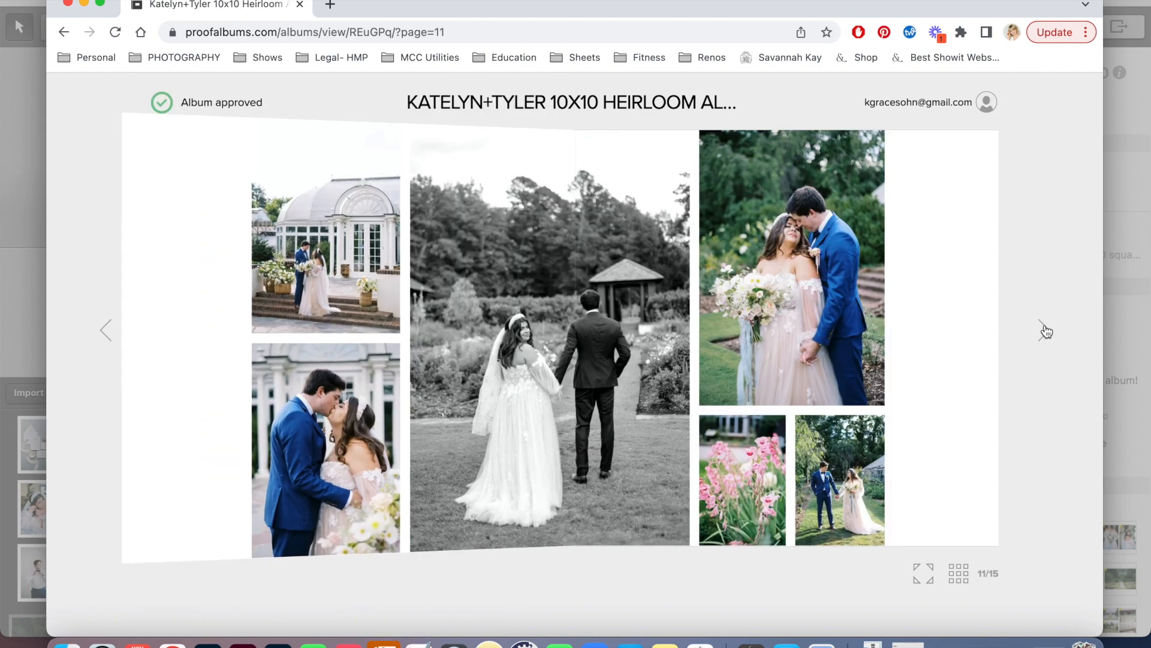
click(1046, 331)
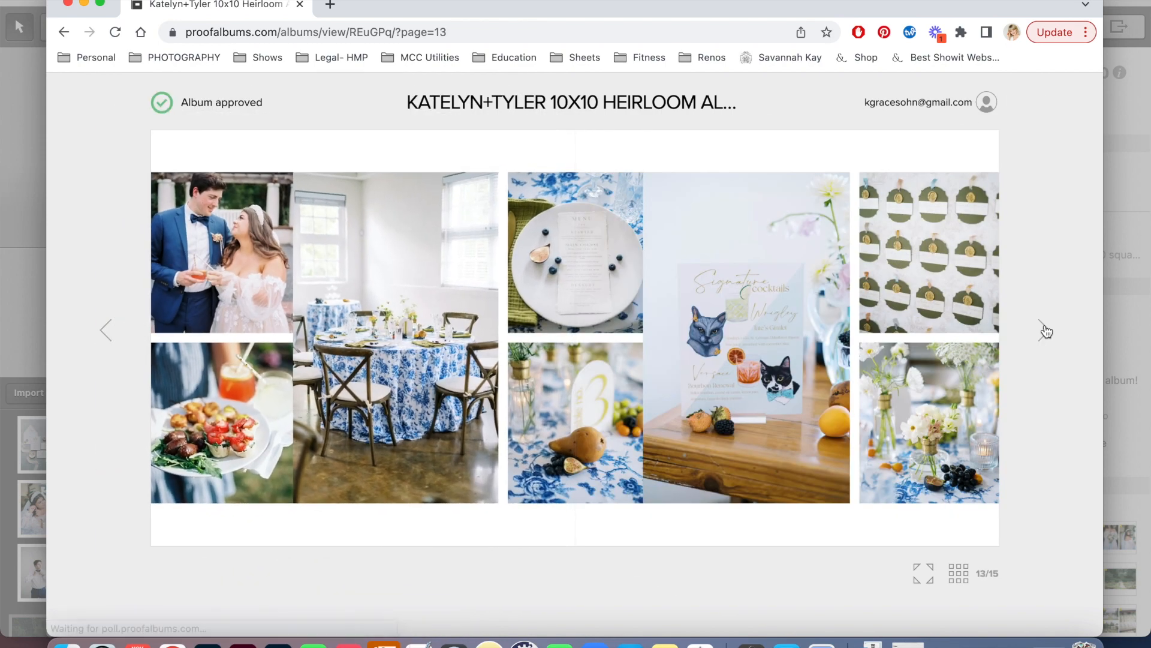
click(1047, 330)
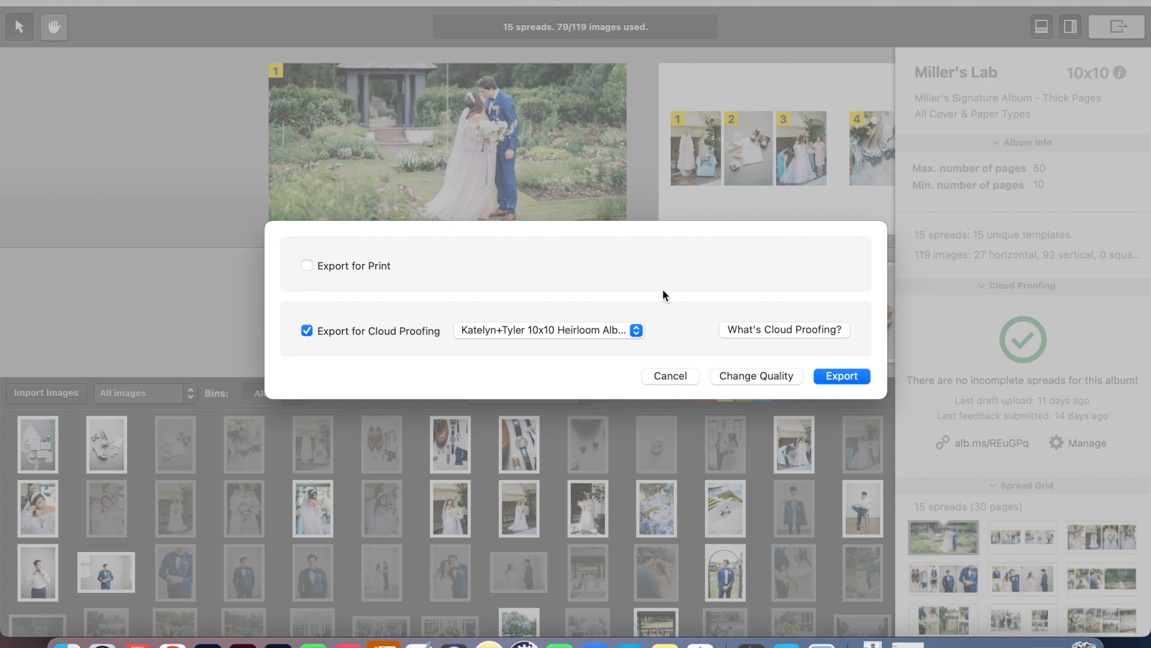
mouse_move(673, 360)
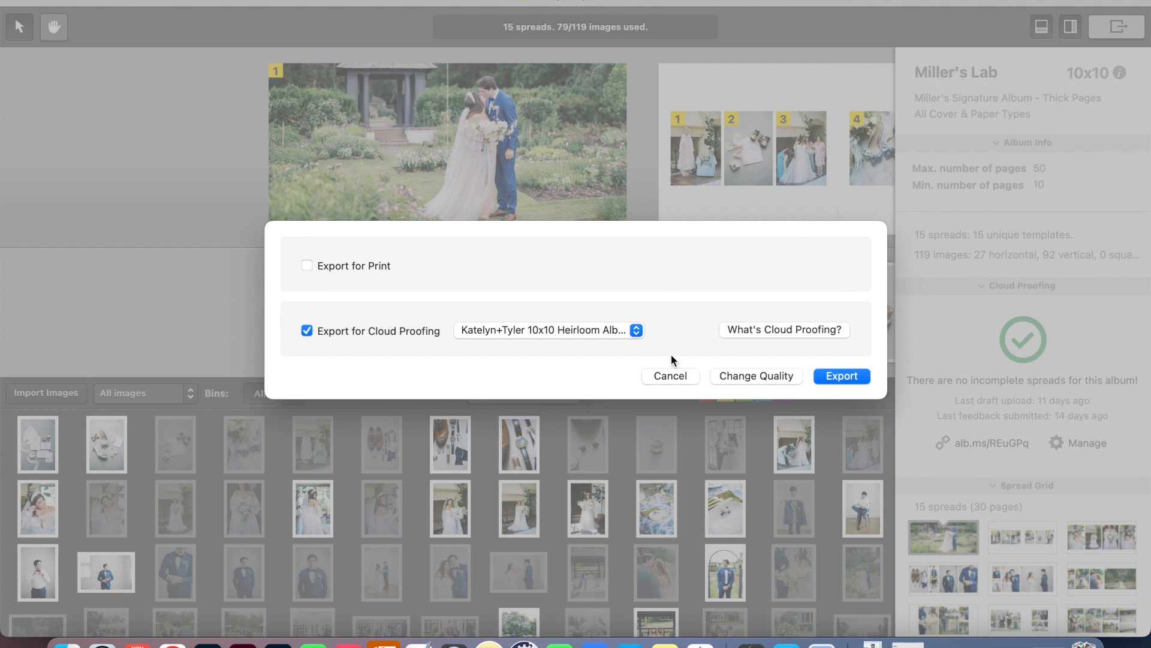
mouse_move(324, 278)
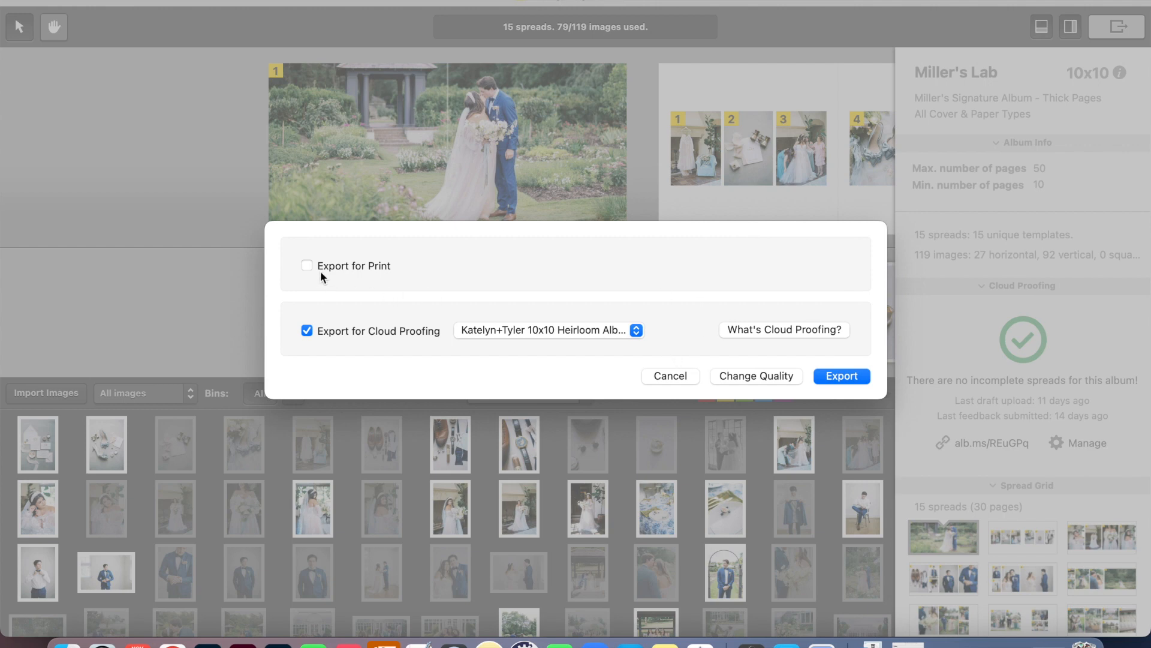
click(669, 376)
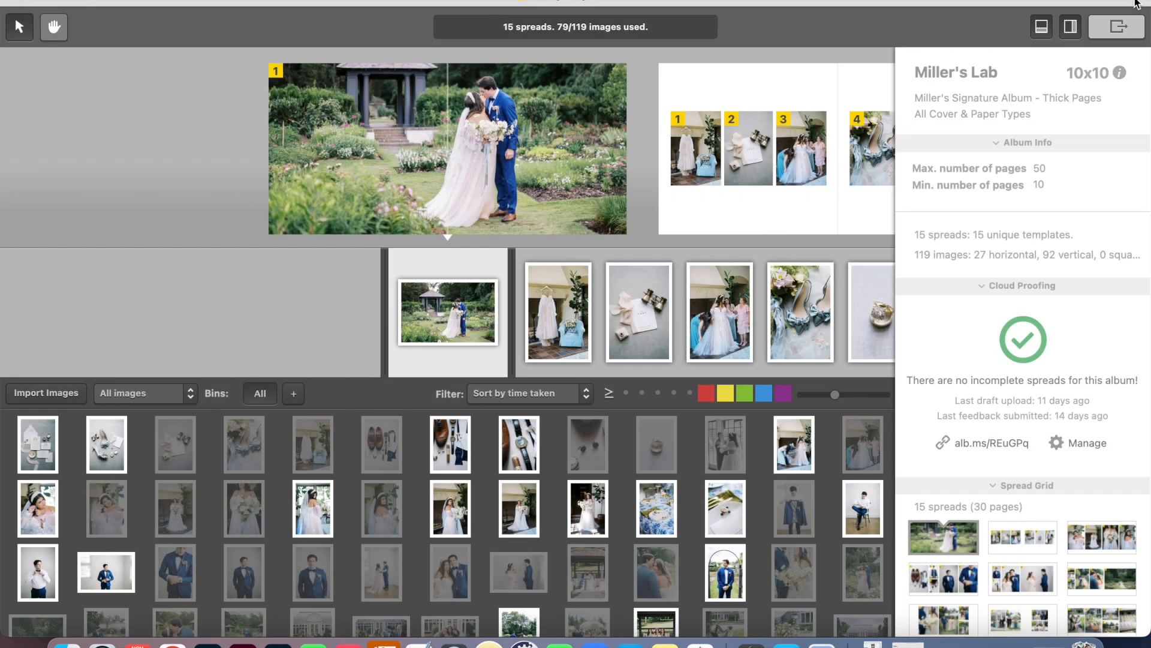
click(1115, 27)
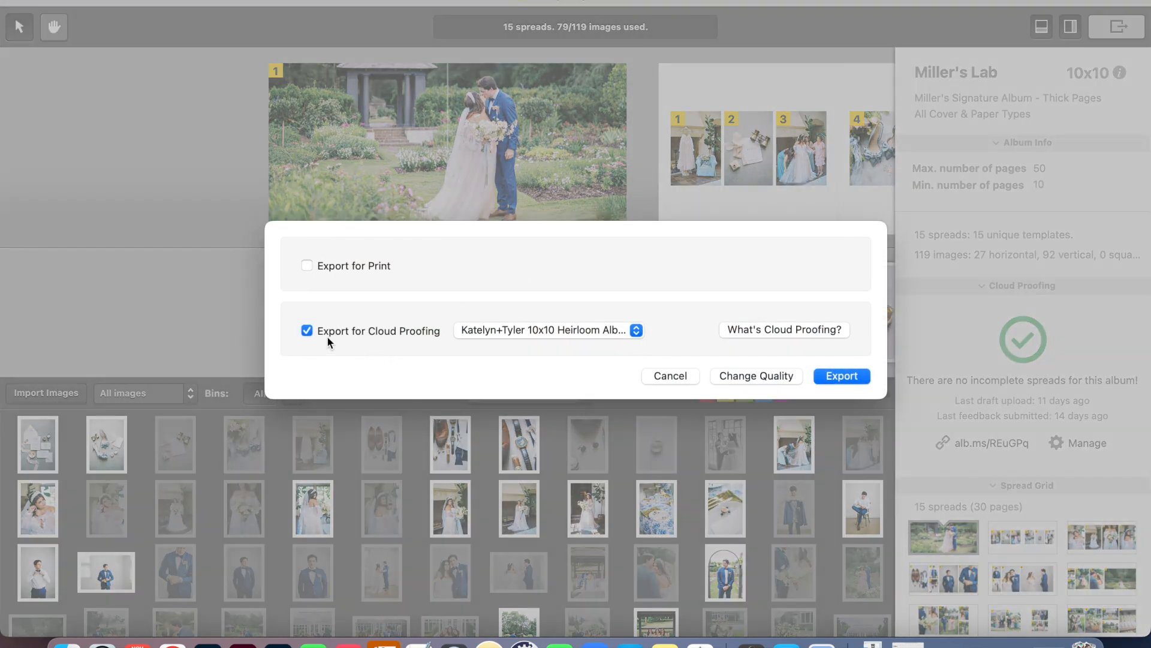
Turn on Export for Print as sRGB JPGs and turn off cloud proofing
click(307, 265)
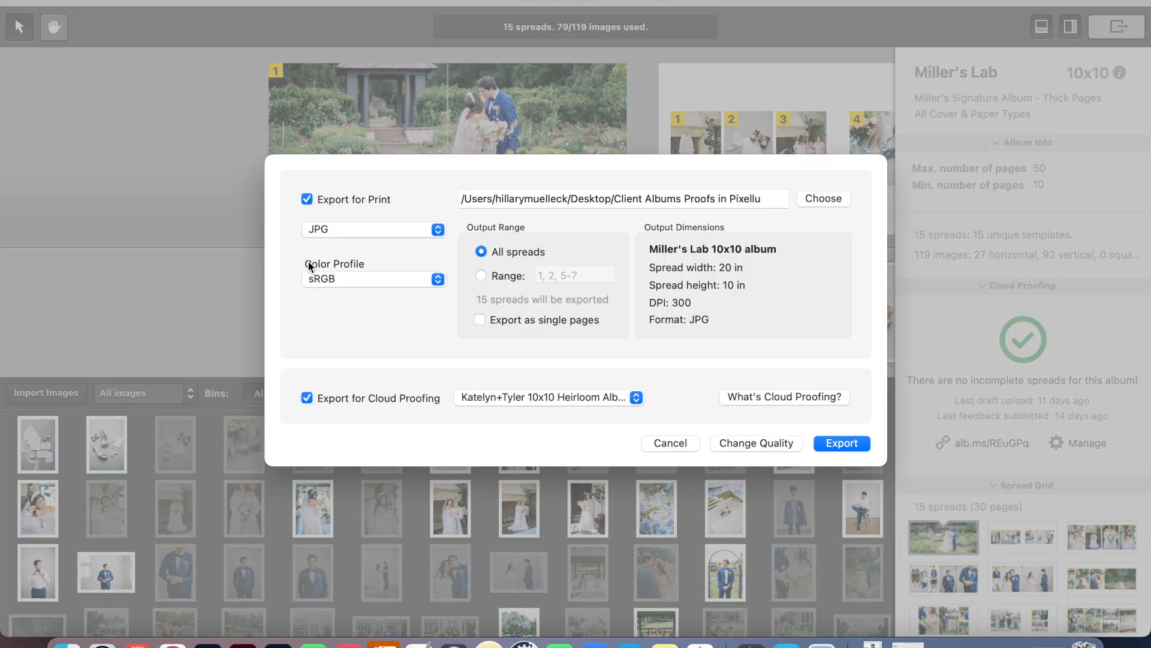
click(307, 399)
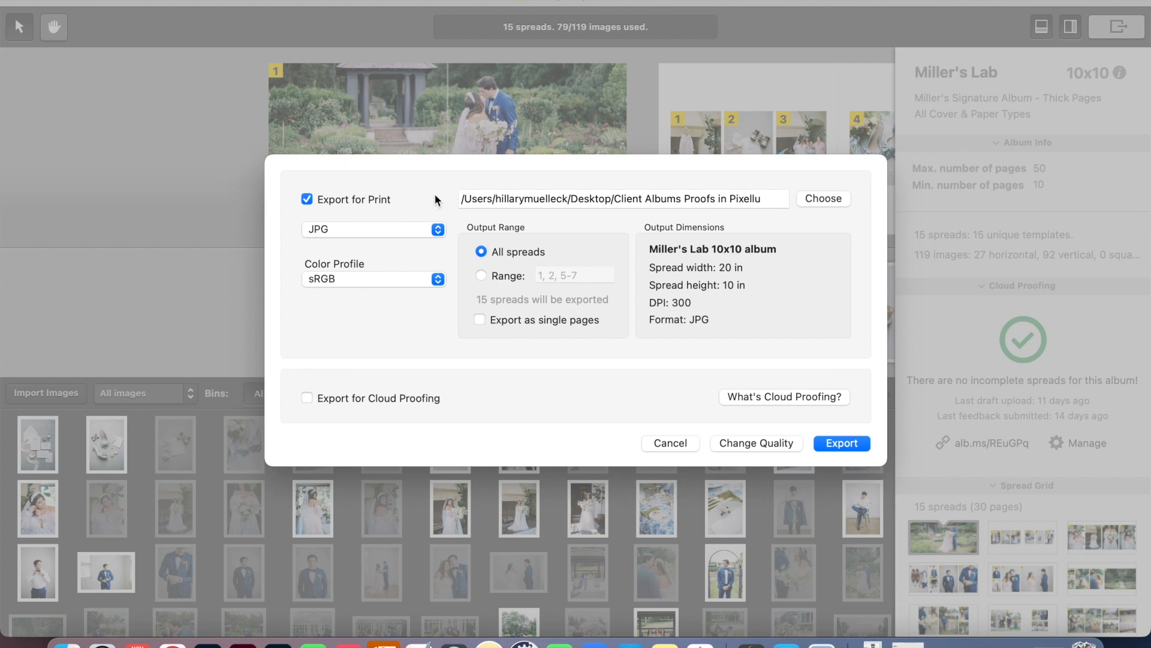
mouse_move(698, 203)
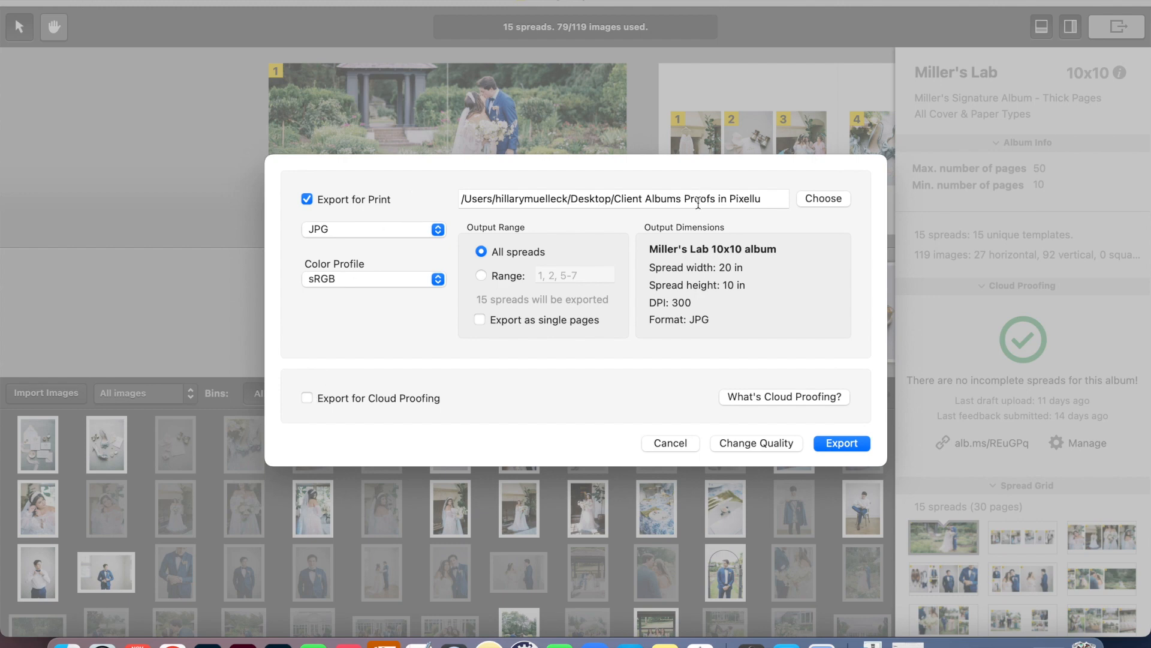
mouse_move(671, 243)
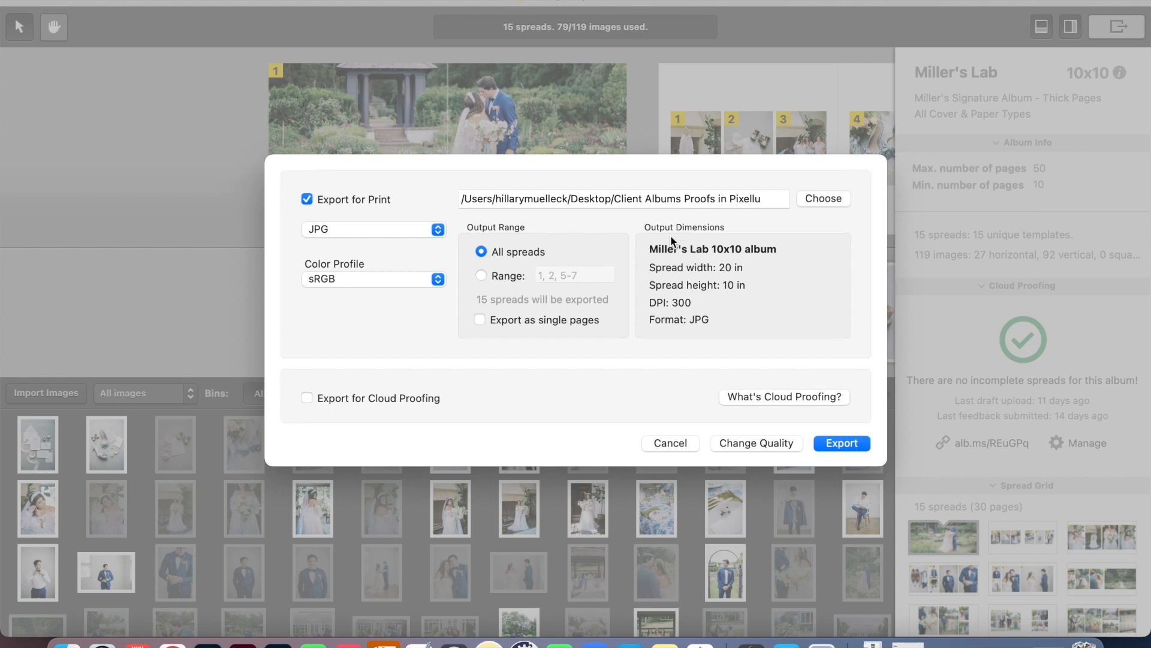
mouse_move(635, 281)
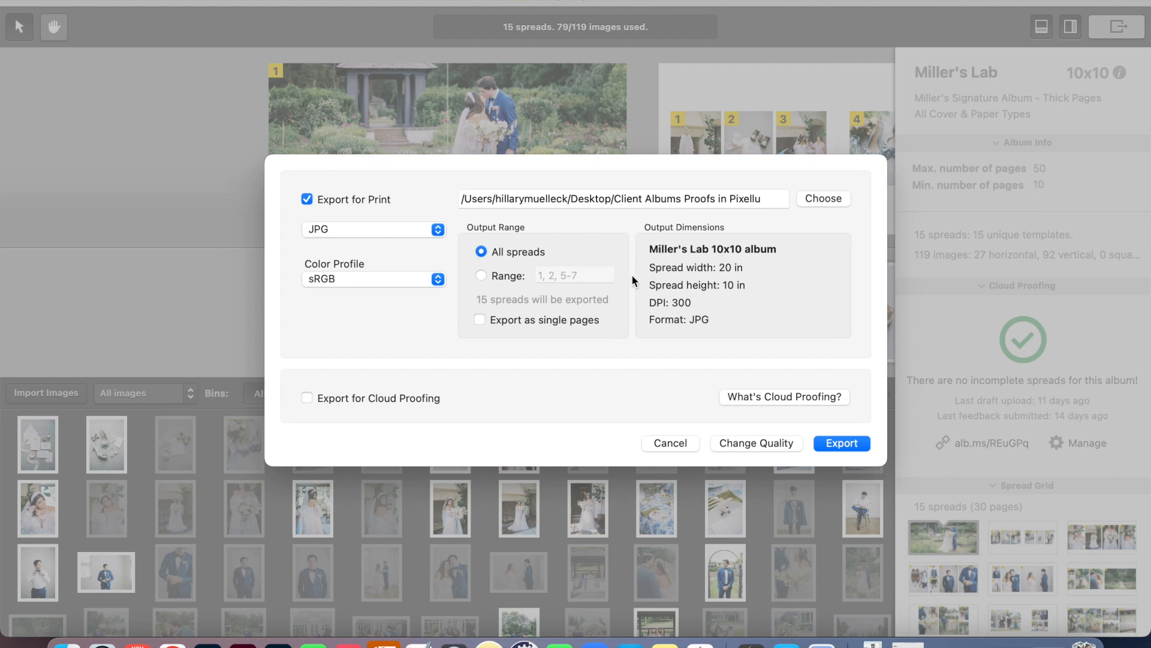
mouse_move(701, 251)
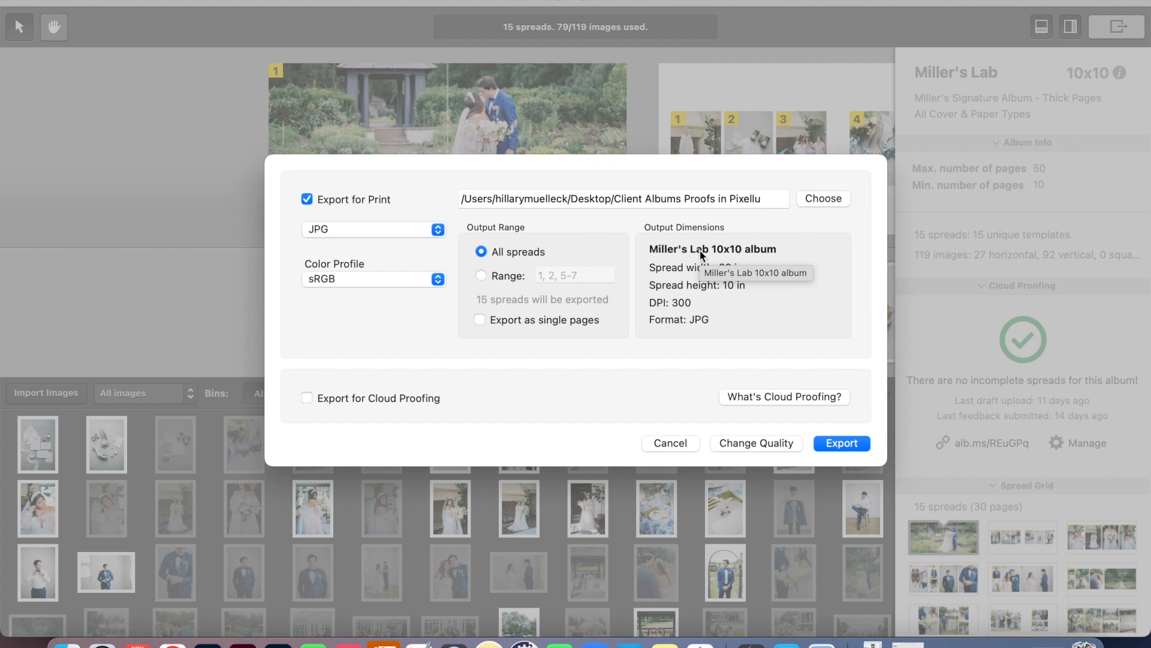
mouse_move(742, 308)
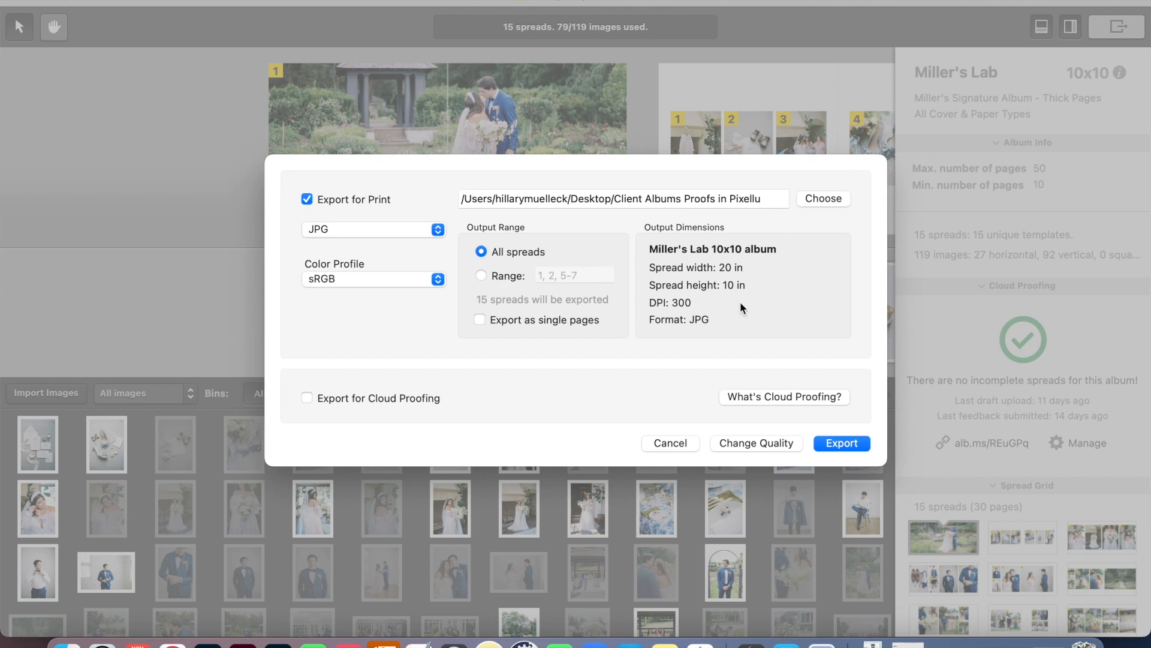
mouse_move(710, 429)
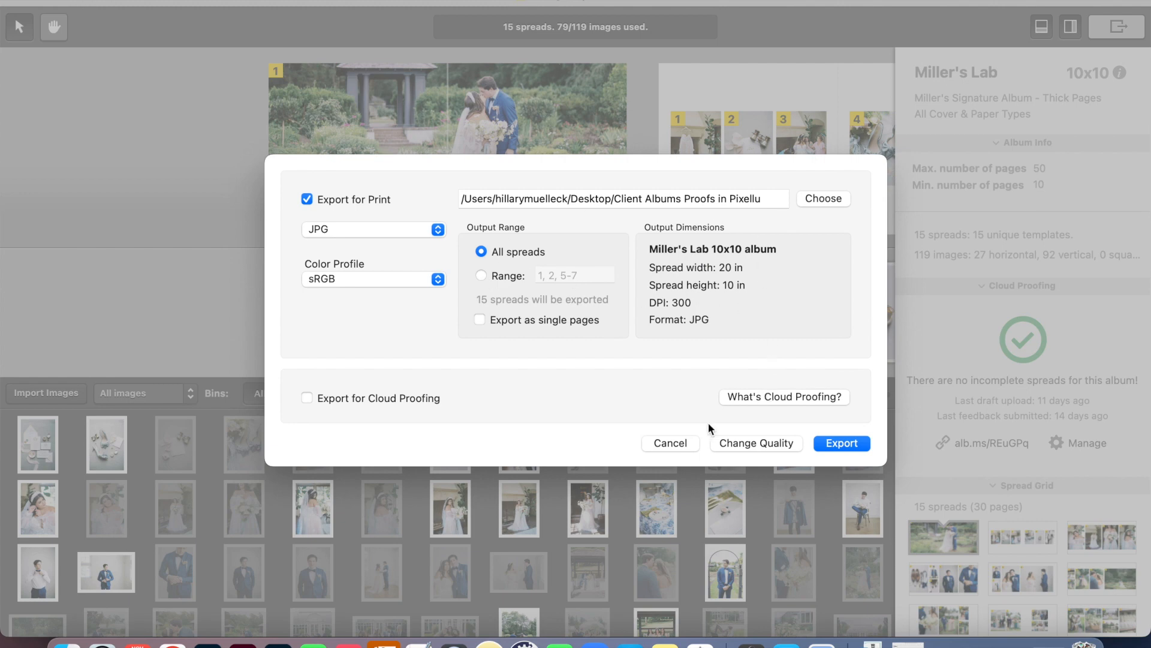